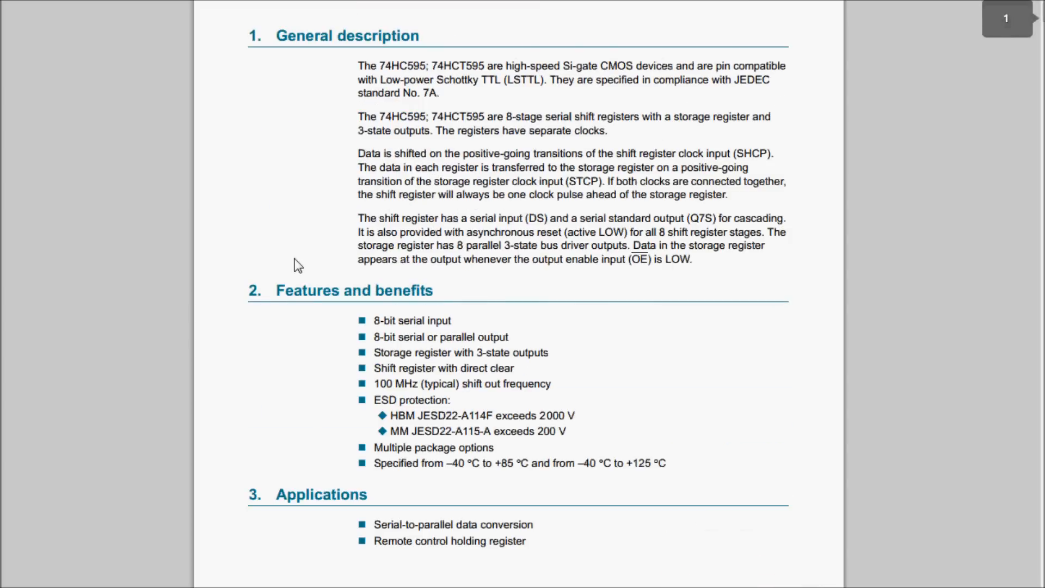
Step: Scroll the 74HC595 datasheet down to Table 2, the pin description on page 5
scroll(up, 3)
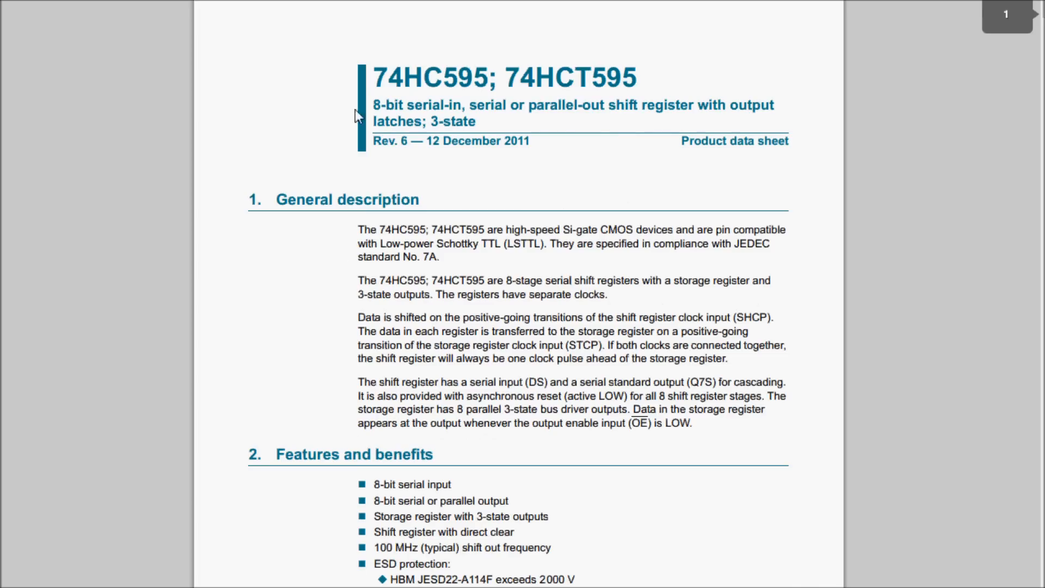
scroll(down, 3)
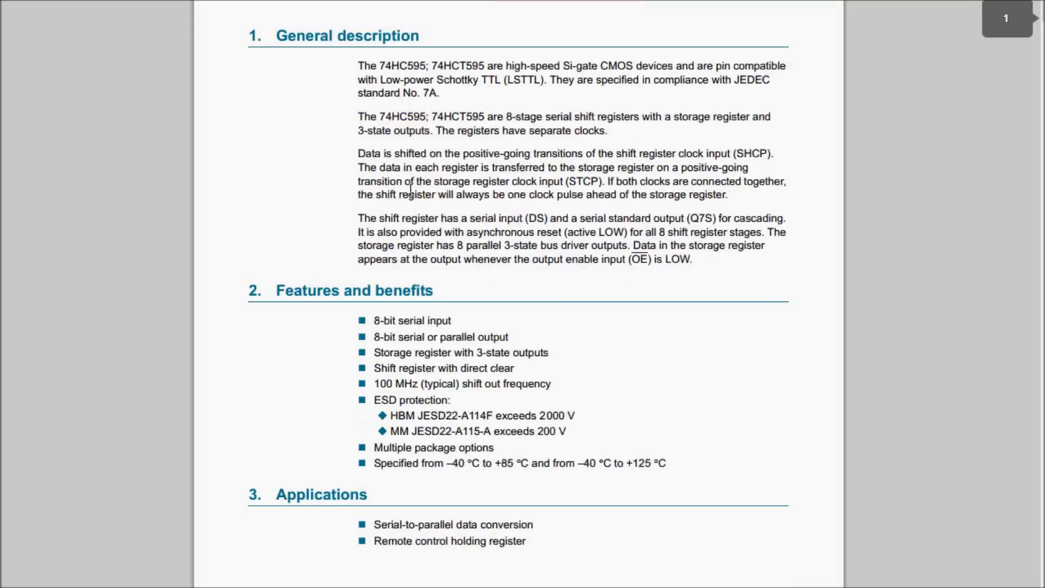
scroll(down, 3)
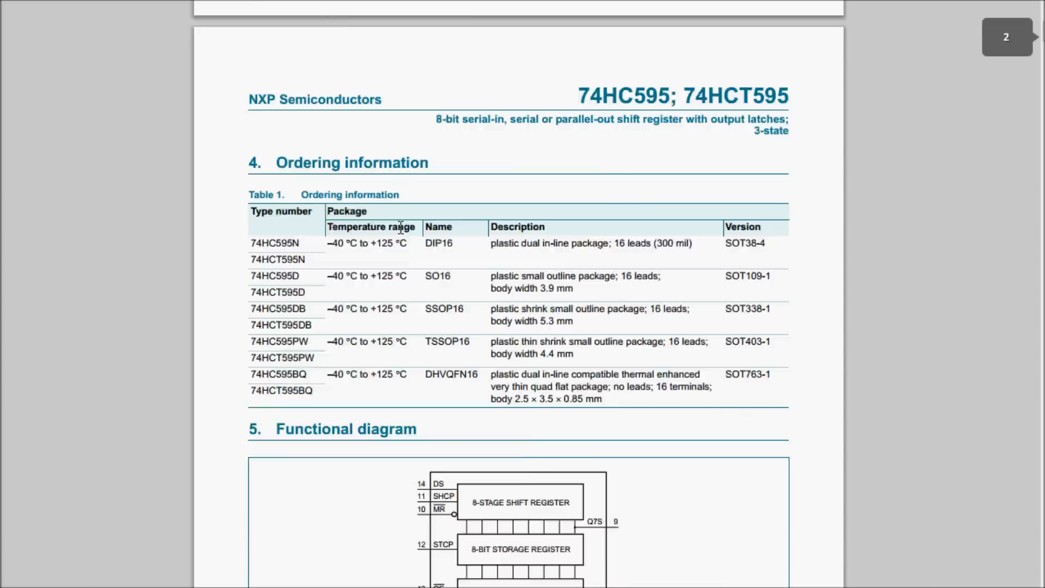
scroll(down, 3)
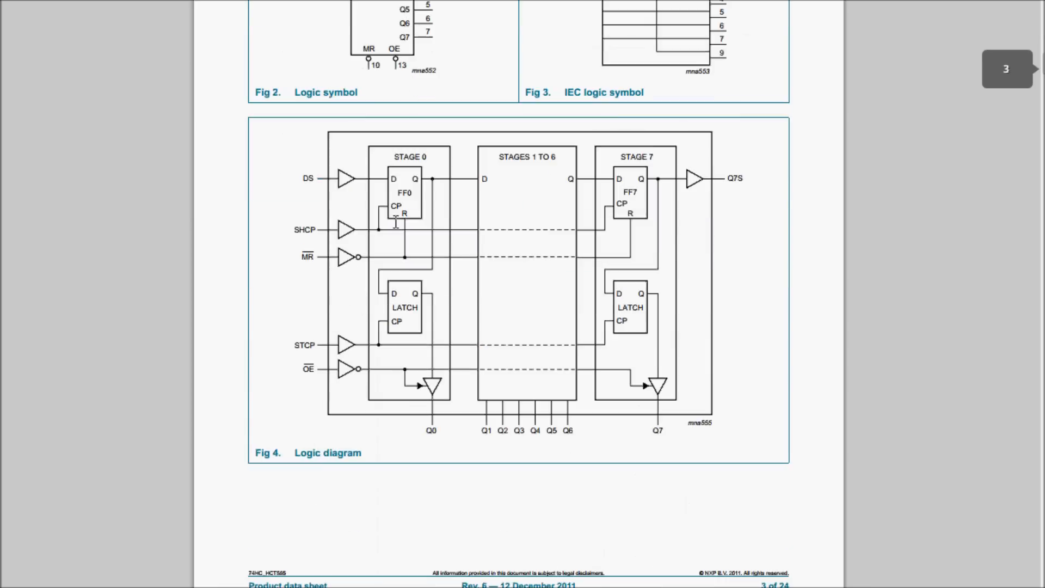
scroll(down, 3)
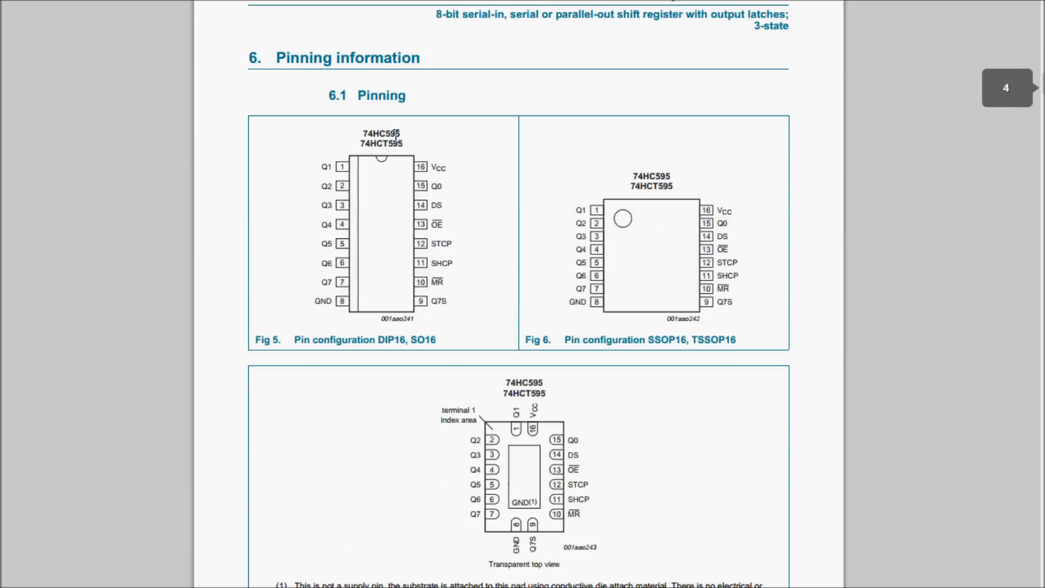
scroll(down, 3)
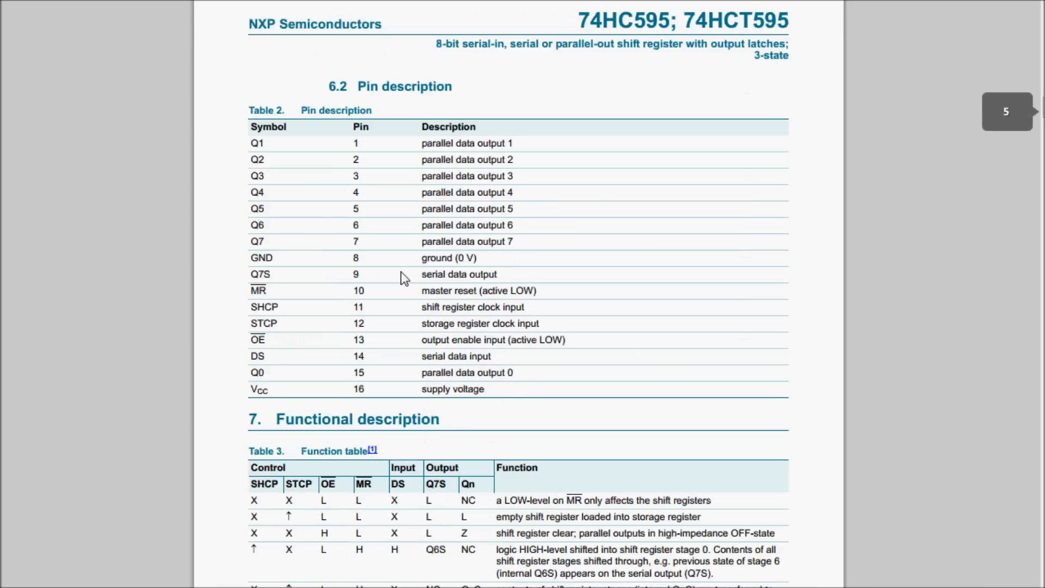
Step: Scroll past the pin table to section 7 and Table 3, the function table
scroll(down, 3)
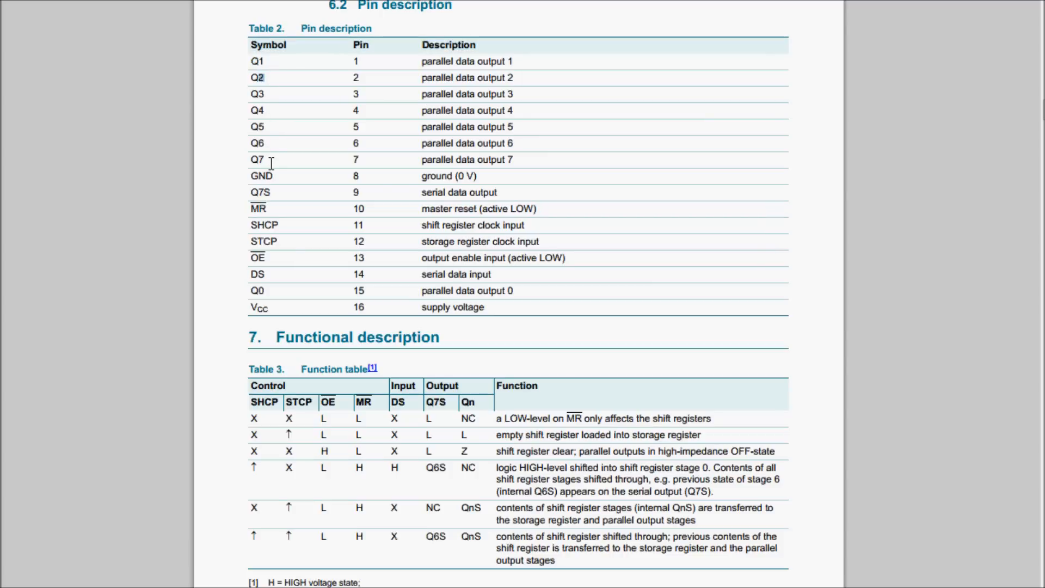
mouse_move(360, 155)
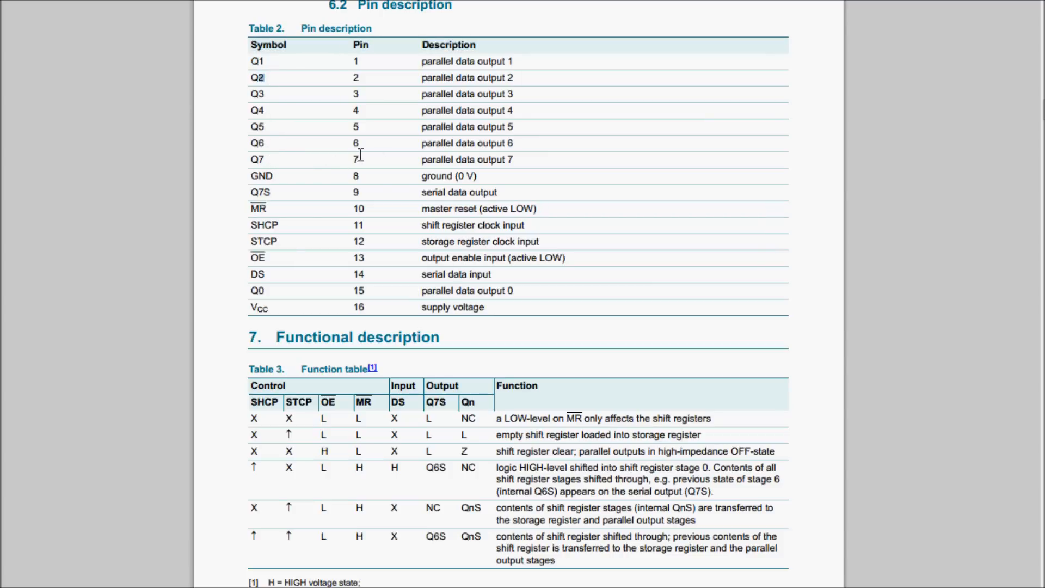
mouse_move(390, 176)
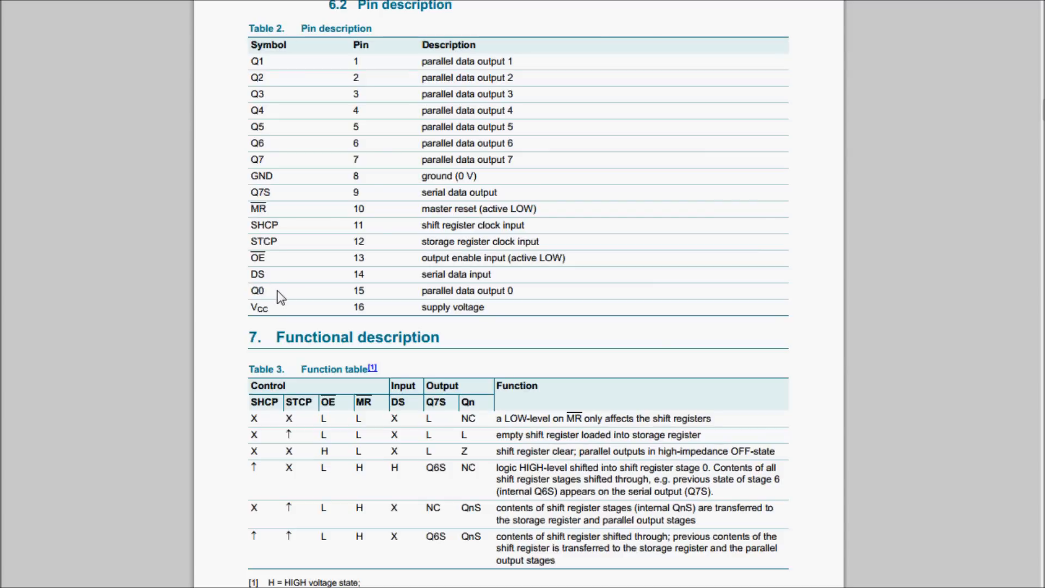
scroll(down, 3)
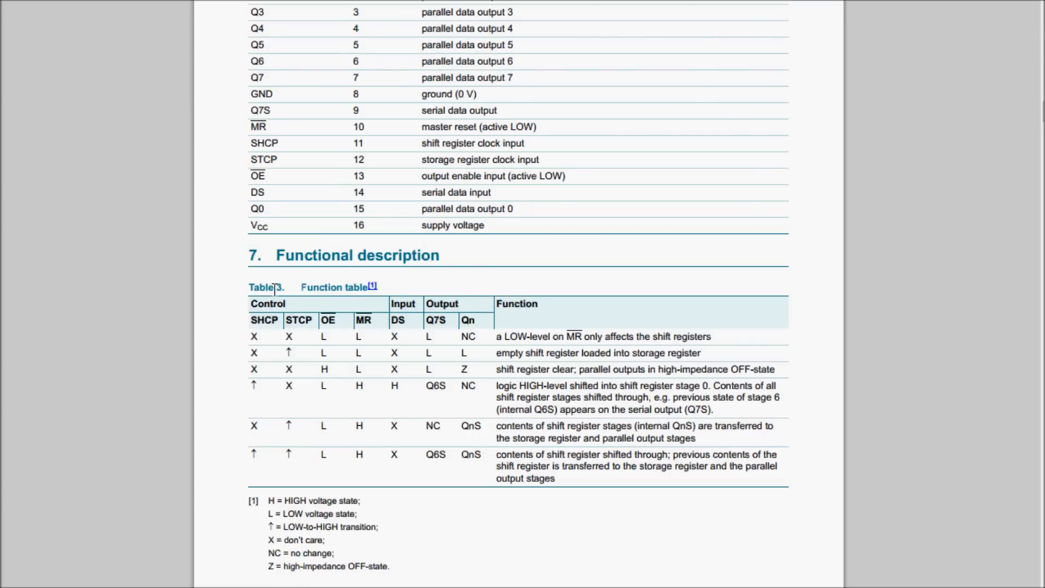
mouse_move(448, 308)
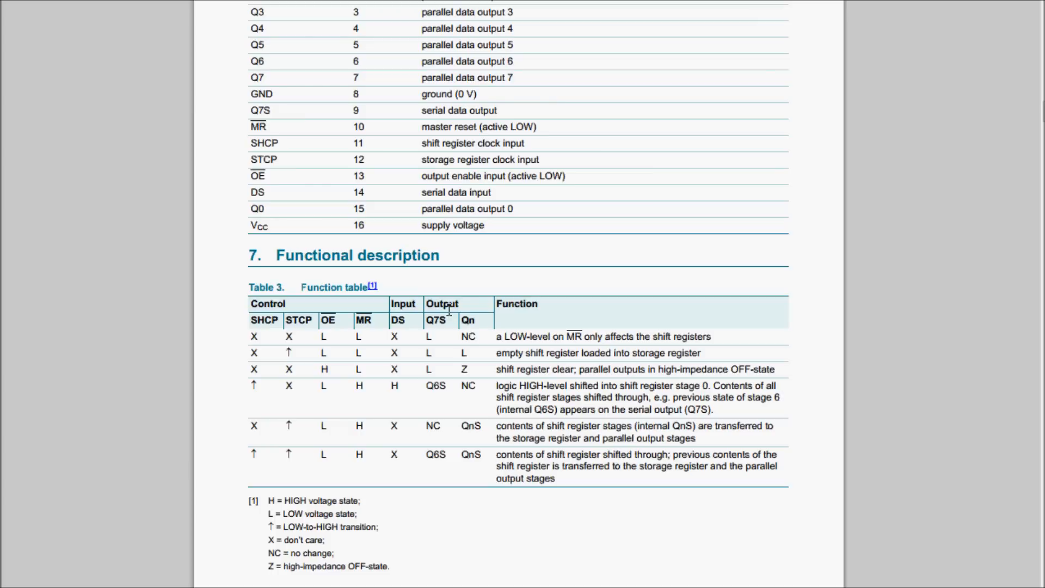
mouse_move(742, 348)
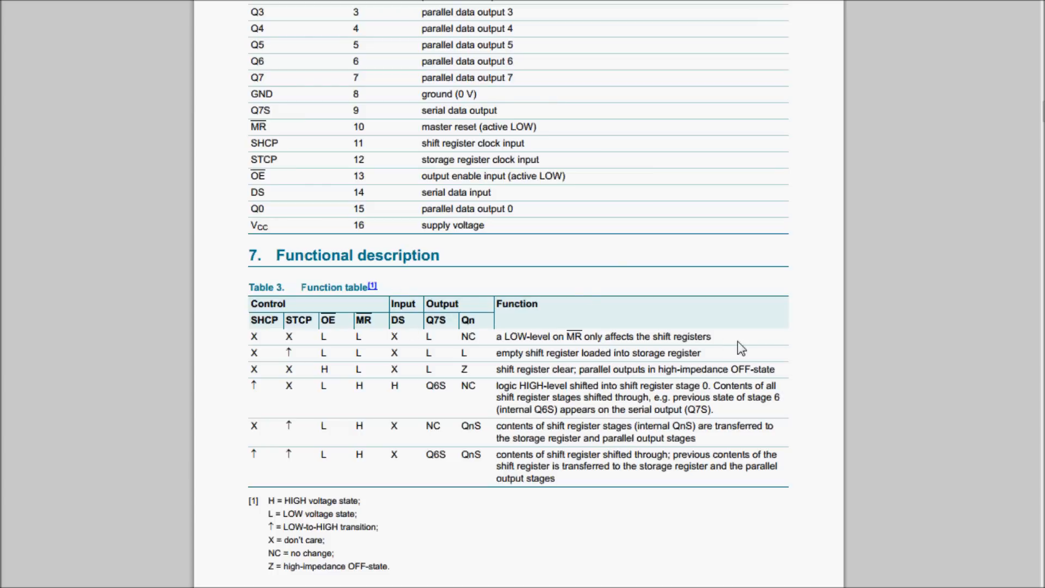
mouse_move(493, 356)
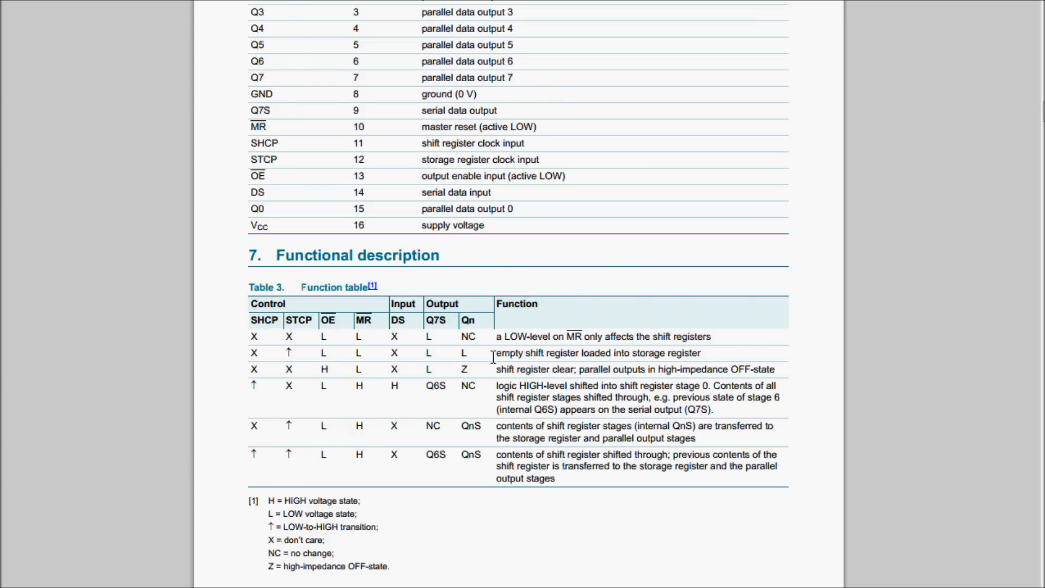
Step: Show the full function table with its H/L/X/NC/Z legend and highlight shift-stage wording
scroll(down, 3)
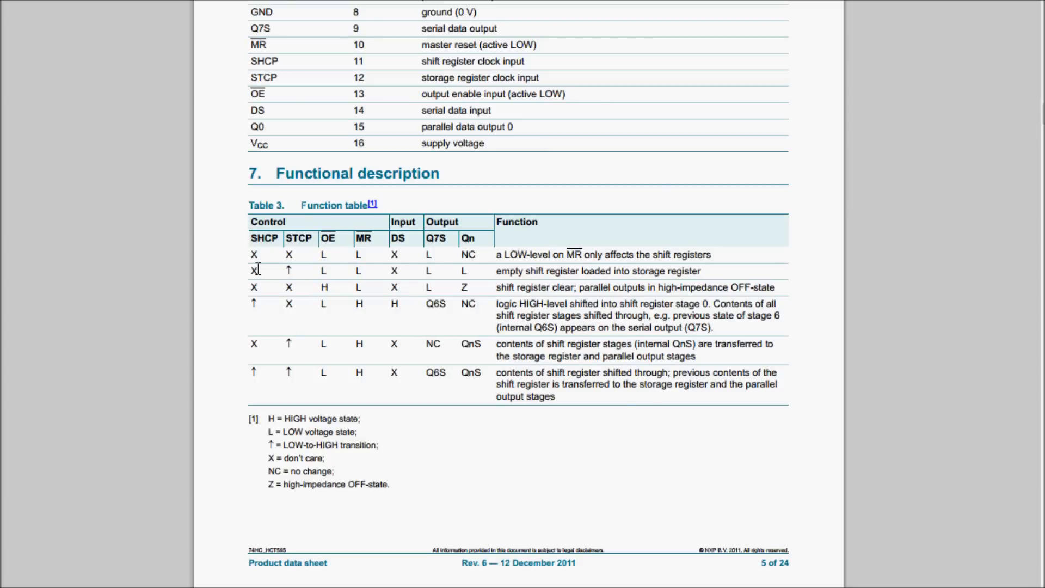
mouse_move(368, 333)
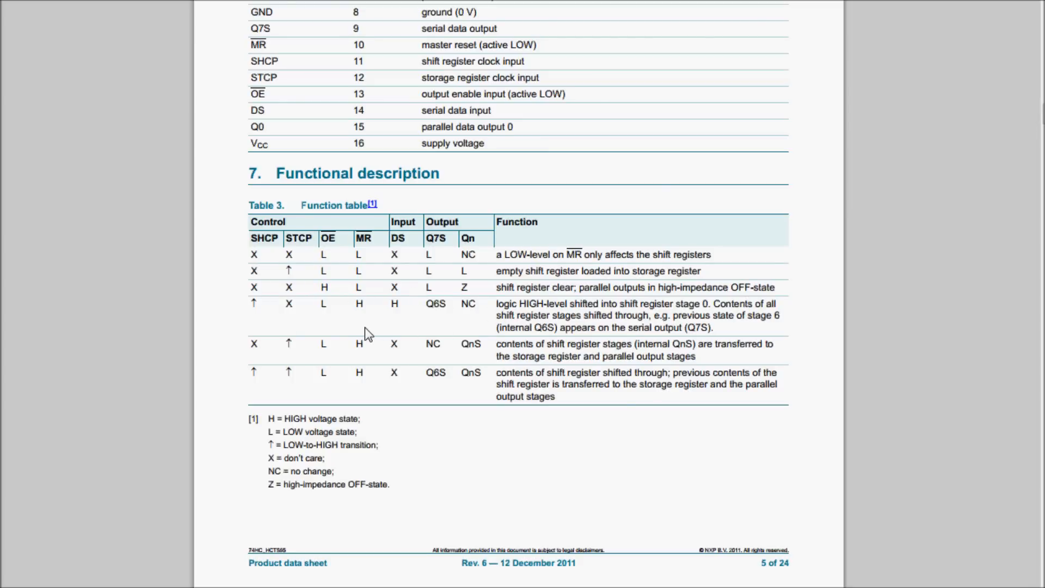
mouse_move(300, 333)
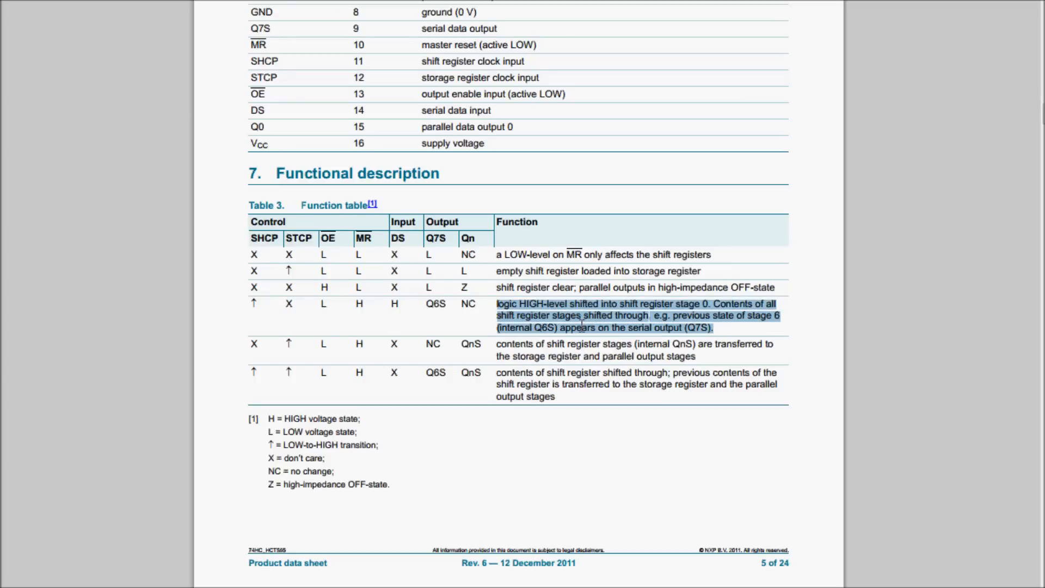
click(498, 302)
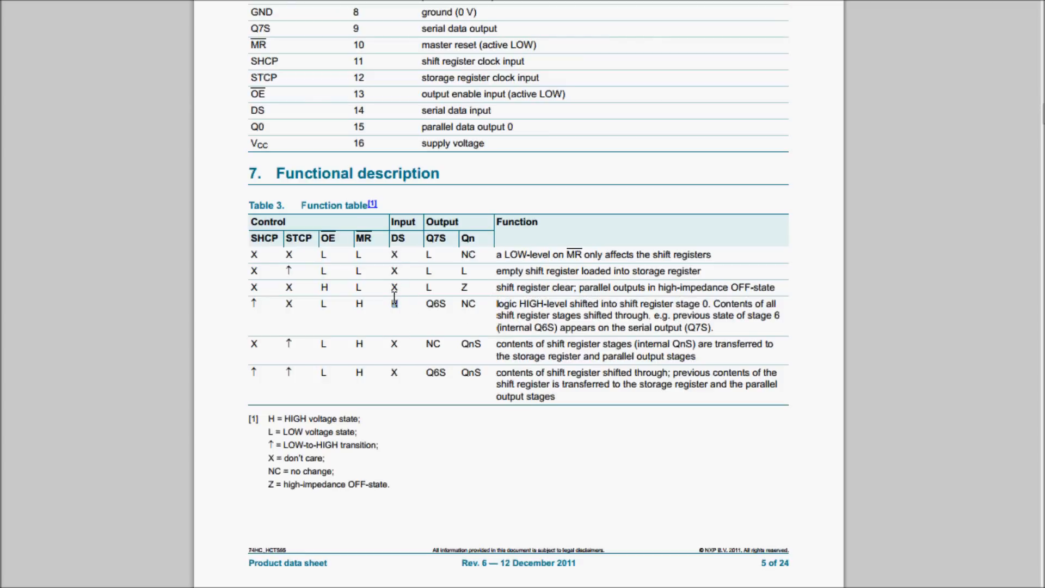
double_click(640, 304)
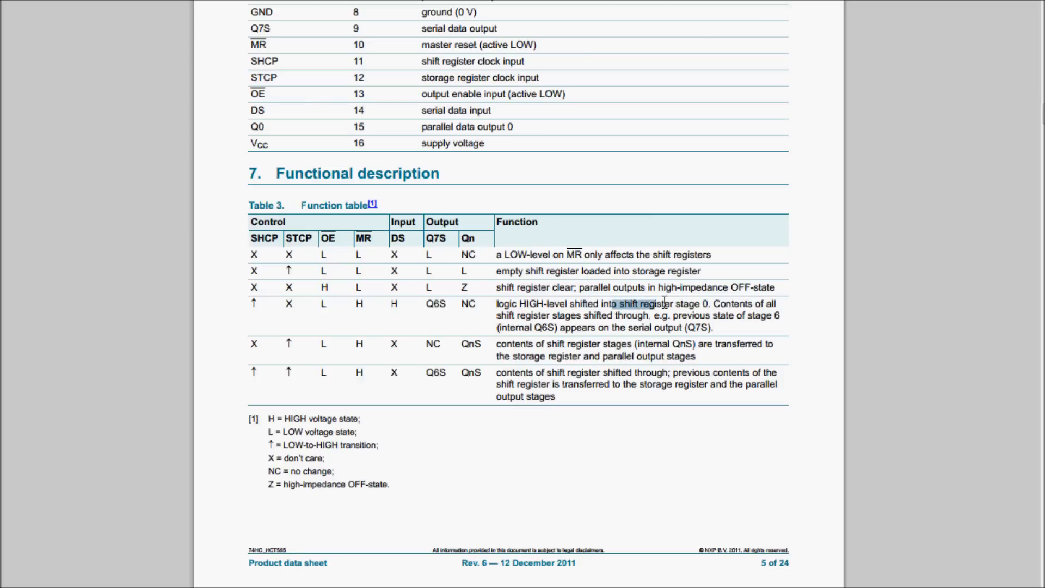
click(717, 307)
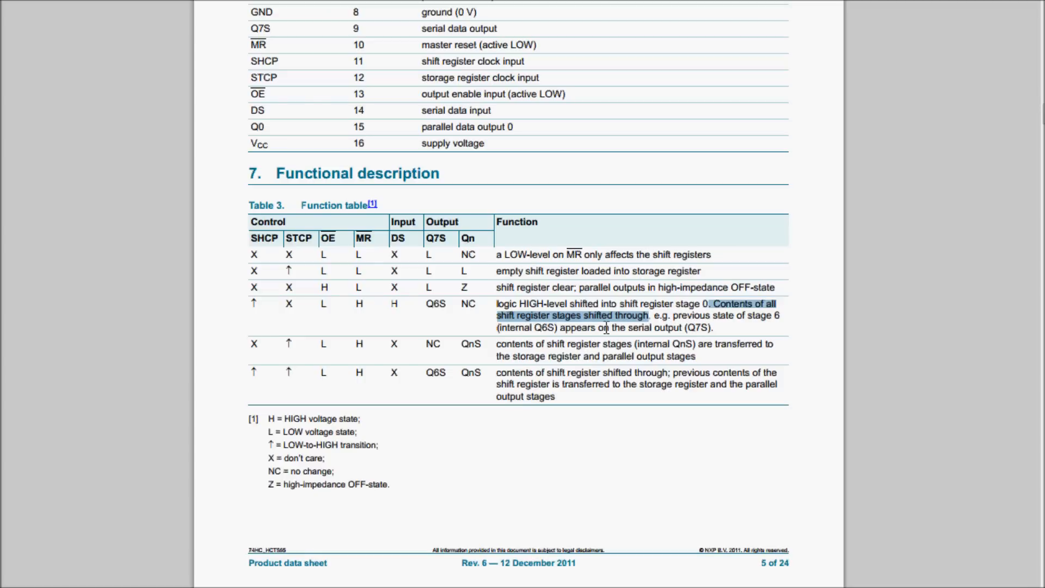
mouse_move(642, 320)
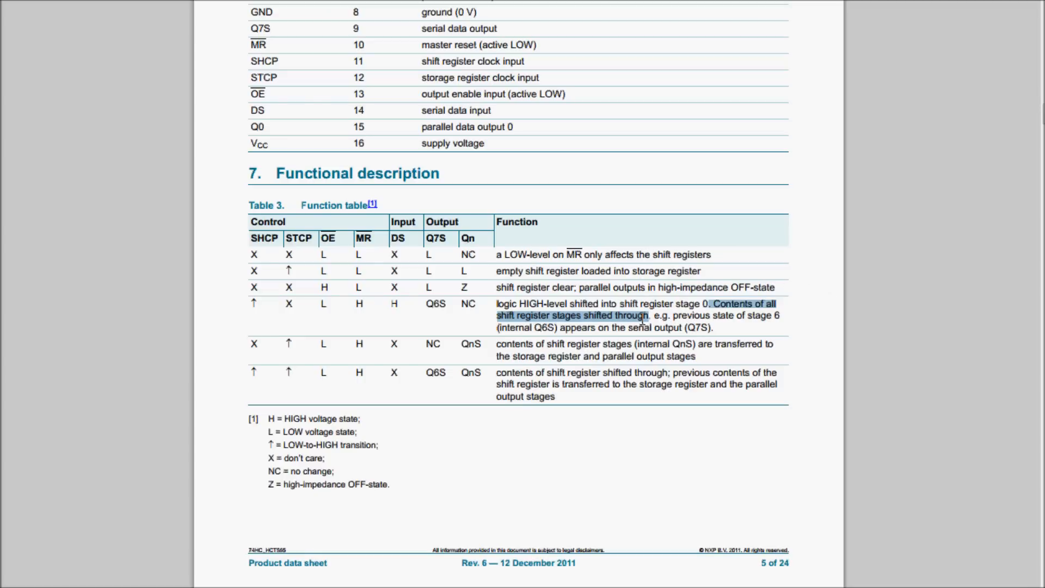
mouse_move(808, 256)
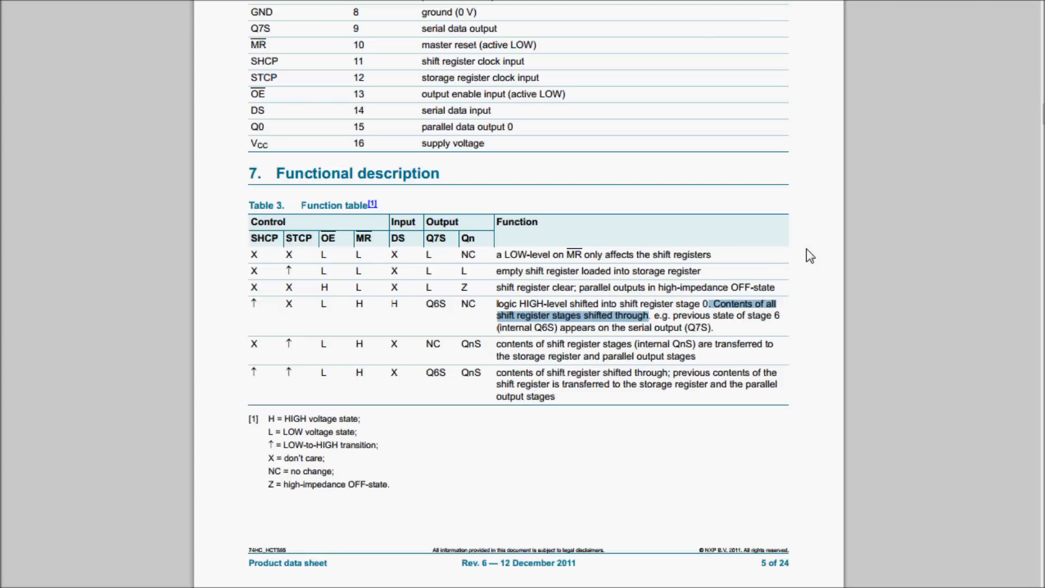
mouse_move(545, 314)
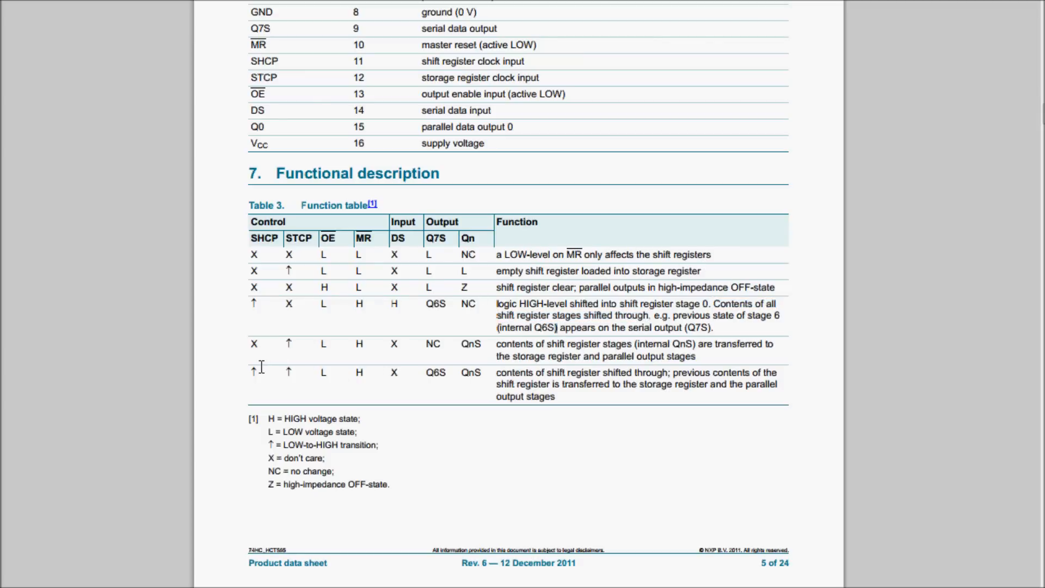
mouse_move(501, 345)
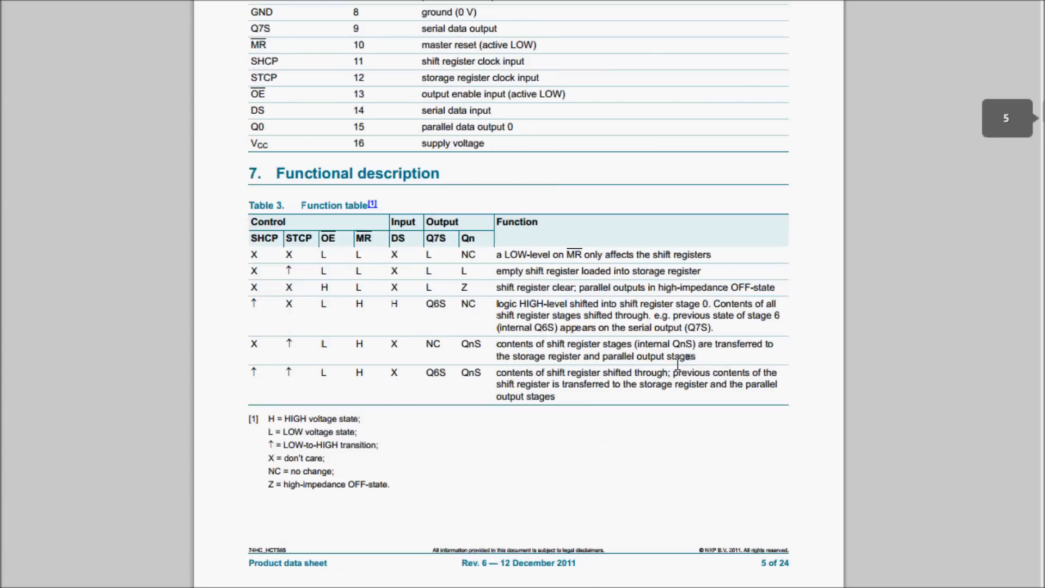
mouse_move(389, 318)
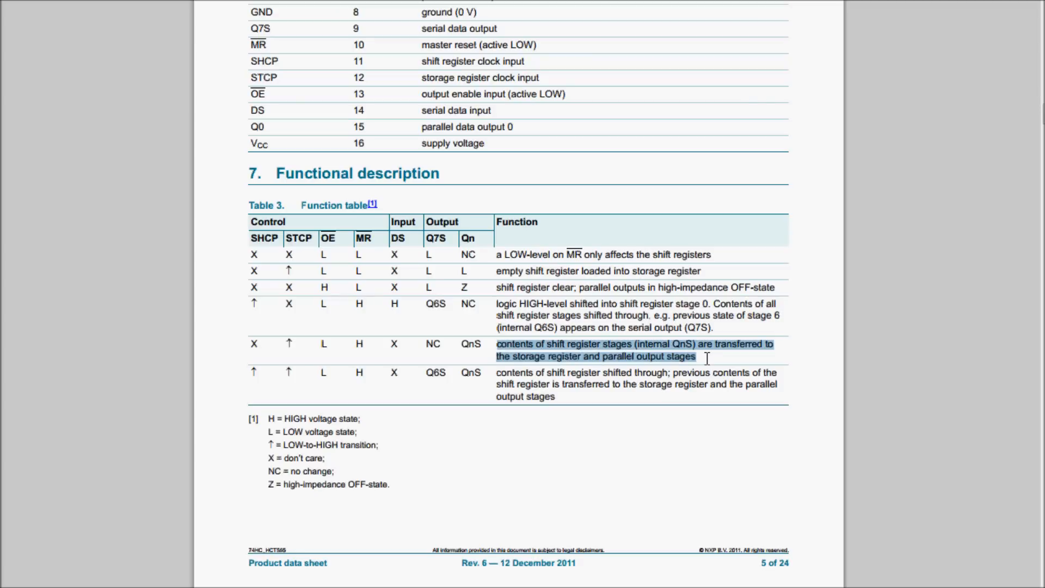
mouse_move(589, 391)
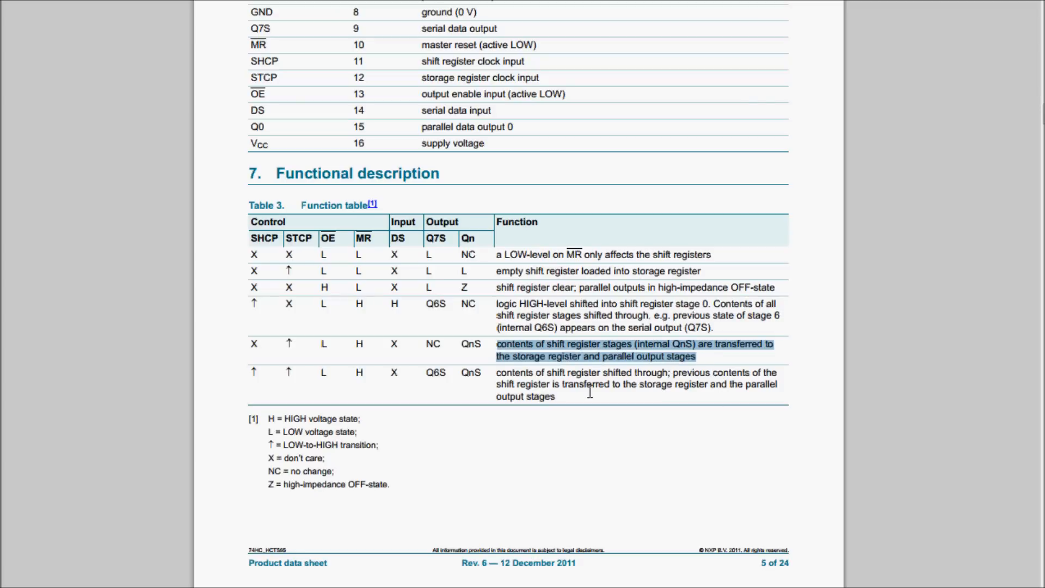
Step: Mark the fifth-row text about transferring shift register contents to the storage register
click(720, 358)
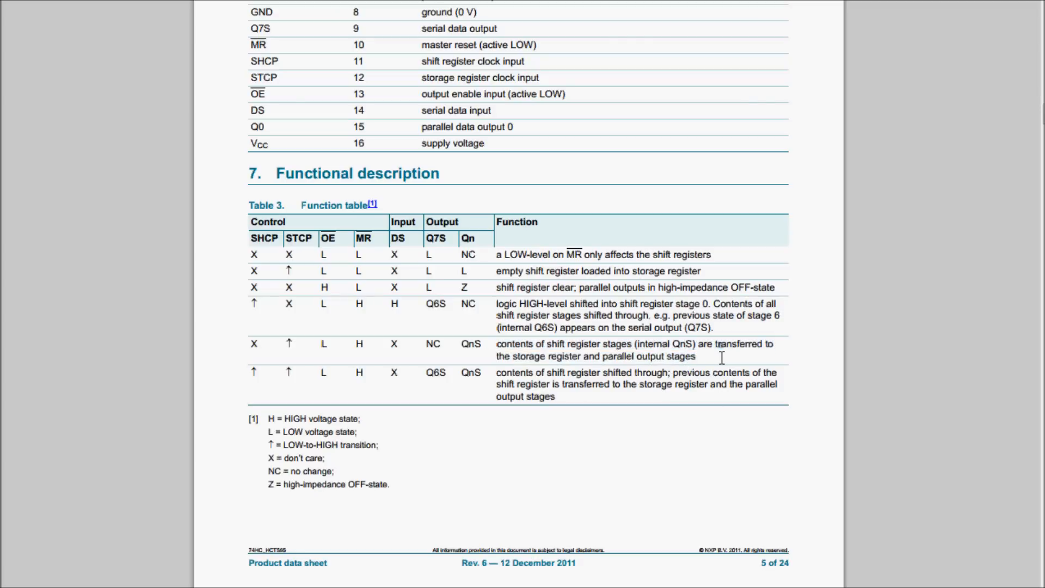
mouse_move(371, 354)
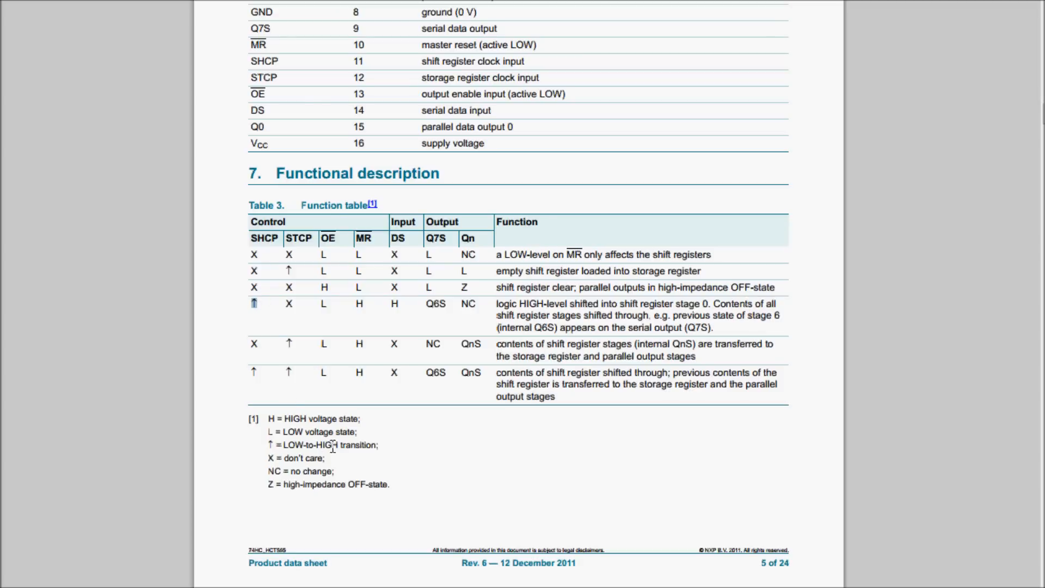
mouse_move(253, 239)
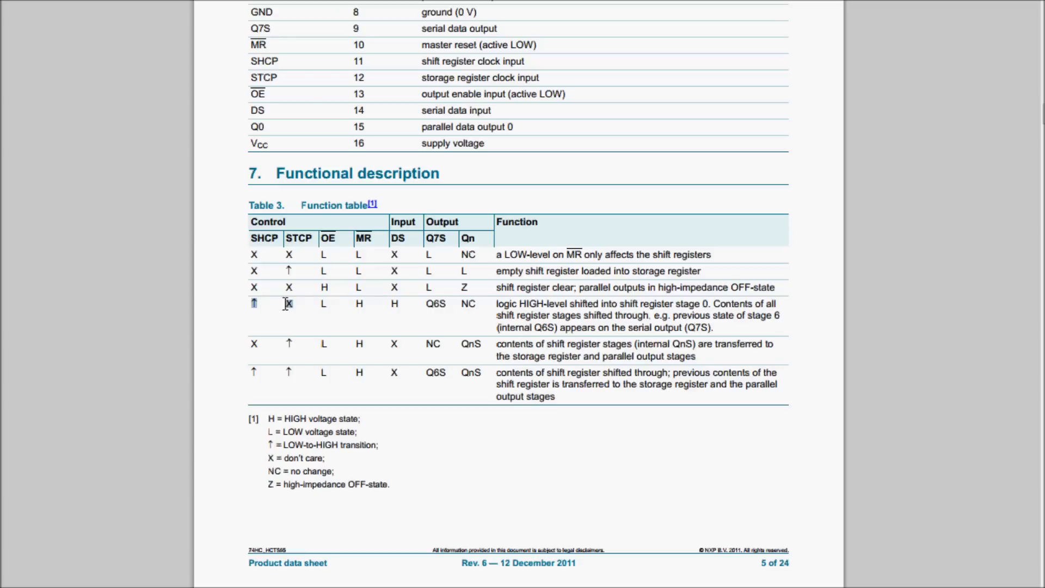
mouse_move(534, 321)
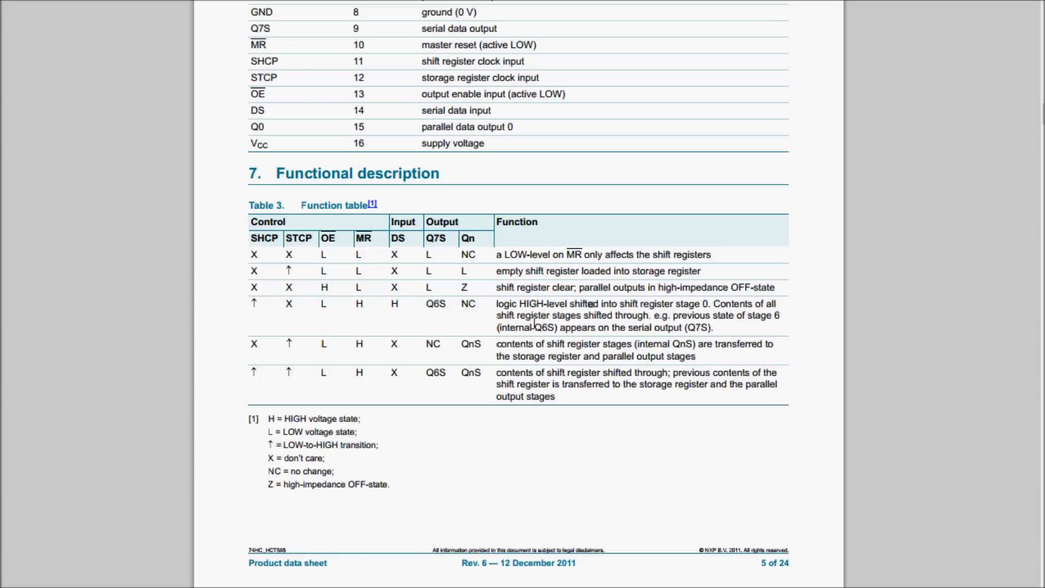
mouse_move(256, 359)
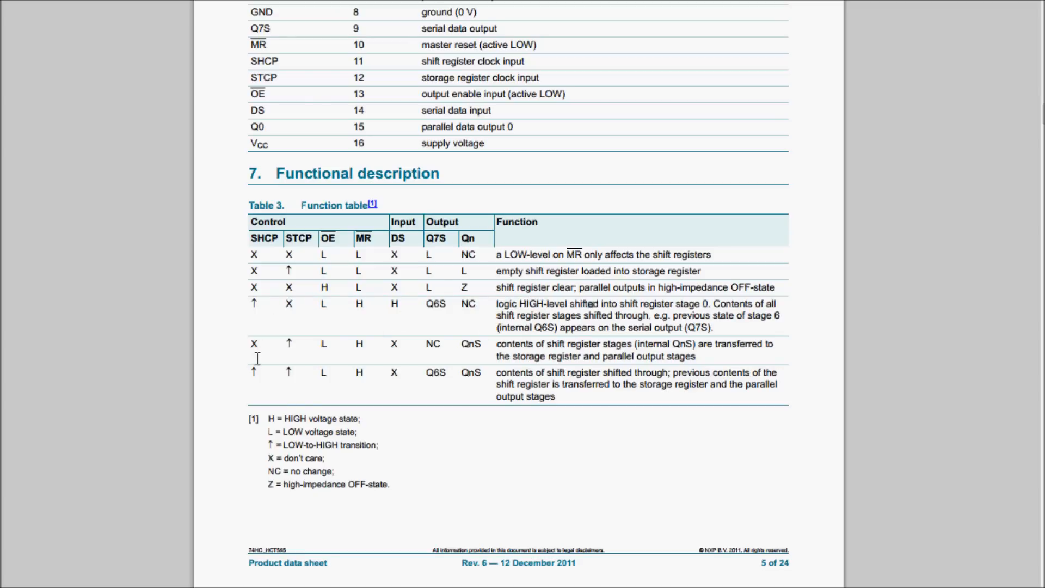
mouse_move(287, 345)
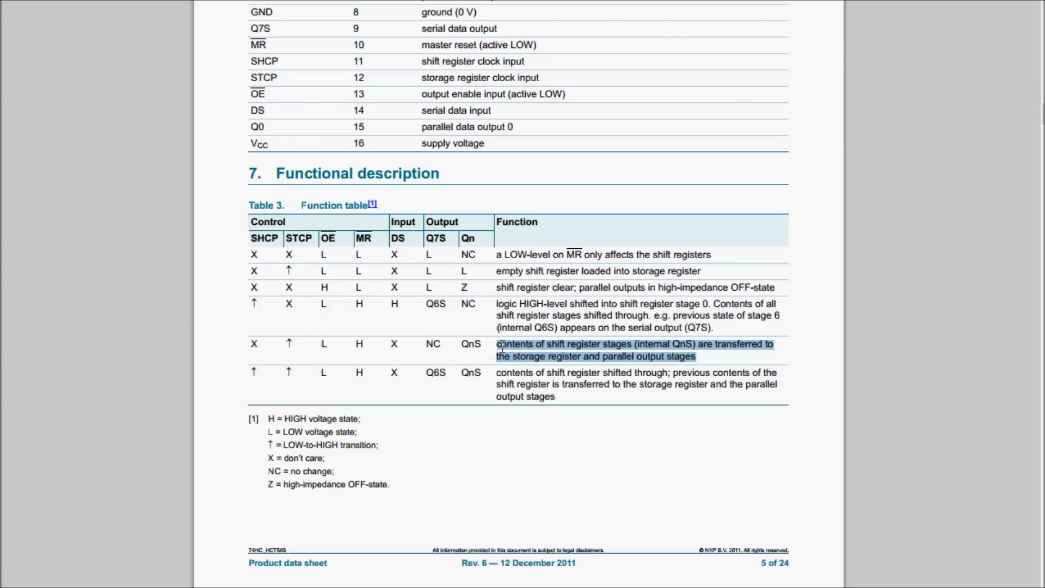
Step: Scroll up from Table 3 on page 5 to the Fig 4 logic diagram on page 3
scroll(up, 3)
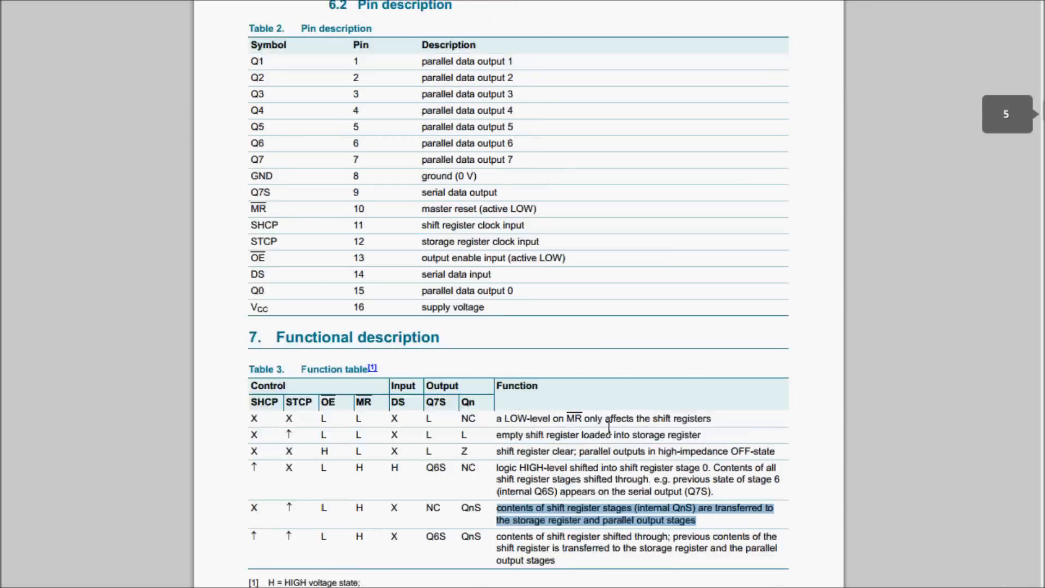
scroll(down, 3)
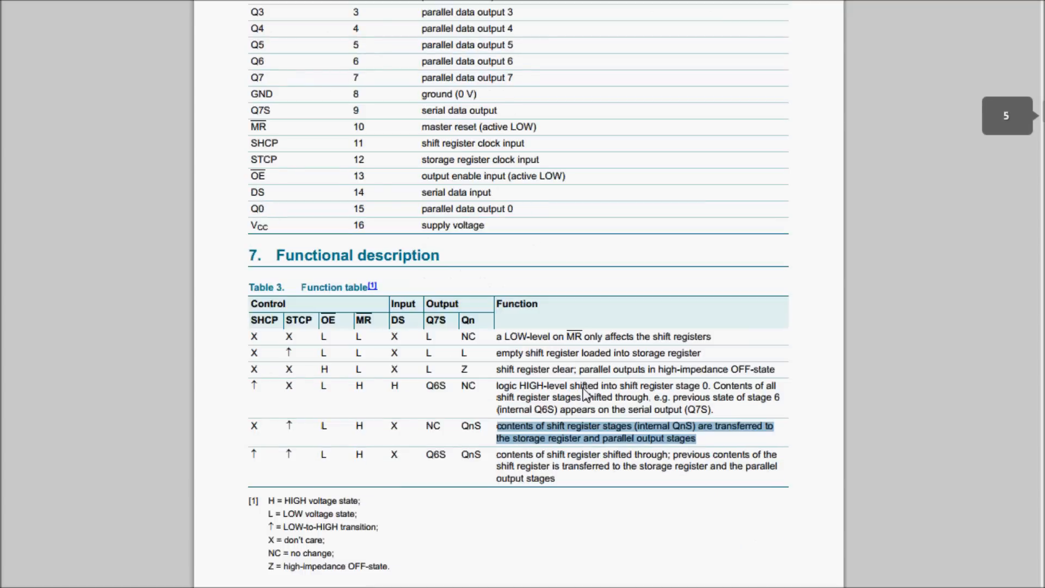
scroll(up, 3)
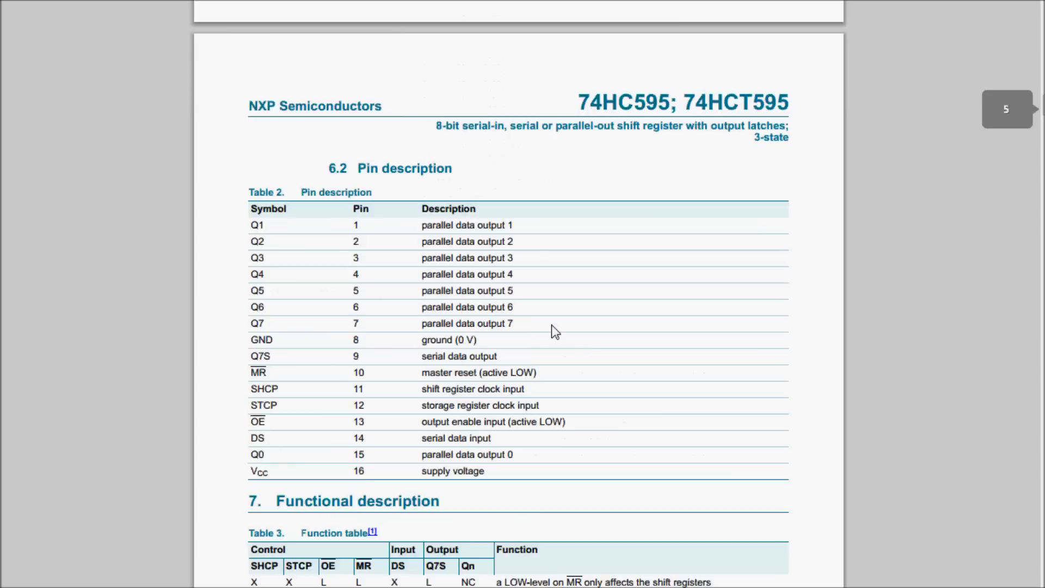
scroll(up, 3)
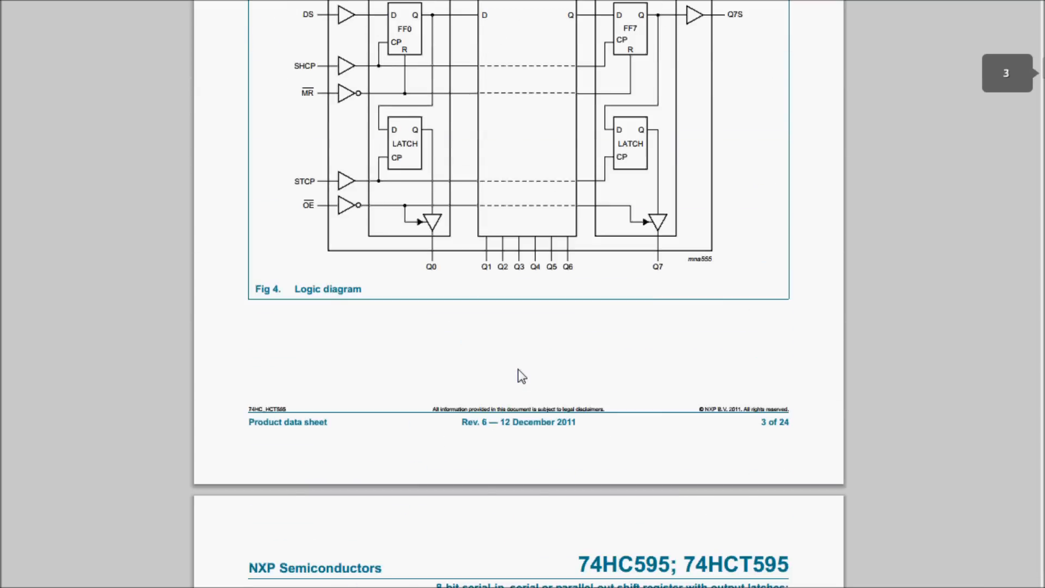
scroll(up, 3)
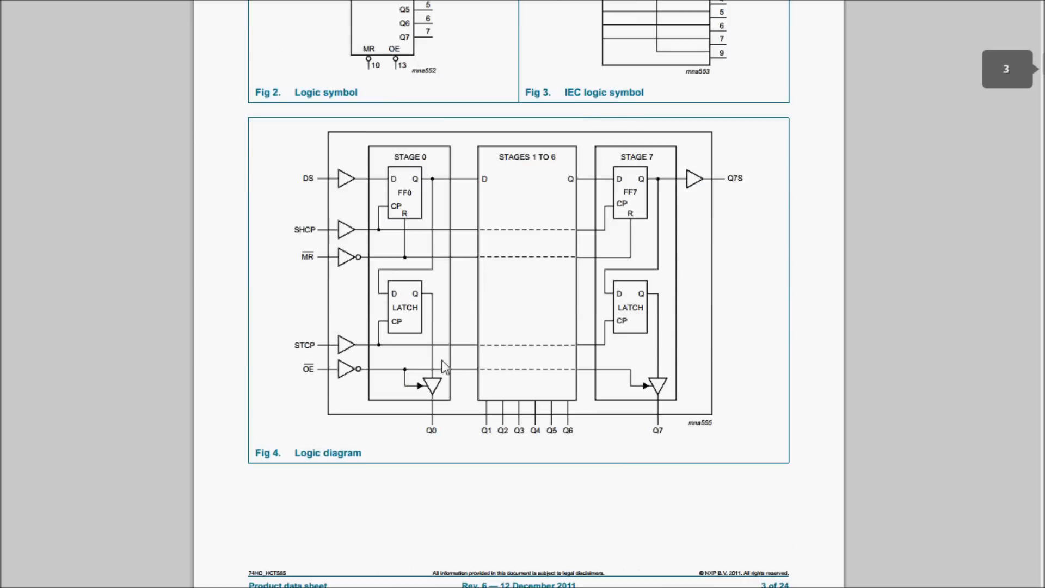
mouse_move(443, 395)
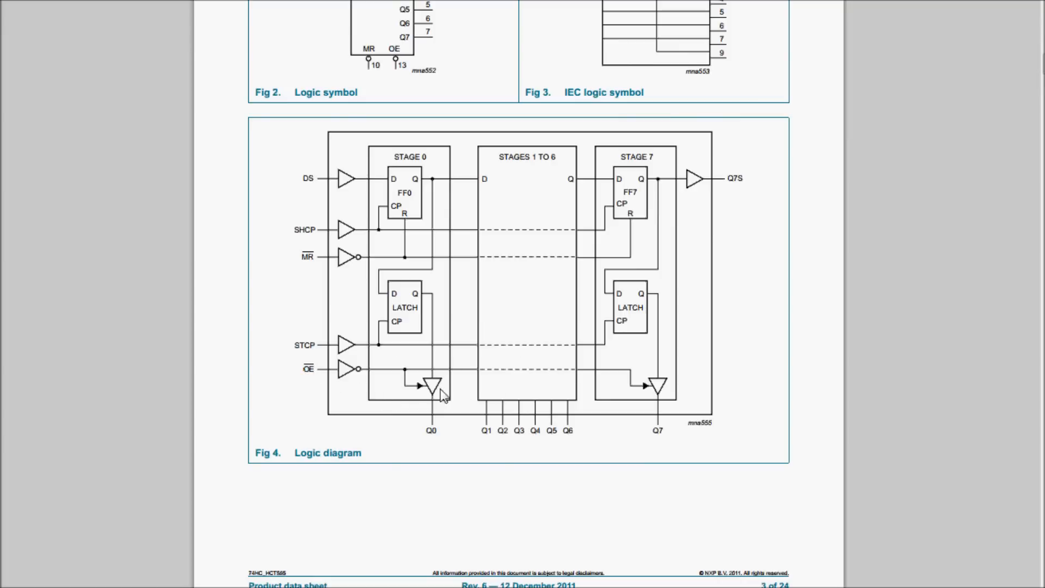
mouse_move(349, 383)
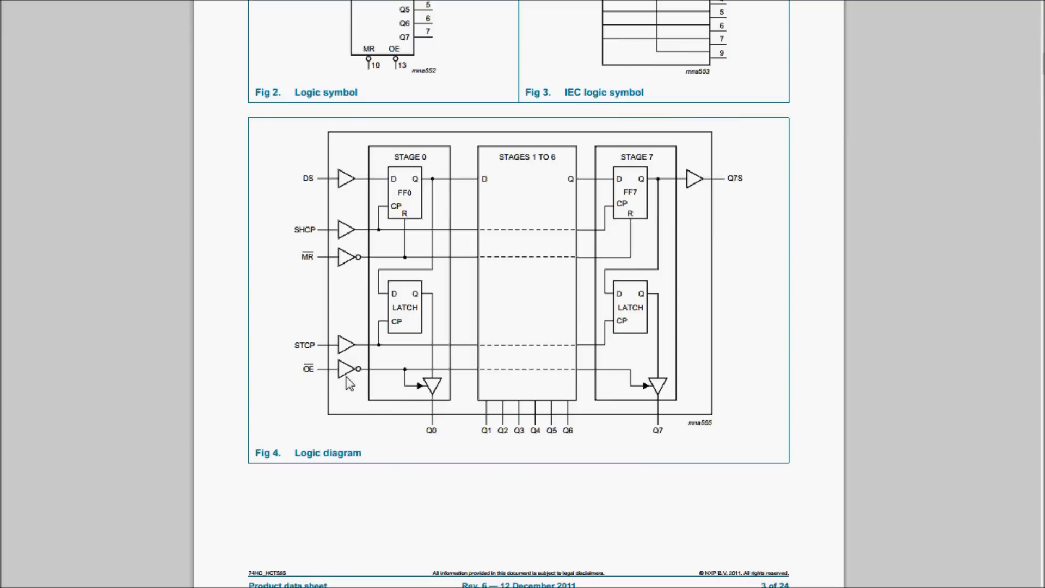
mouse_move(445, 398)
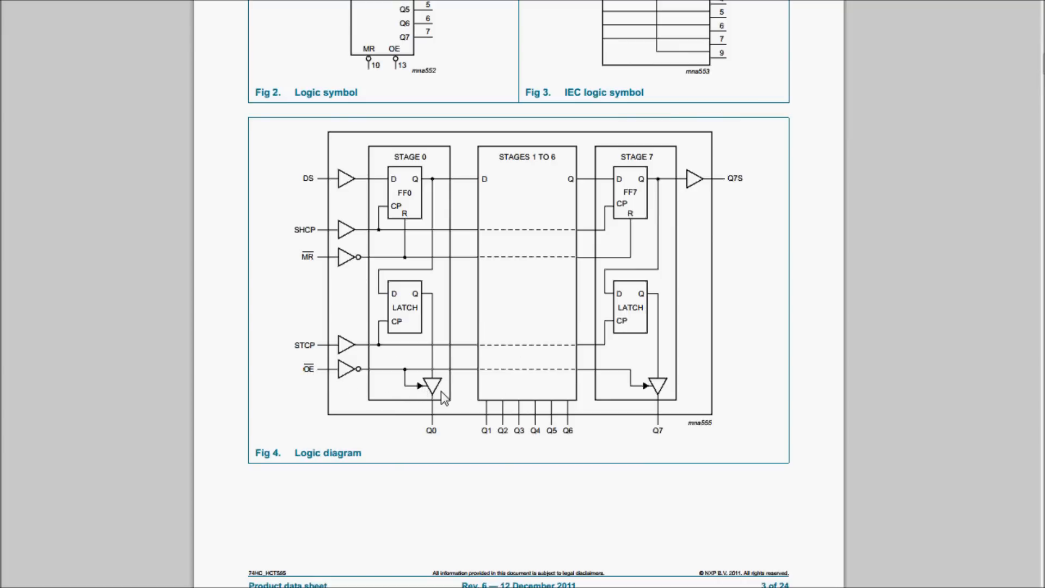
mouse_move(668, 413)
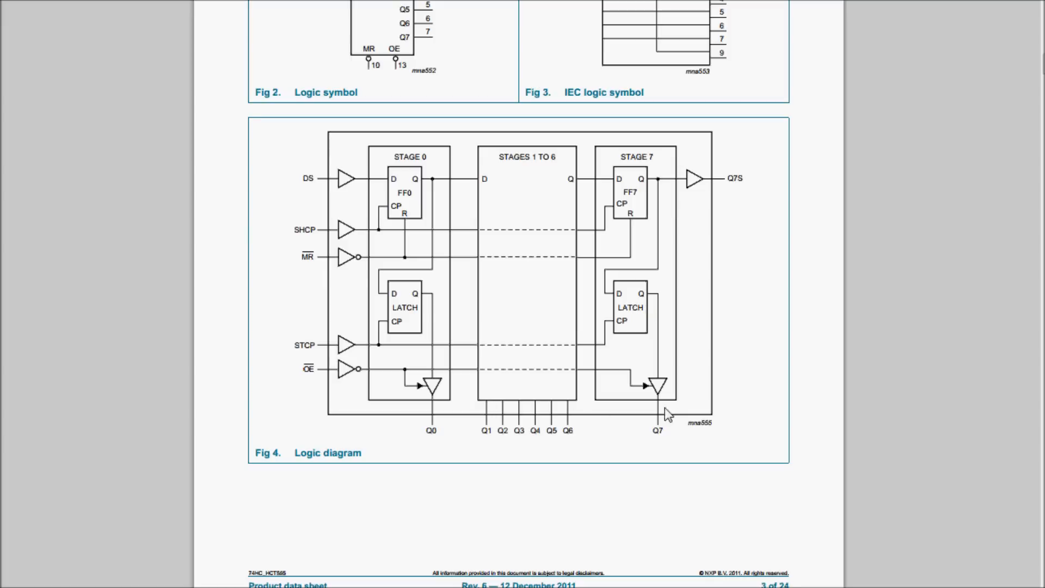
mouse_move(425, 432)
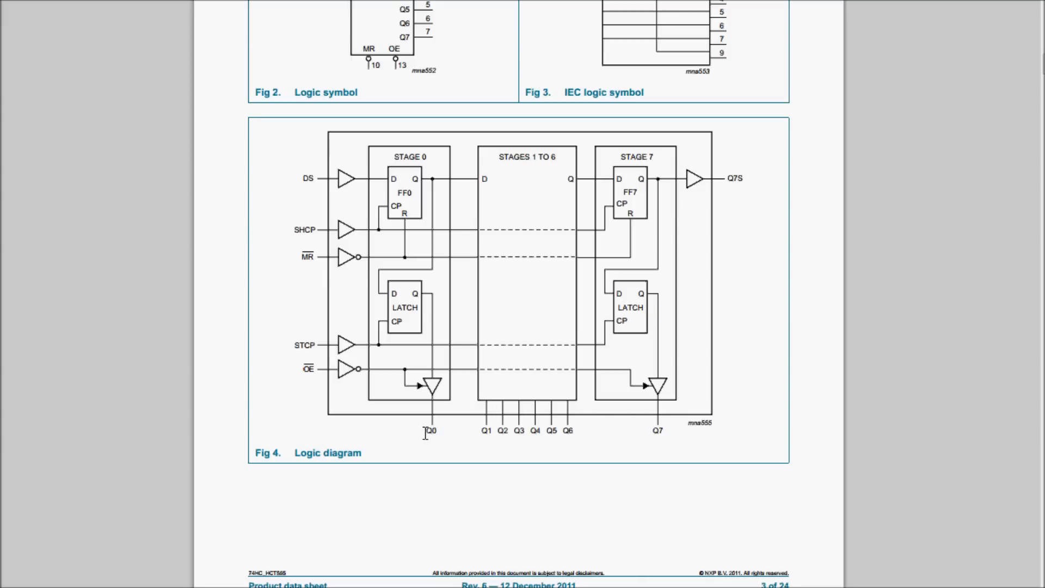
scroll(up, 3)
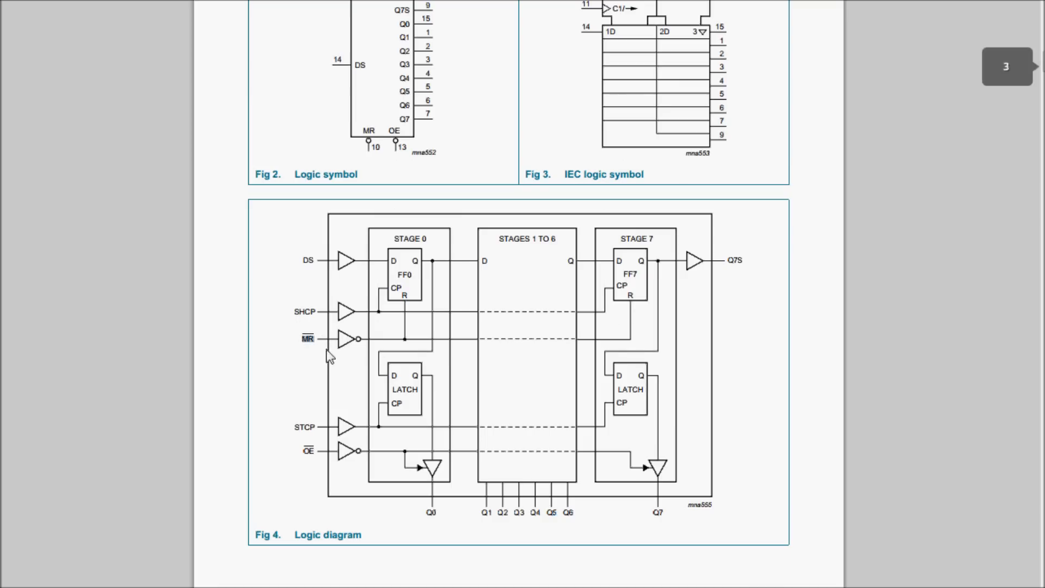
mouse_move(331, 352)
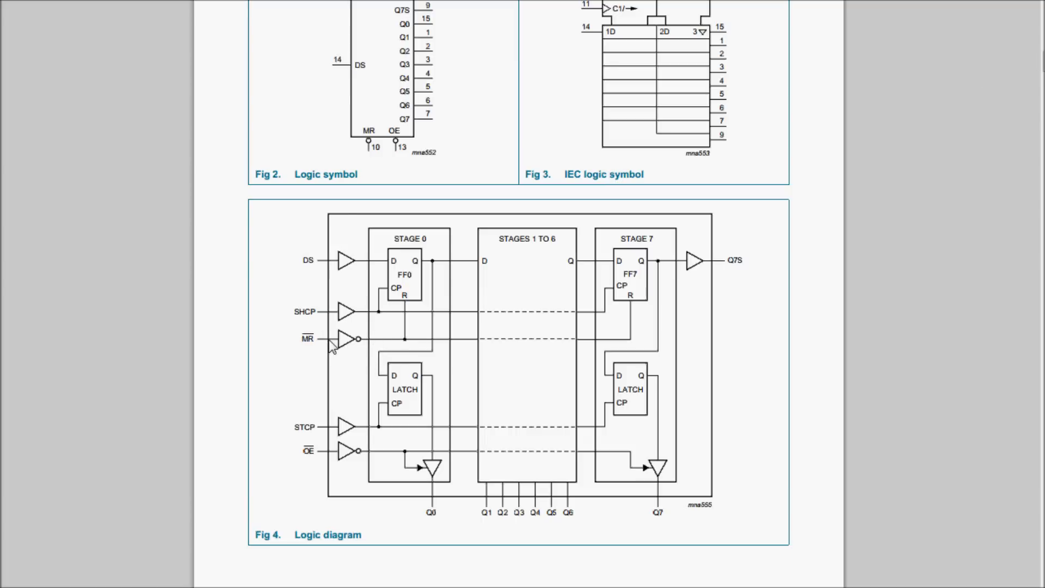
mouse_move(342, 347)
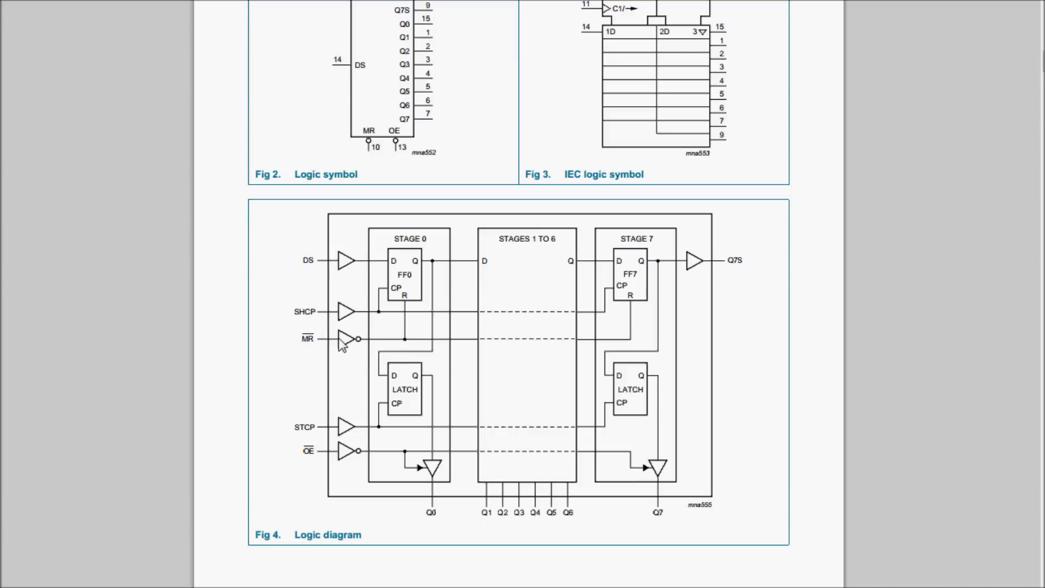
mouse_move(636, 292)
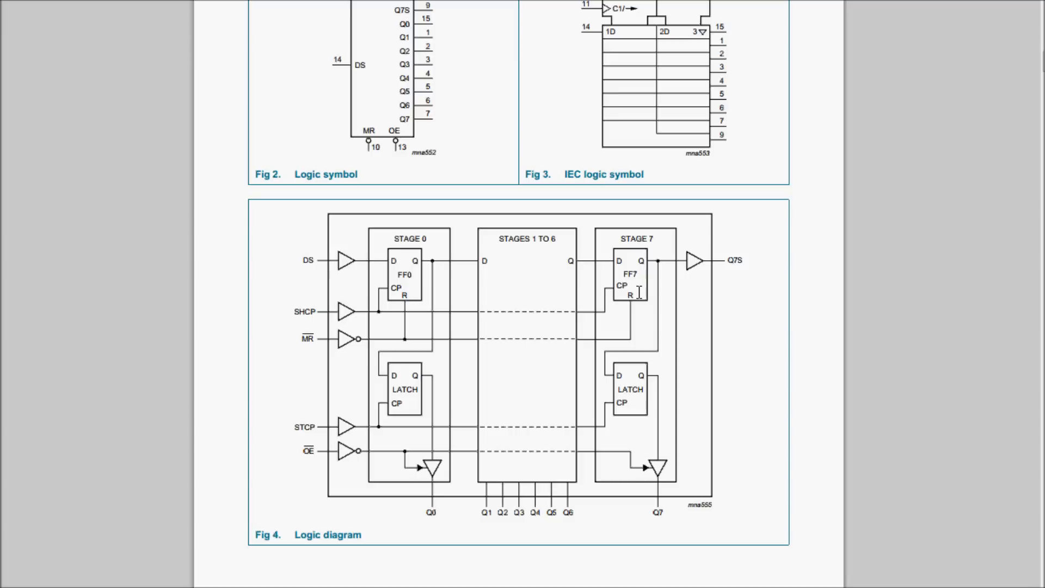
mouse_move(390, 363)
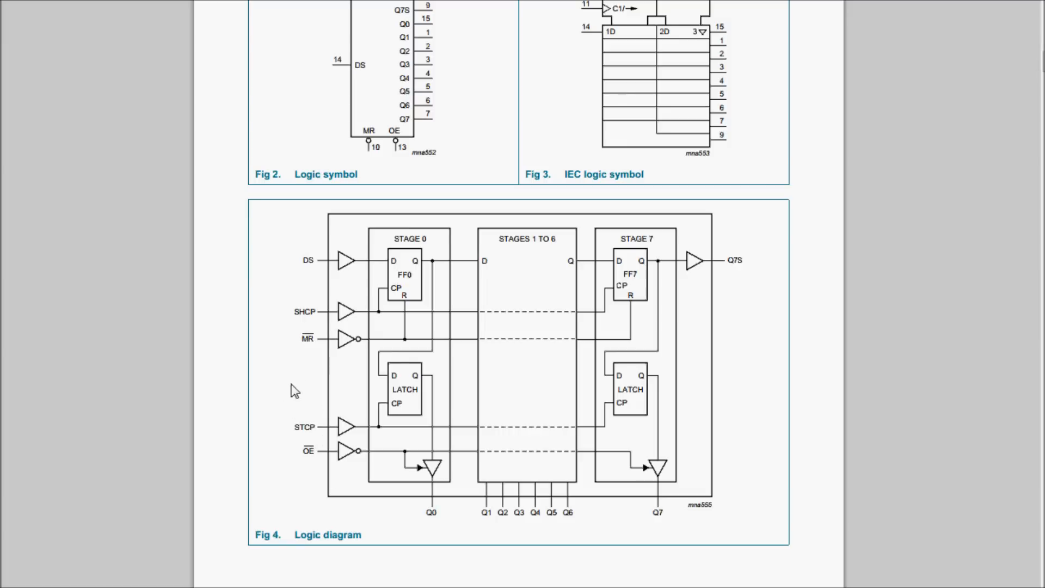
Step: Scroll up past the logic symbols to the Fig 1 functional diagram on page 2
scroll(up, 3)
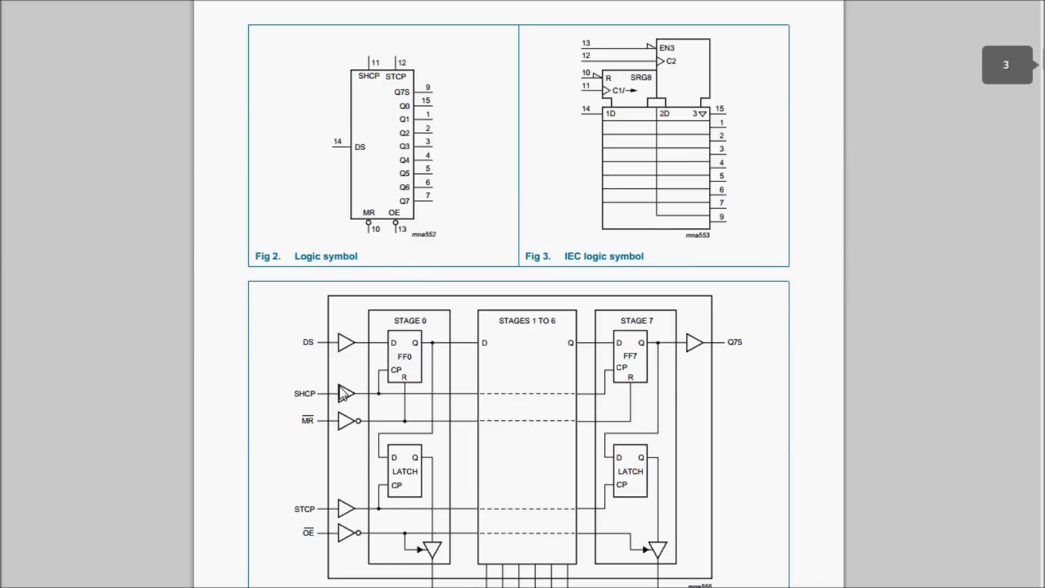
scroll(up, 3)
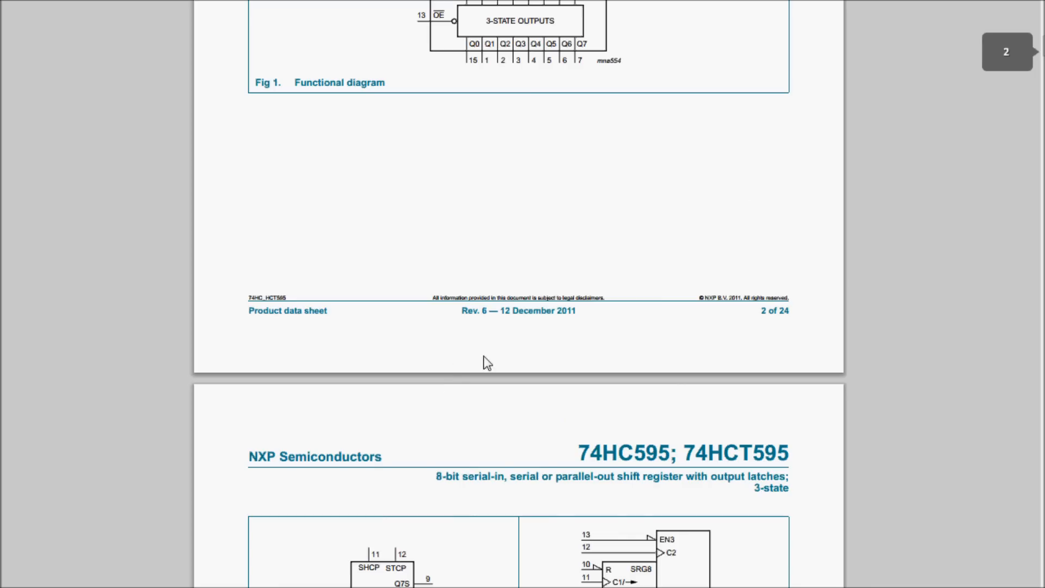
scroll(up, 3)
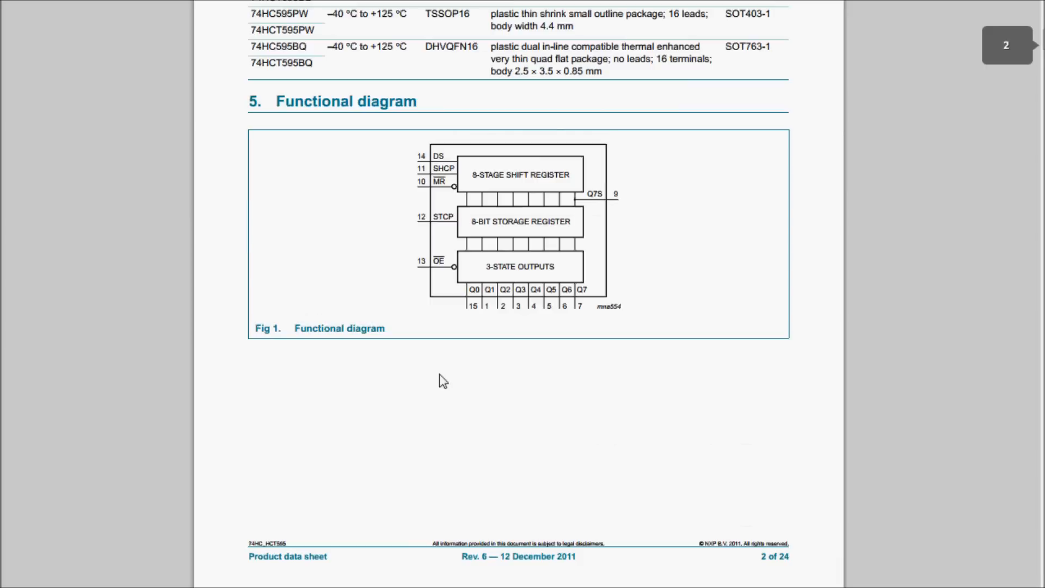
scroll(up, 3)
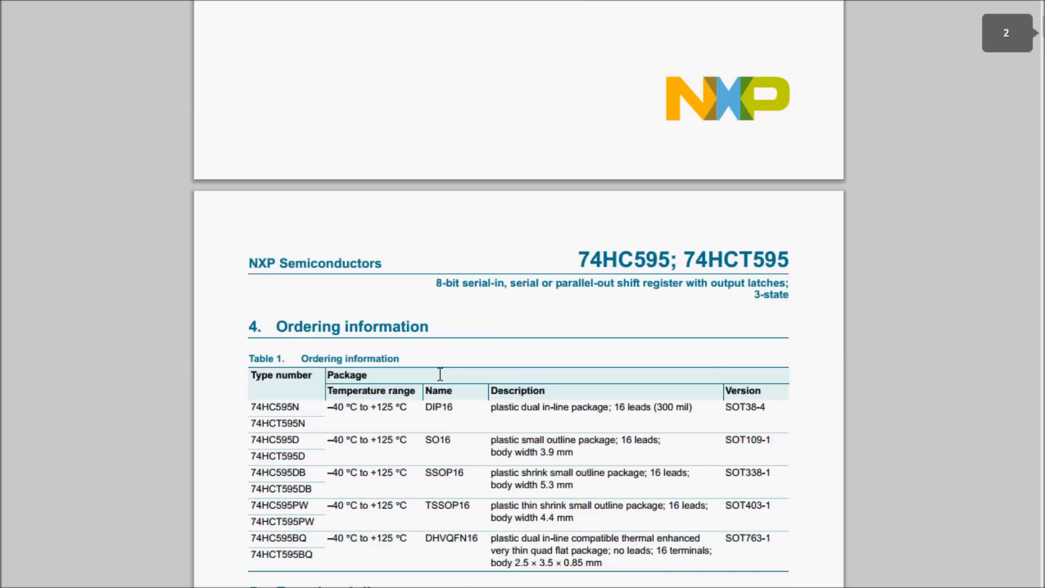
scroll(down, 3)
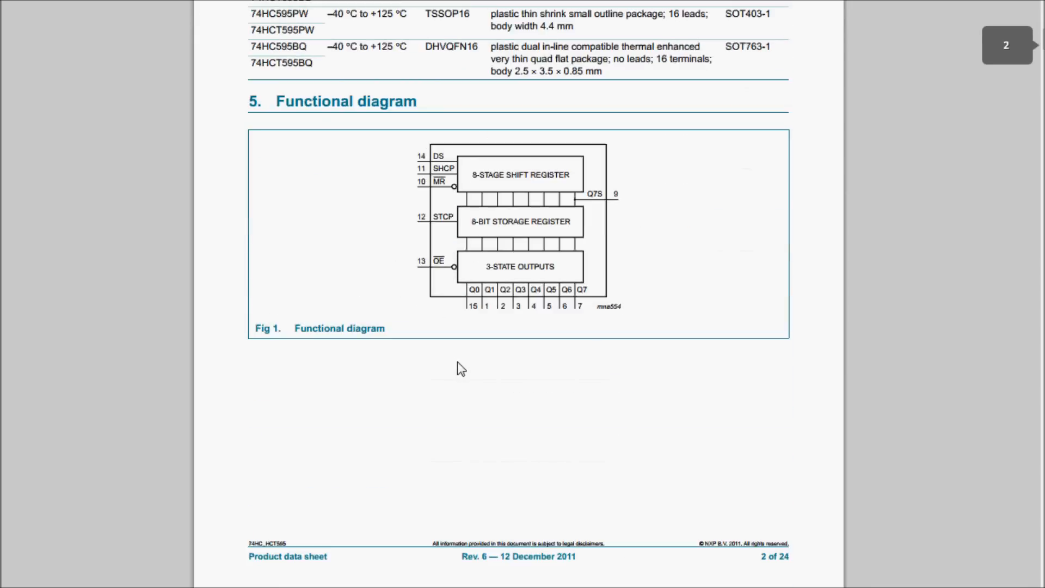
scroll(down, 3)
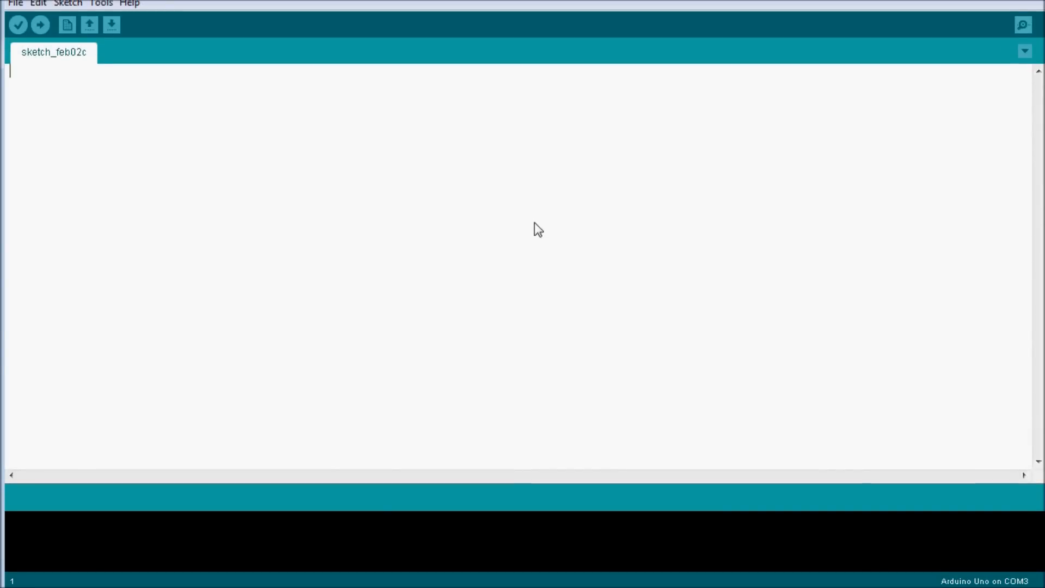
Step: Declare int DS_pin = 8 and int STCP_pin = 9 in the sketch
text(int)
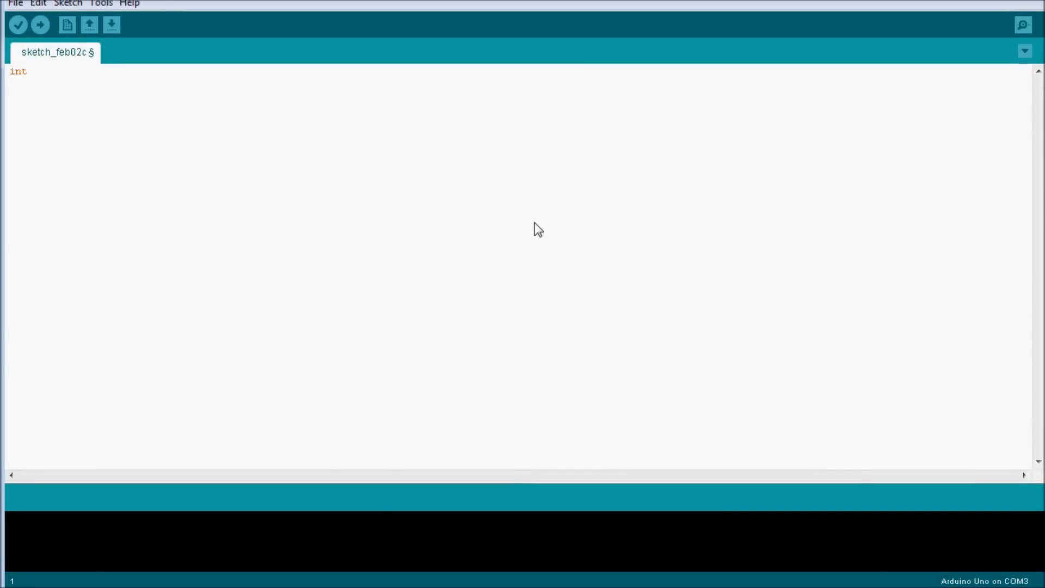
text(DS_)
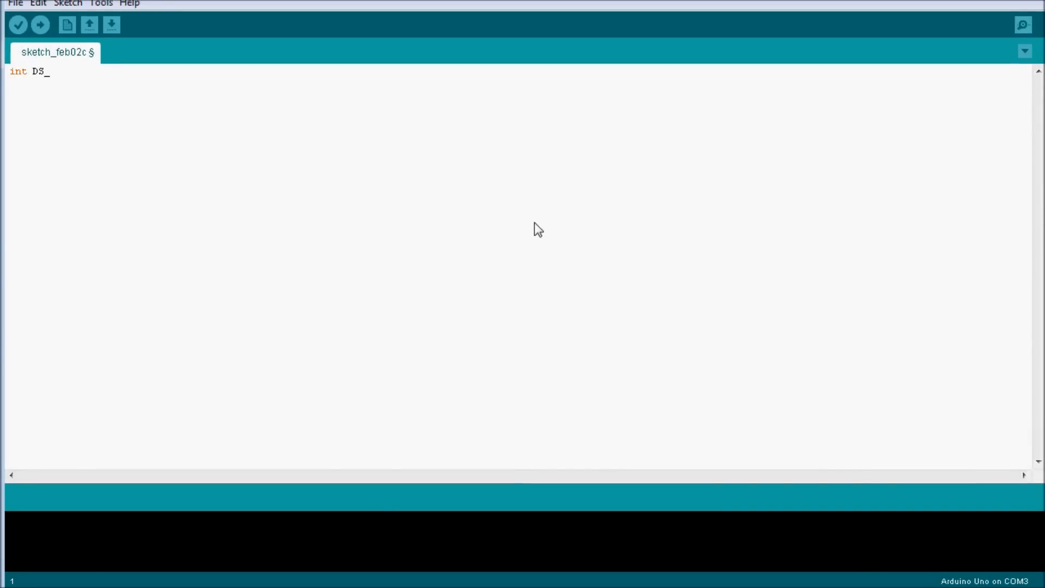
text(pin =)
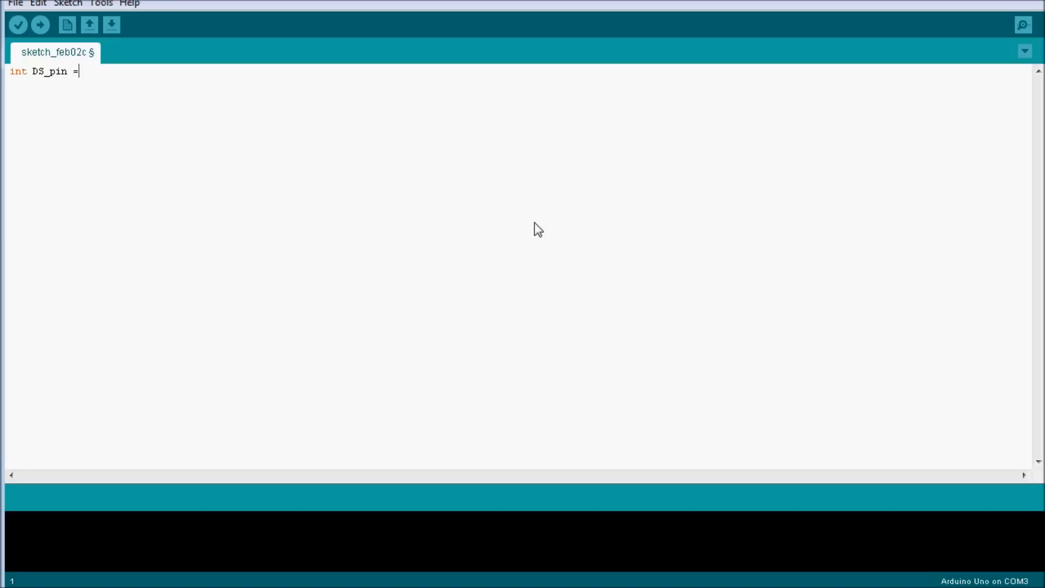
text(8;)
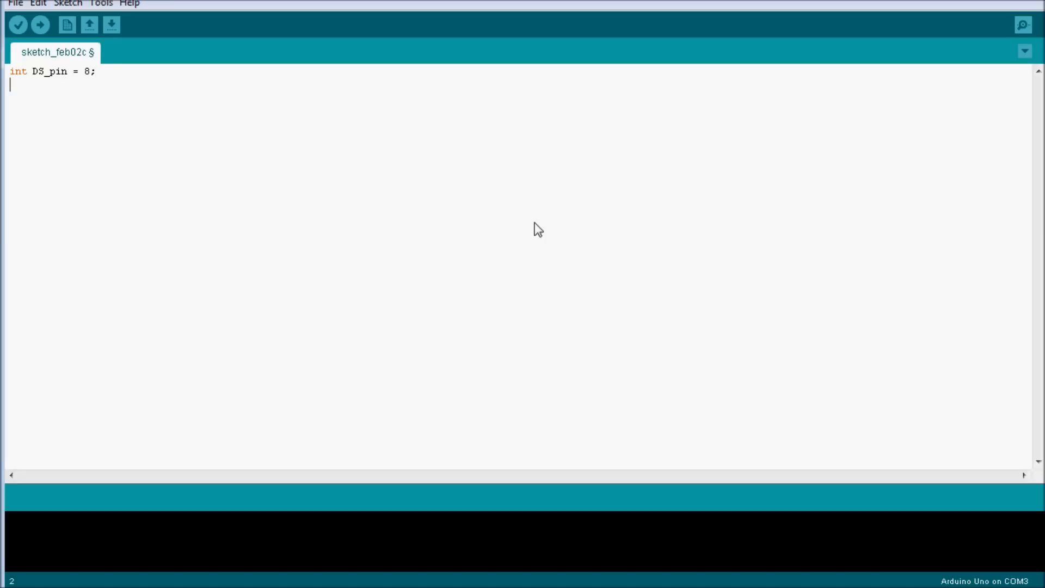
text(int)
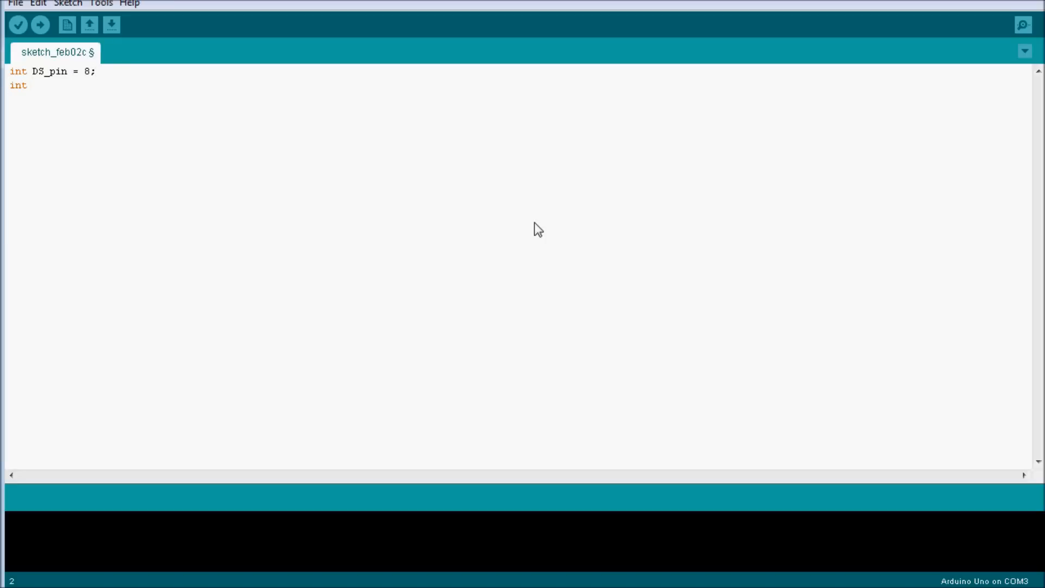
text(STCP)
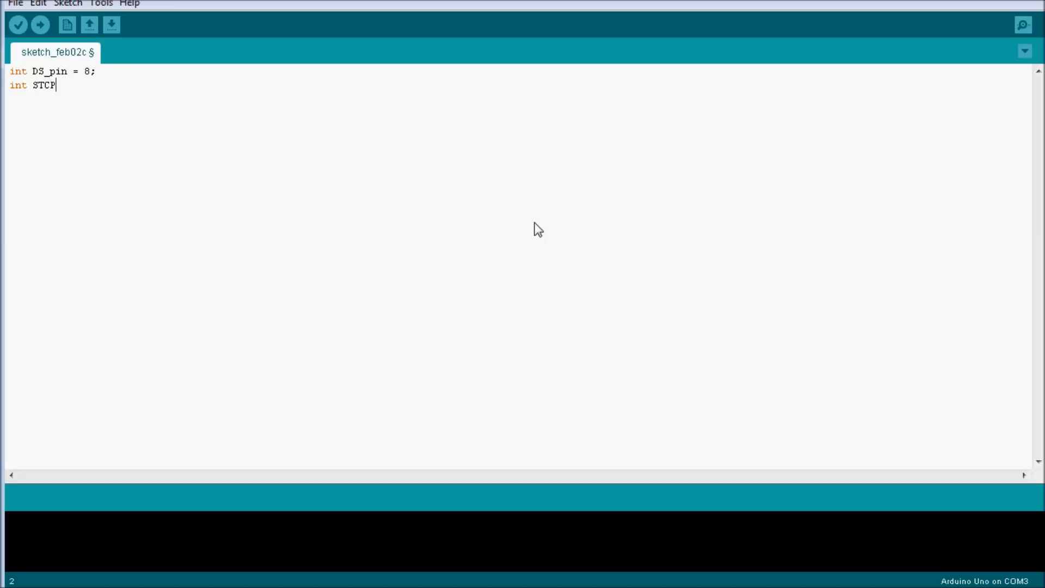
text(_pin)
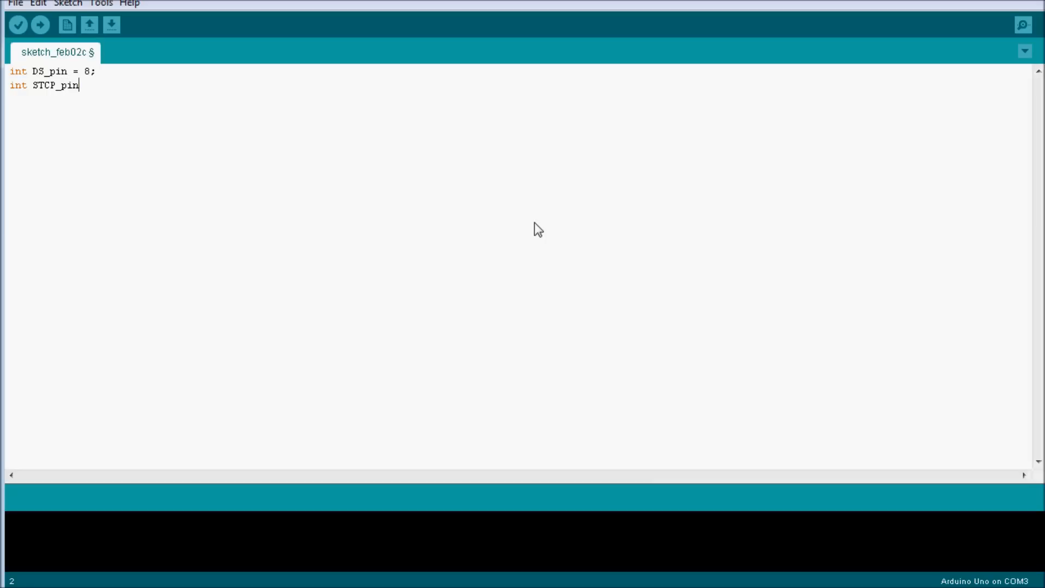
text(=)
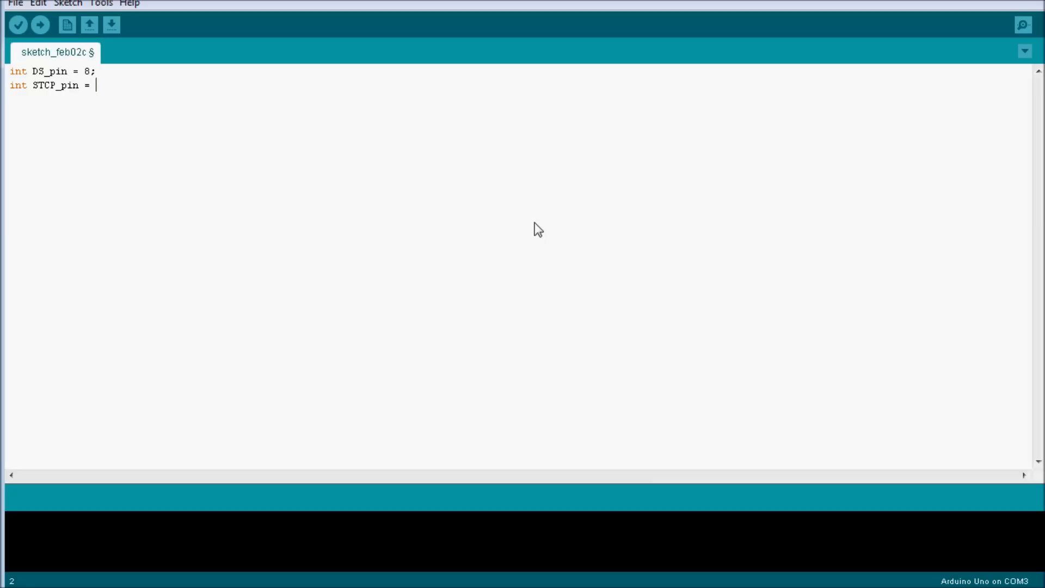
text(9;)
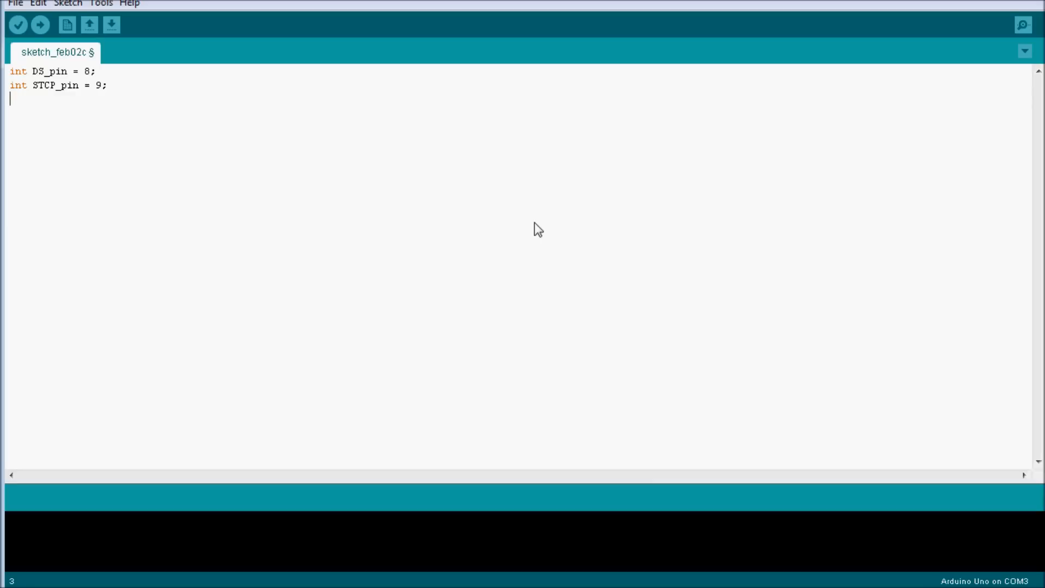
Step: Declare int SHCP_pin = 10 on the next line
text(int S)
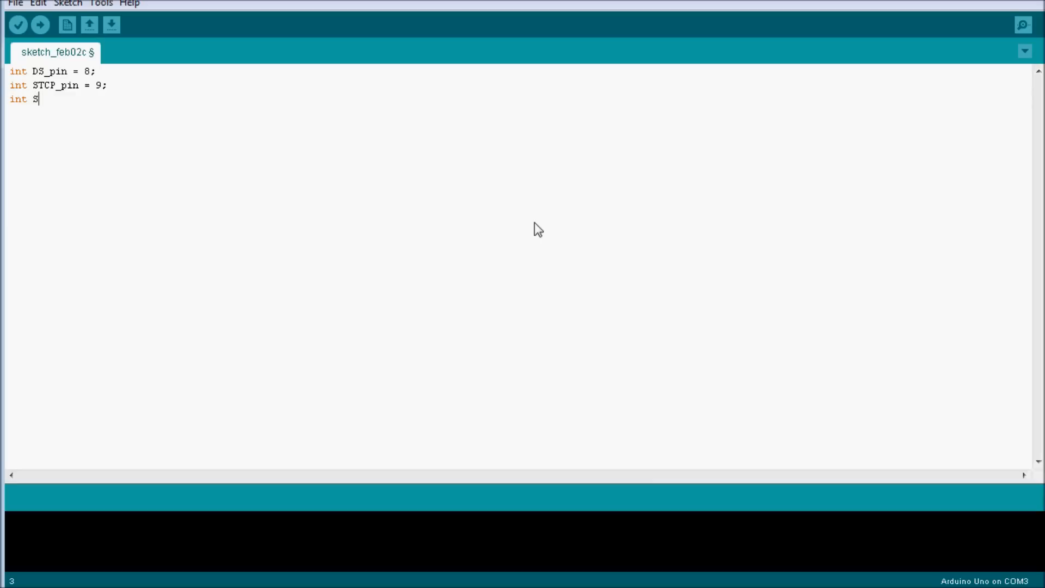
text(H)
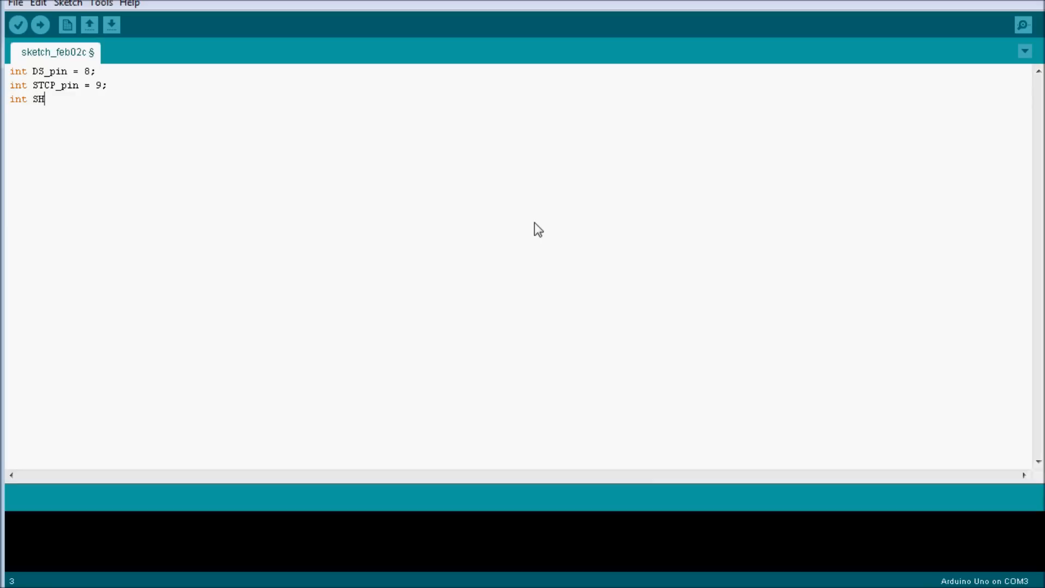
text(CP_pin)
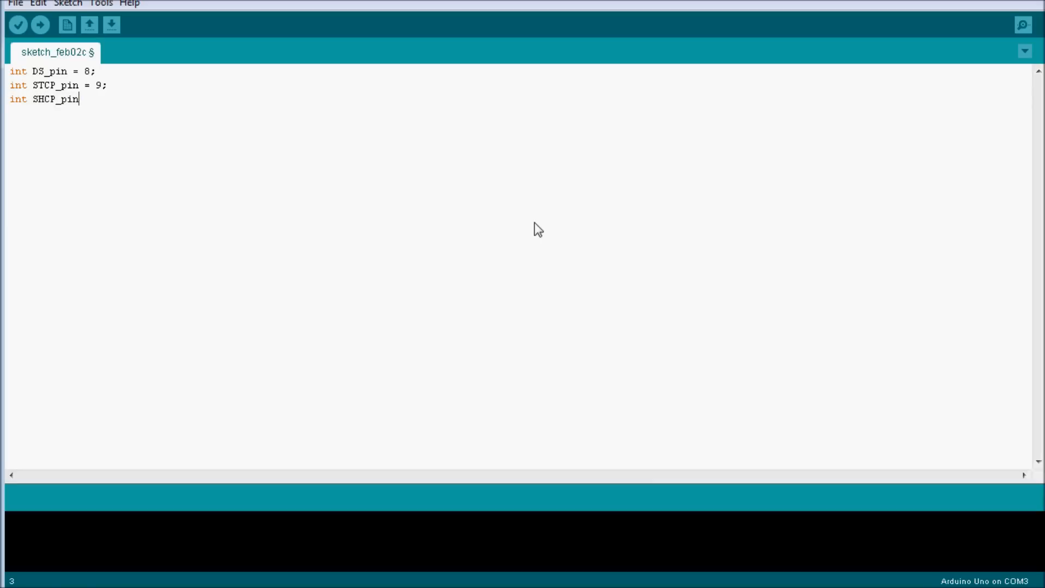
text(= 101)
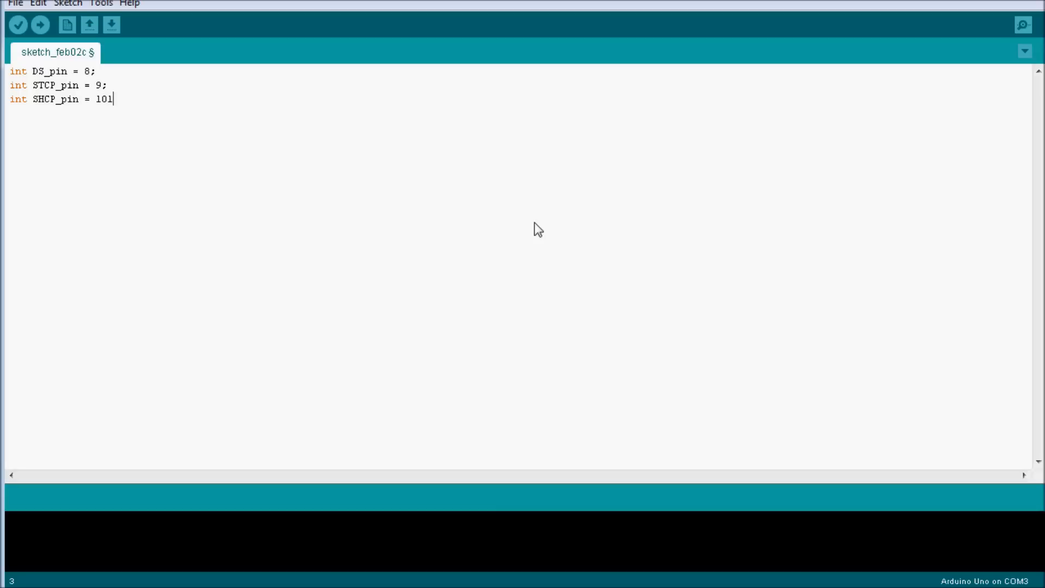
text(;)
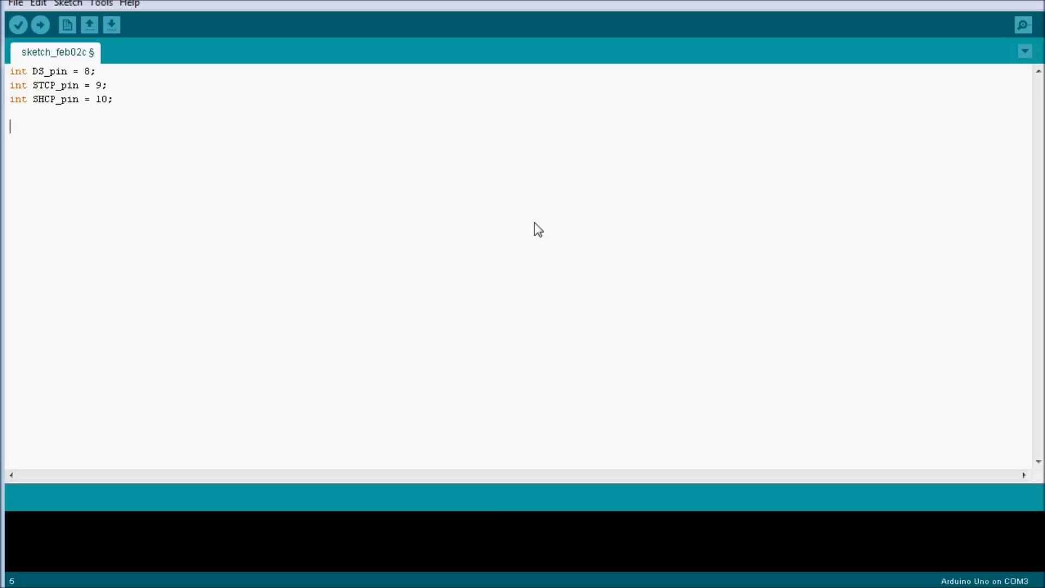
Step: Start void setup() { and begin a pinMode( call
text(void se)
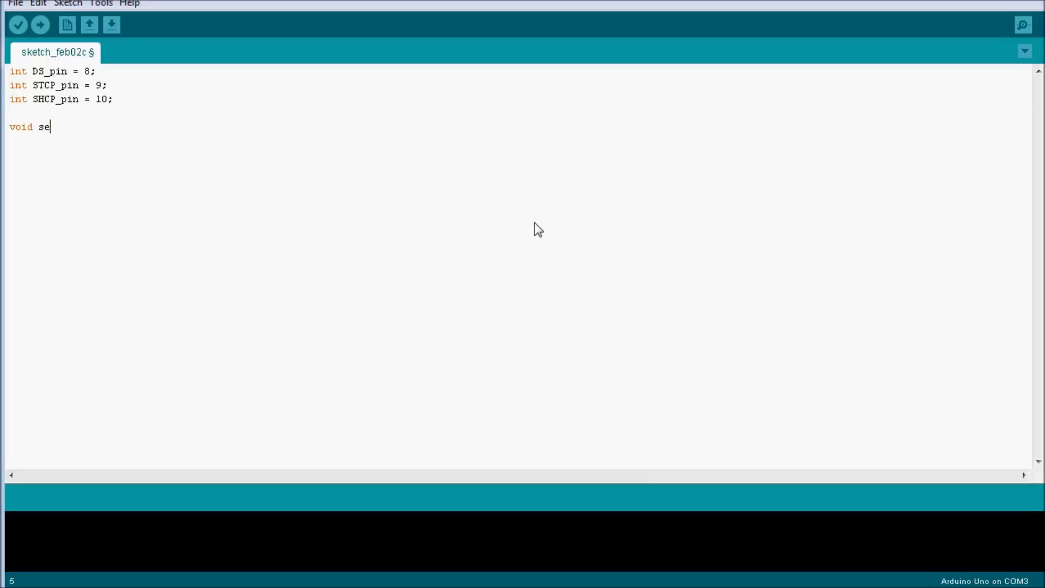
text(tup())
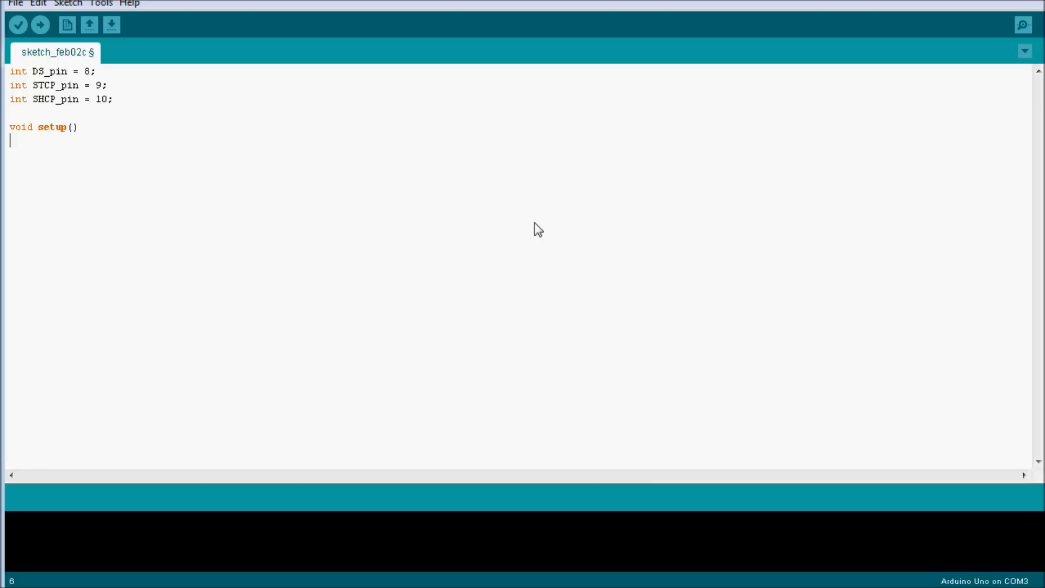
text({)
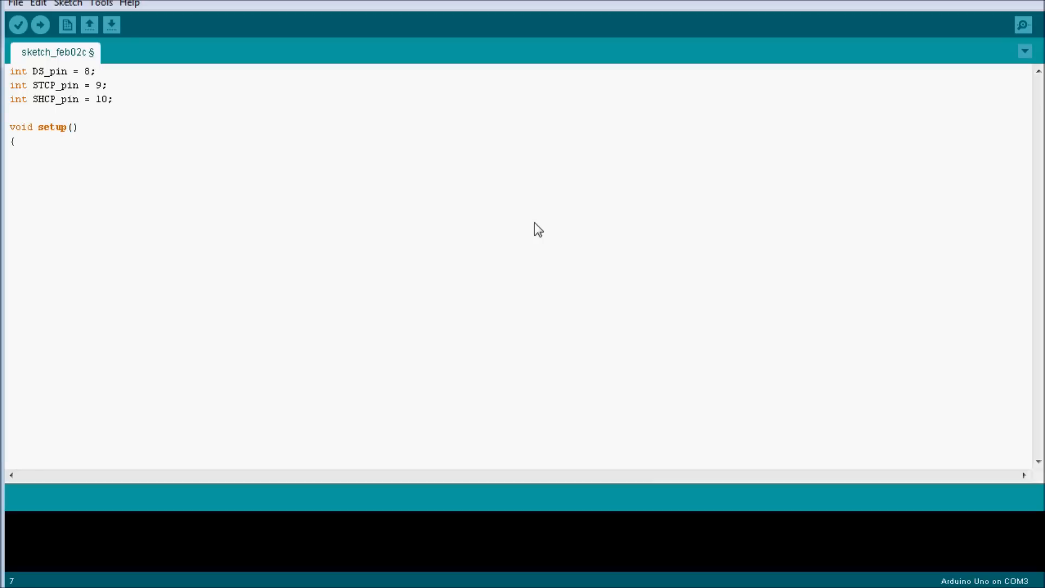
text(pin)
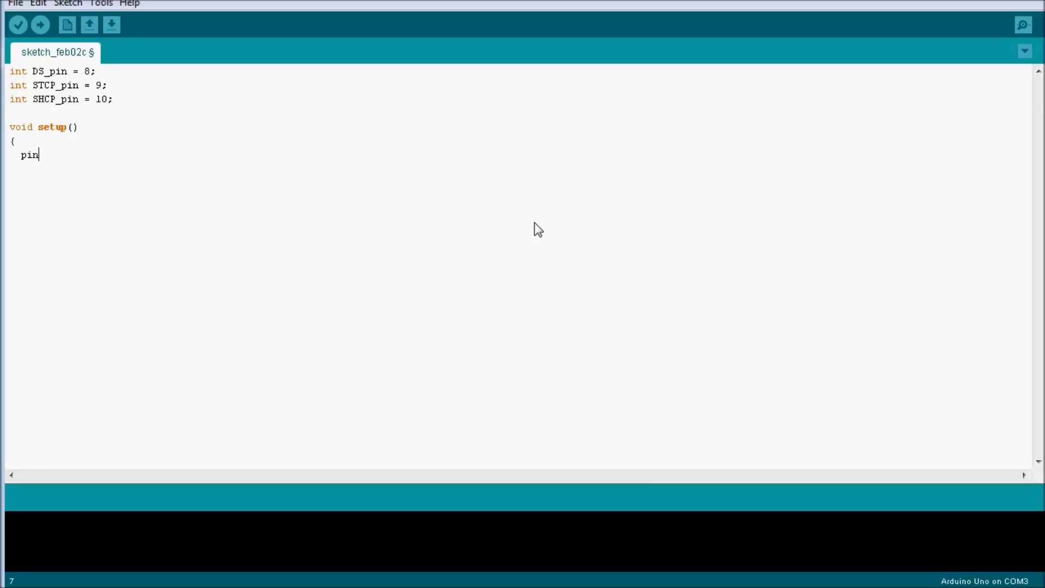
text(Mode)
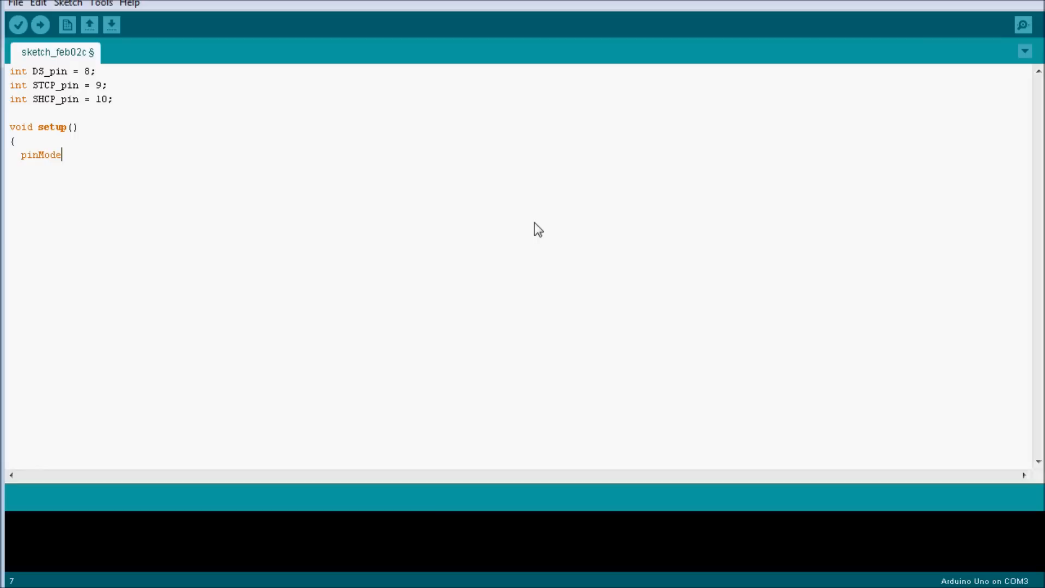
text(()
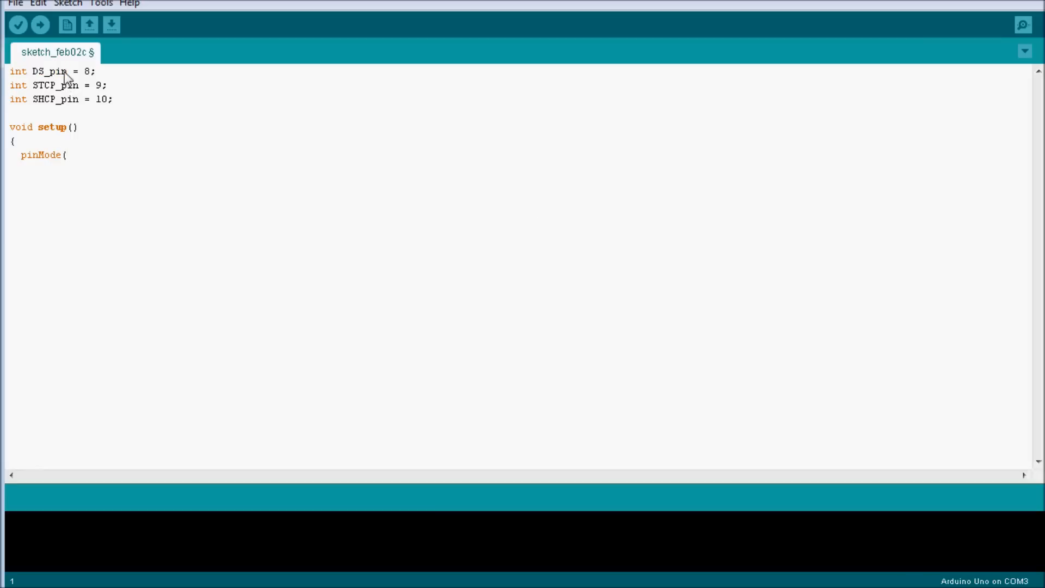
Step: Complete pinMode(DS_pin,OUTPUT); and duplicate the line twice for the other pins
double_click(47, 71)
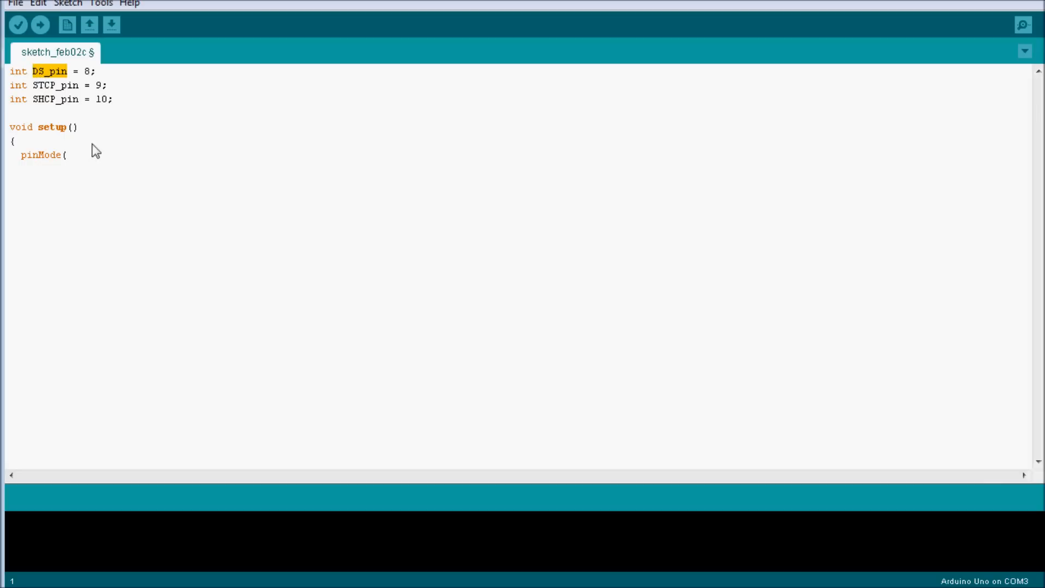
text(DS_pin,OU)
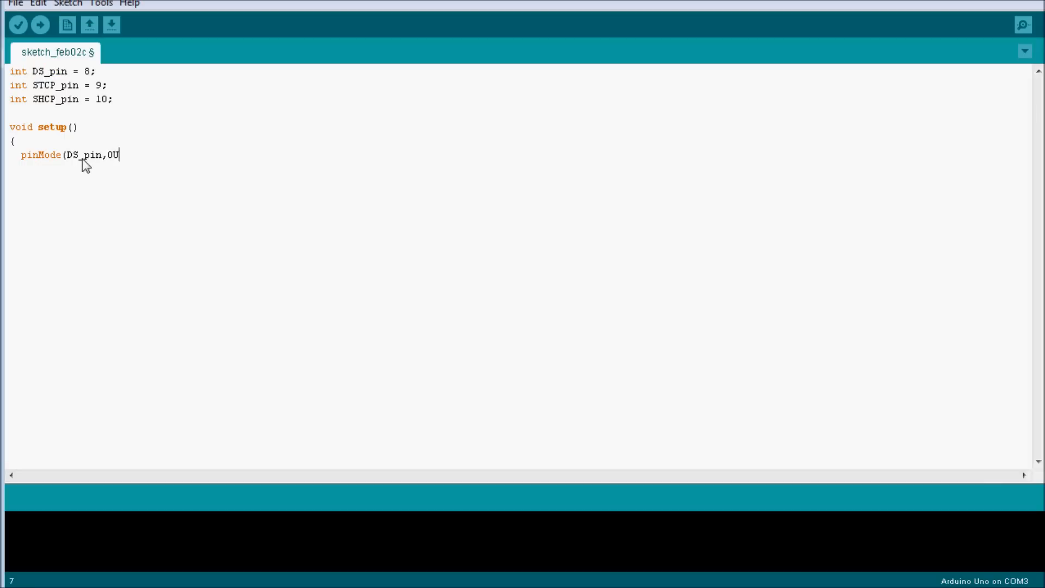
text(TPUT);)
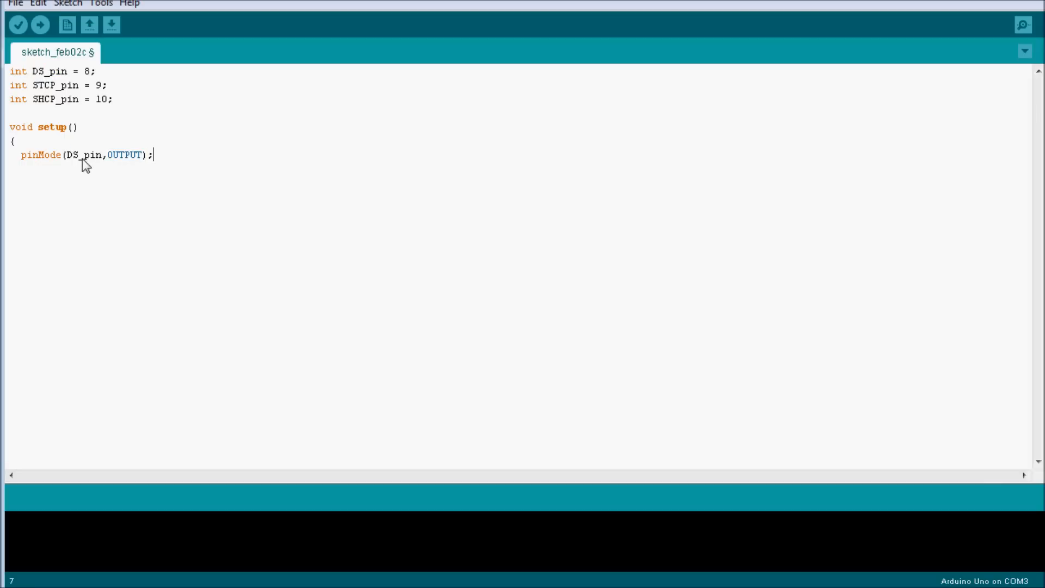
triple_click(80, 155)
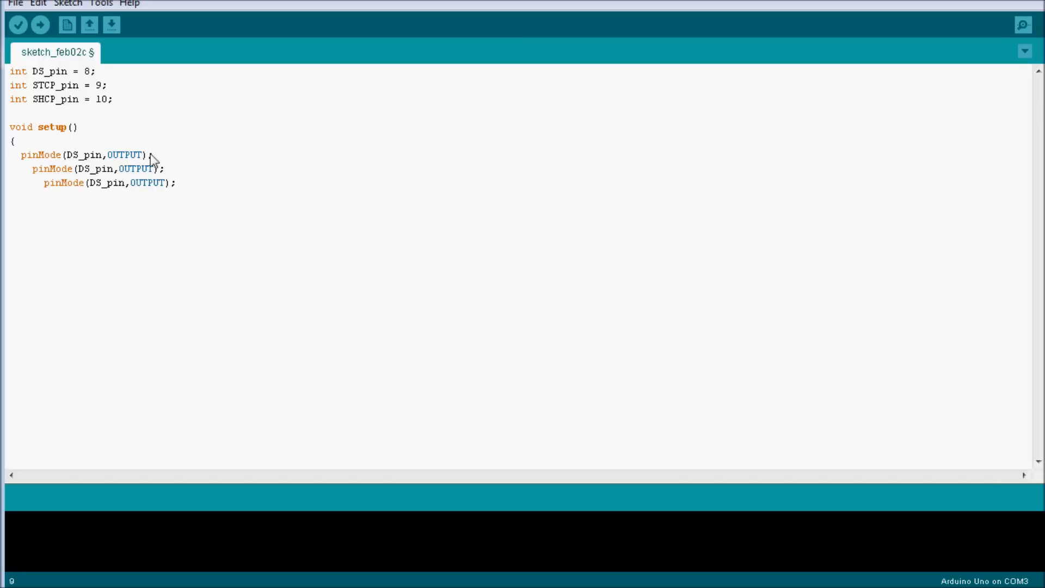
double_click(84, 168)
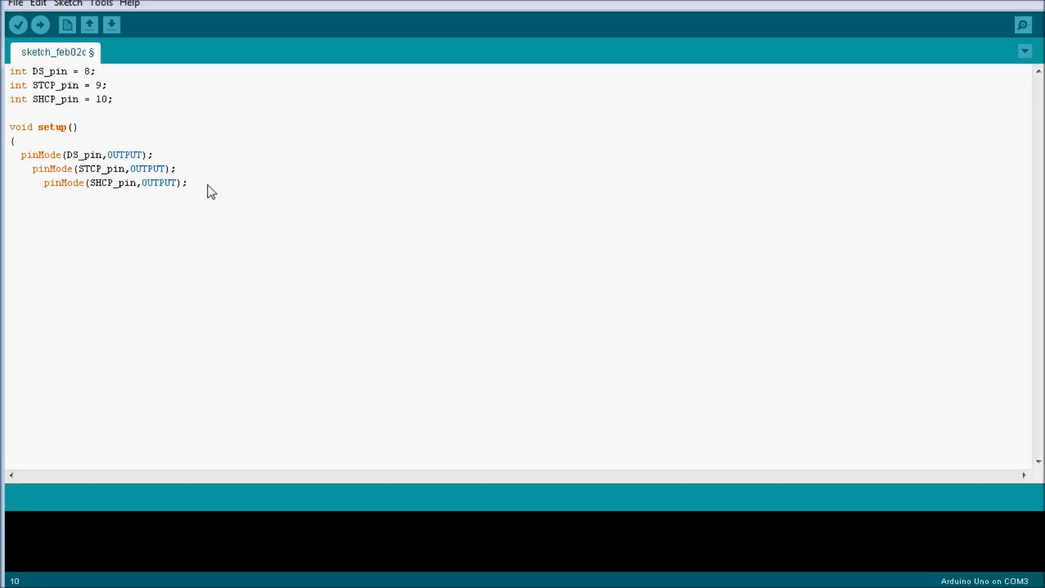
Step: End setup() with a writereg(); call and begin a boolean declaration below
text(writereg)
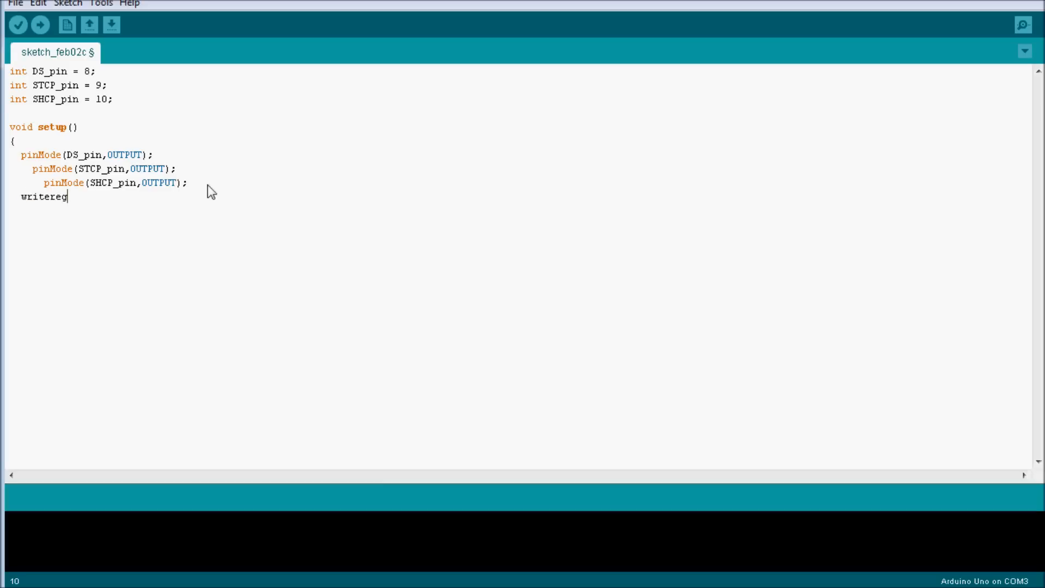
text(();)
text(})
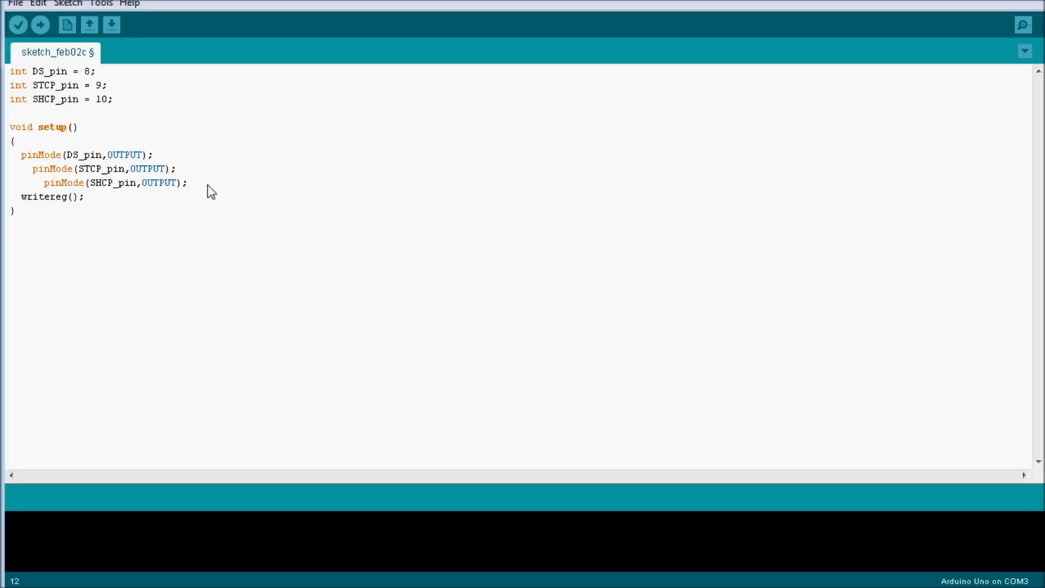
text(boolean re)
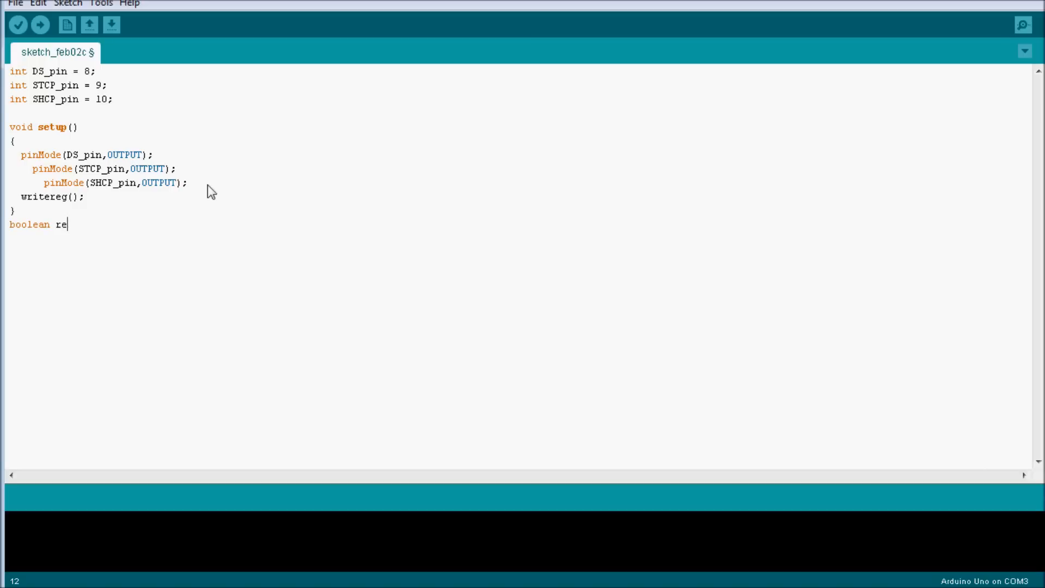
Step: Complete the boolean registers[8]; array declaration
text(gisters)
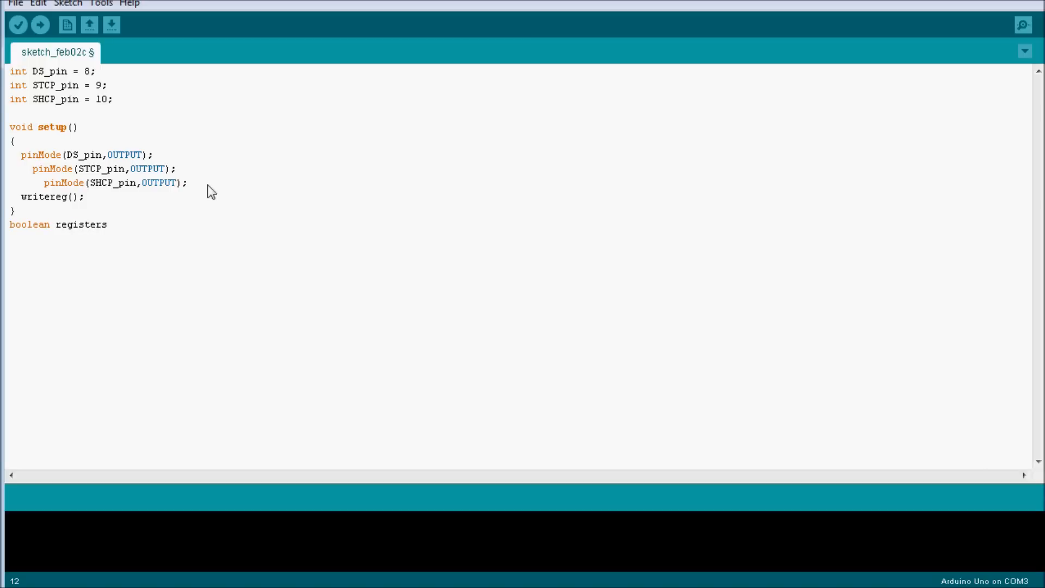
text([)
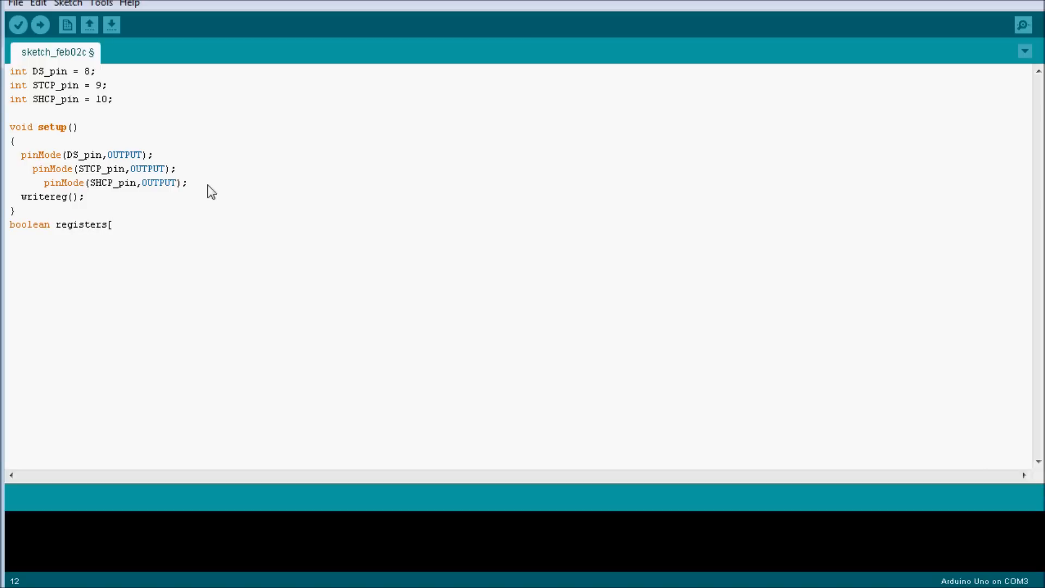
text(8];)
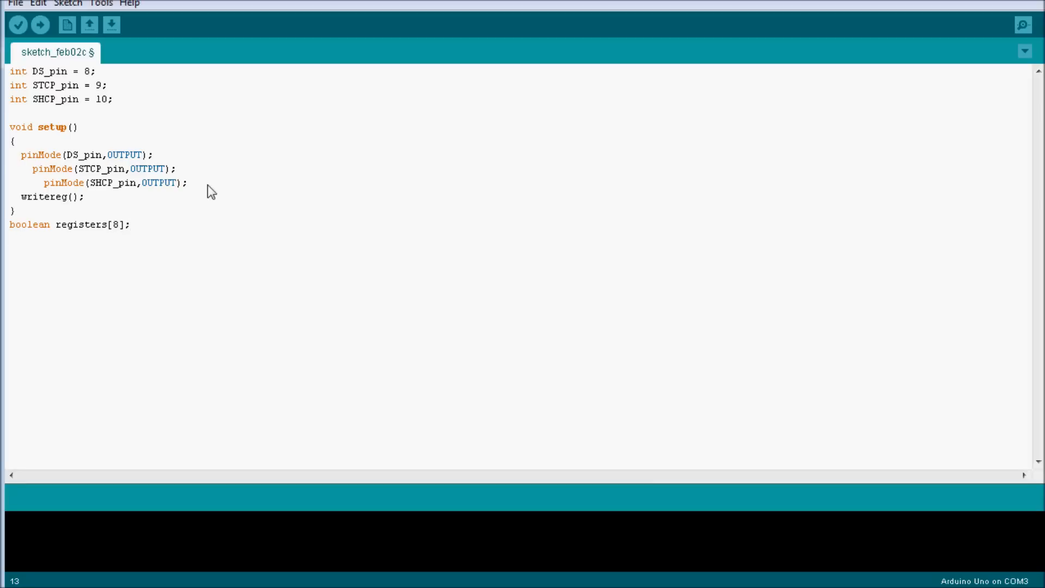
key(Return)
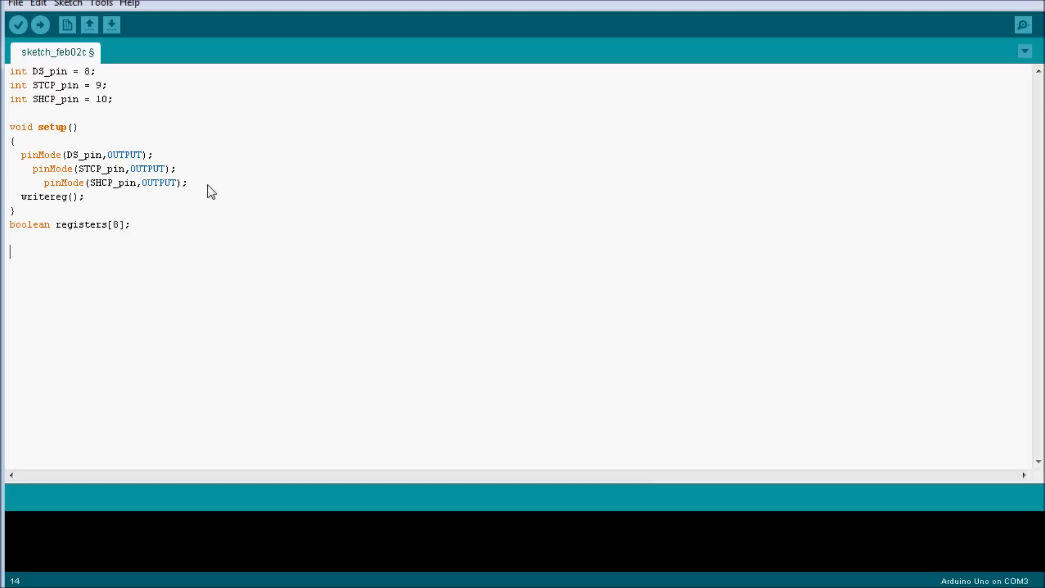
Step: Start a void writereg() function with a blank body
text(void)
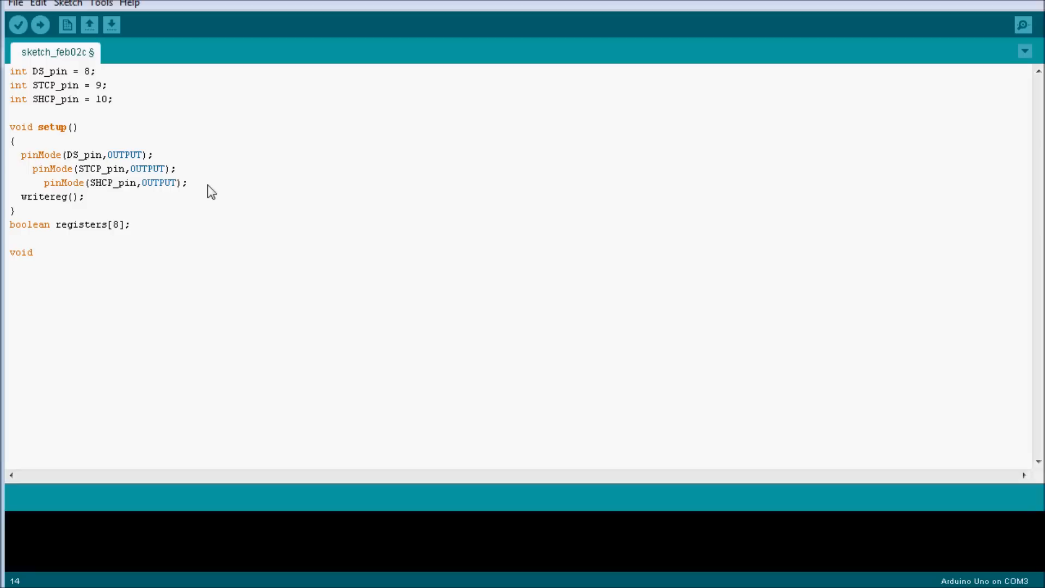
text(re)
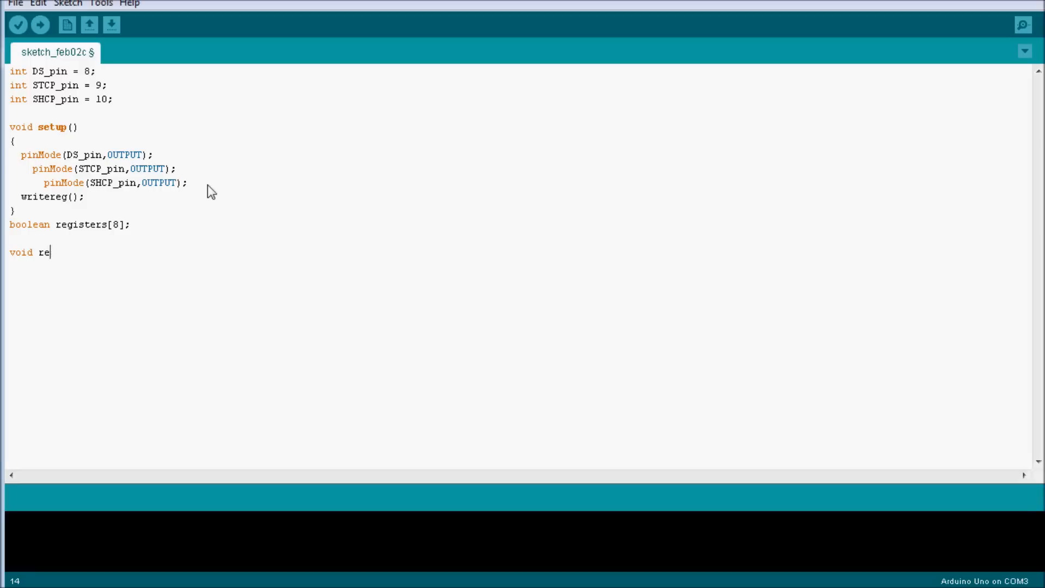
text(write)
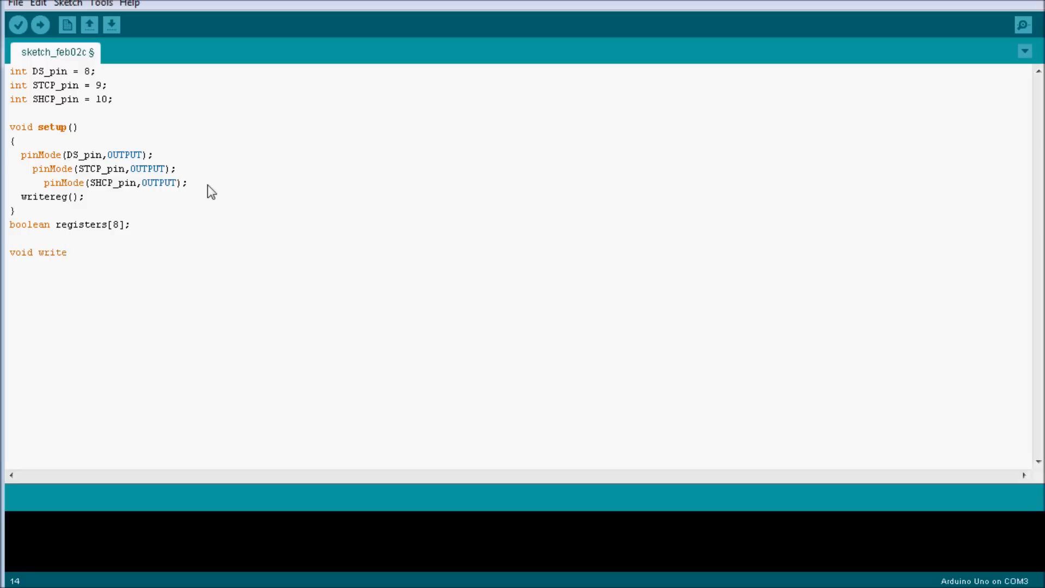
text(reg())
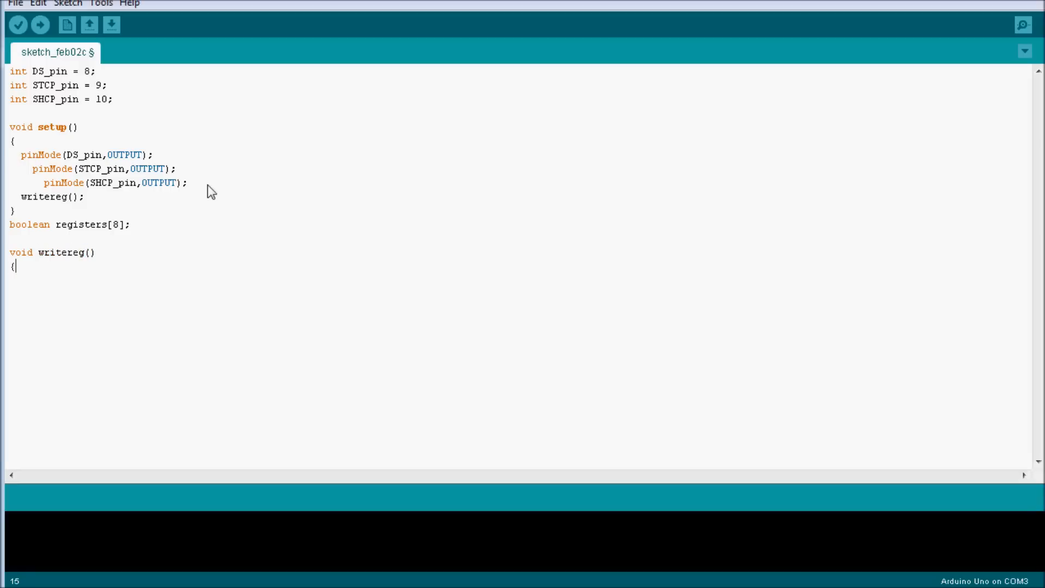
key(enter)
text(})
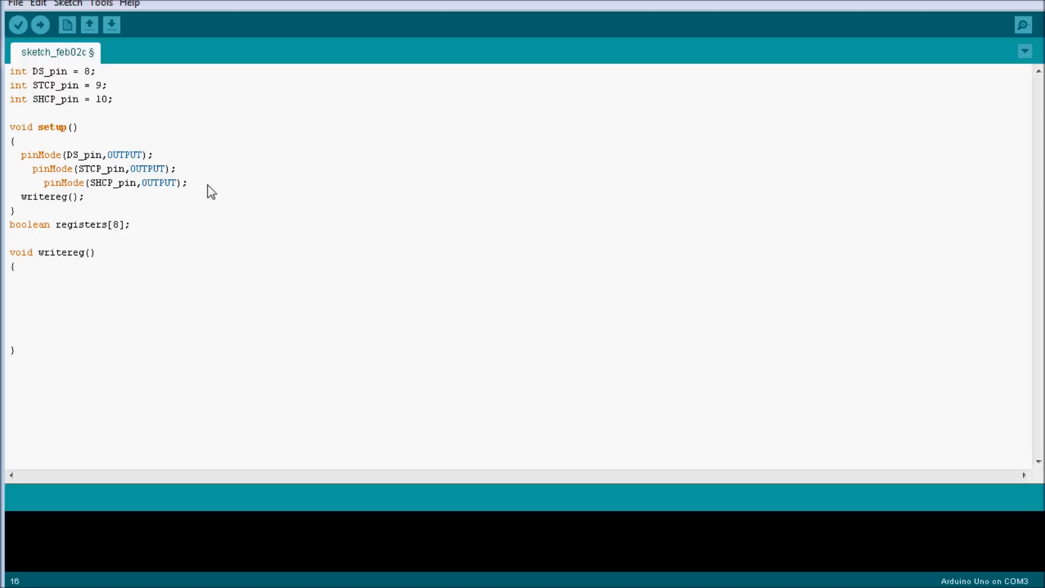
Step: Type digitalWrite(SHCP_pin,LOW); as writereg's first line and start a new line
text(digital)
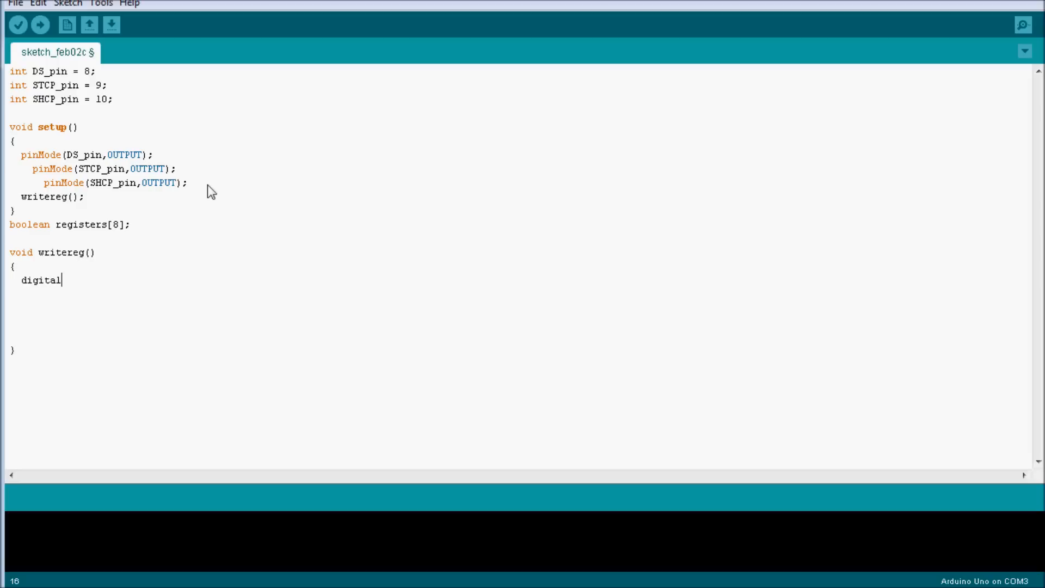
text(Write()
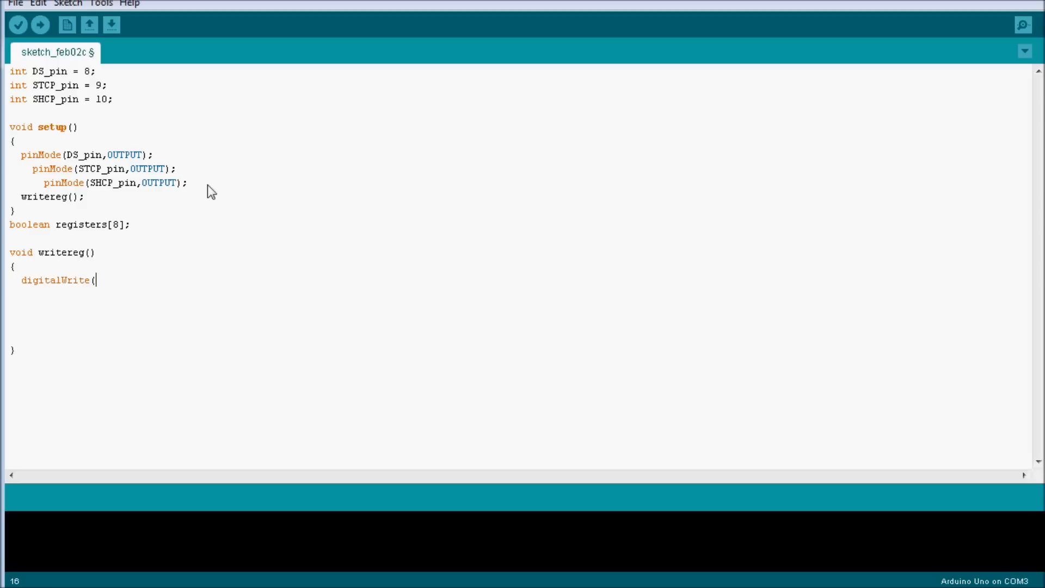
text(SHCP)
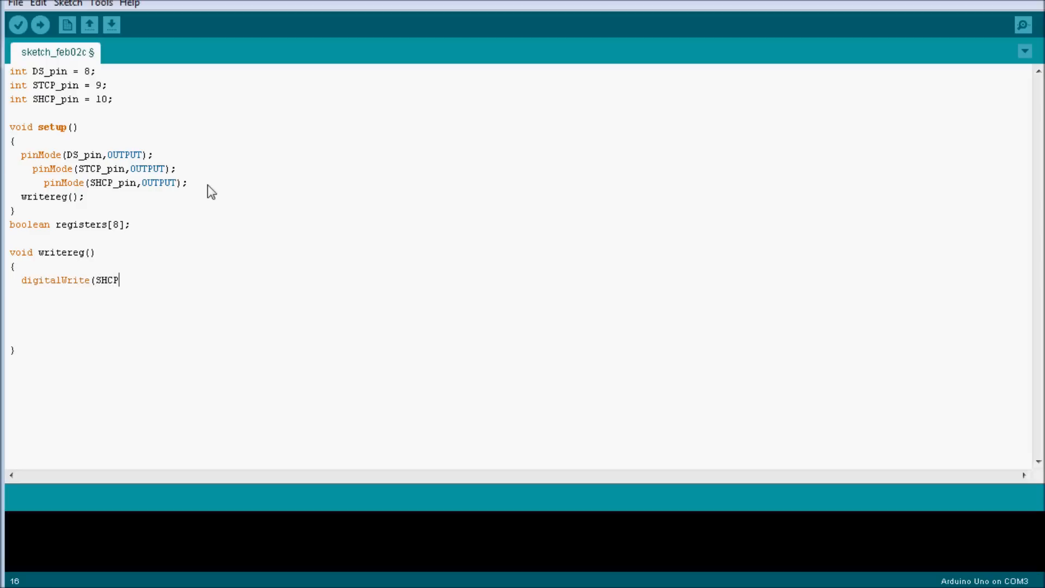
text(_)
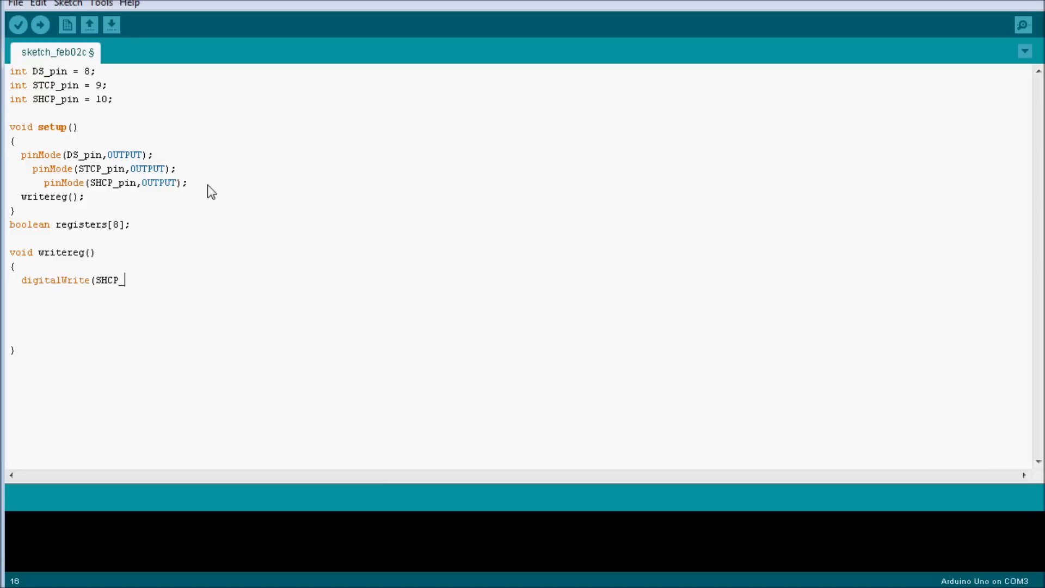
text(in,LOW)
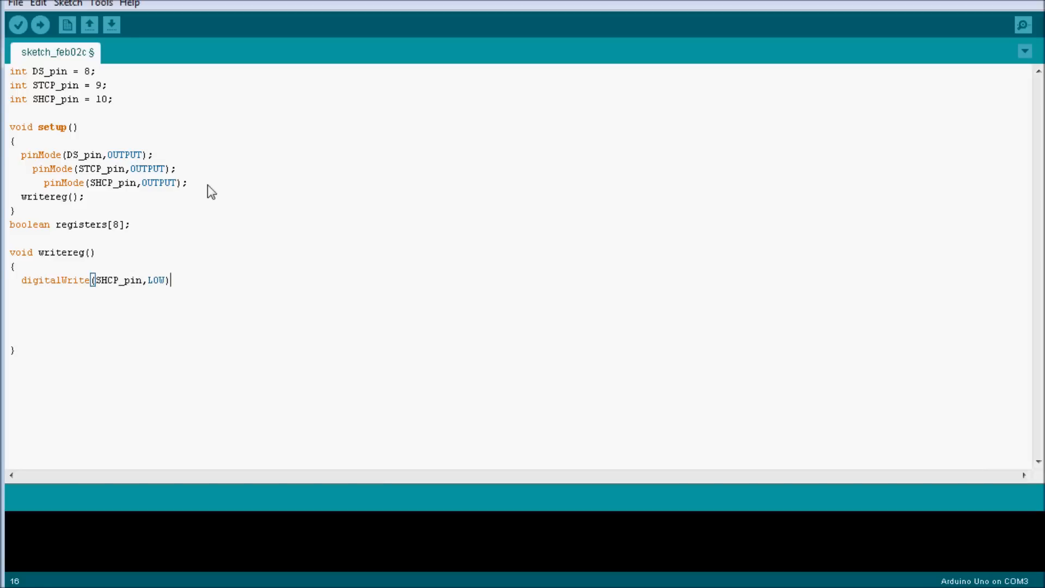
text(;)
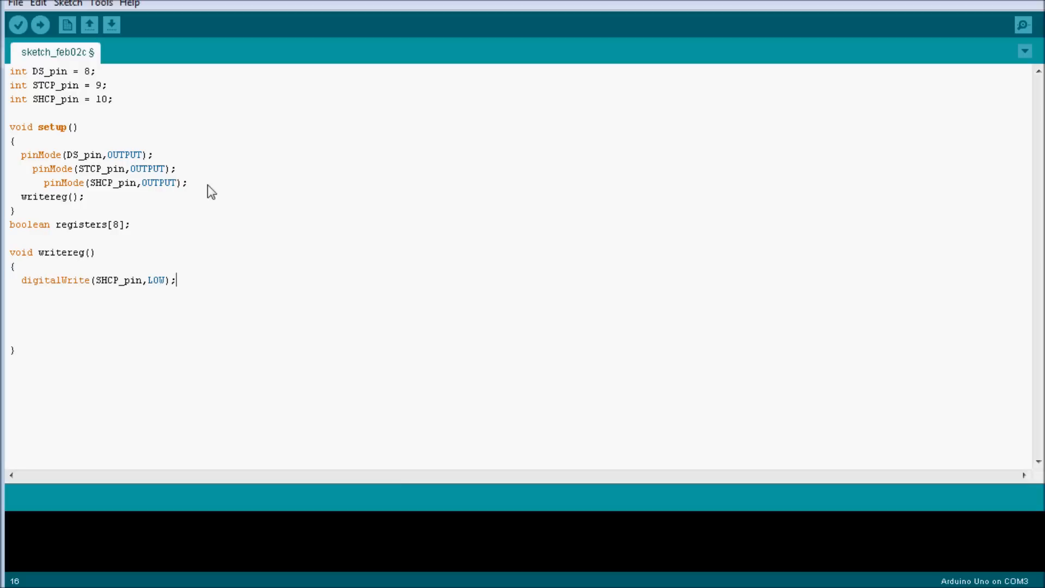
key(Return)
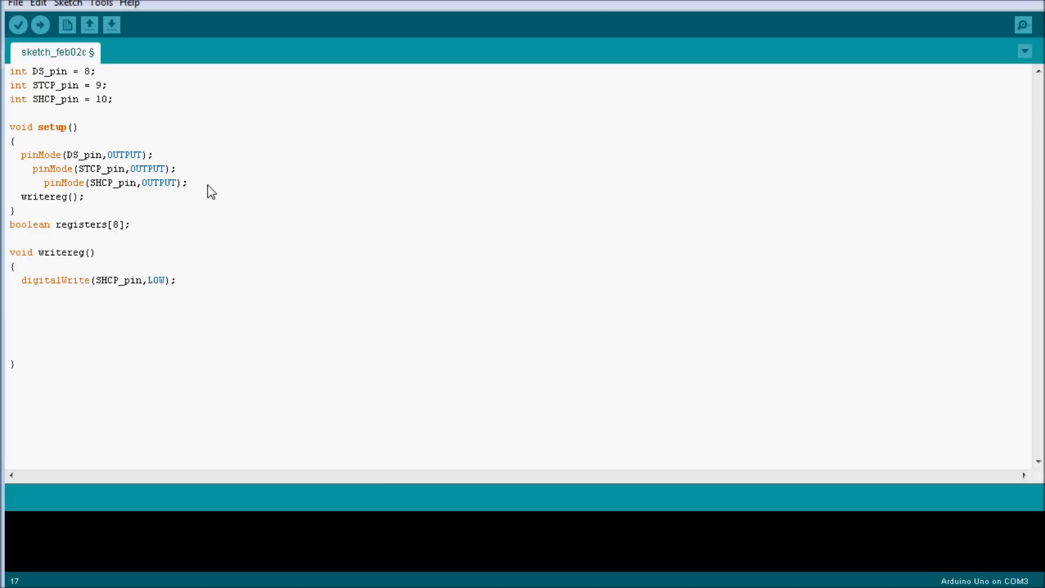
Step: Write for (int i = 7; i>=0; i--) with braces, checking the registers name, and return inside its body
text(for)
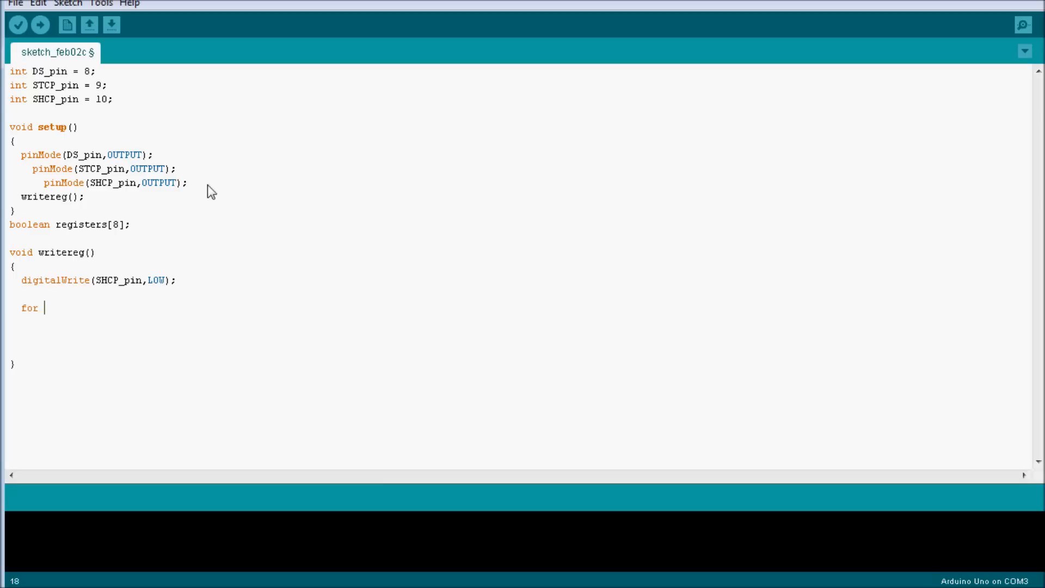
text((i)
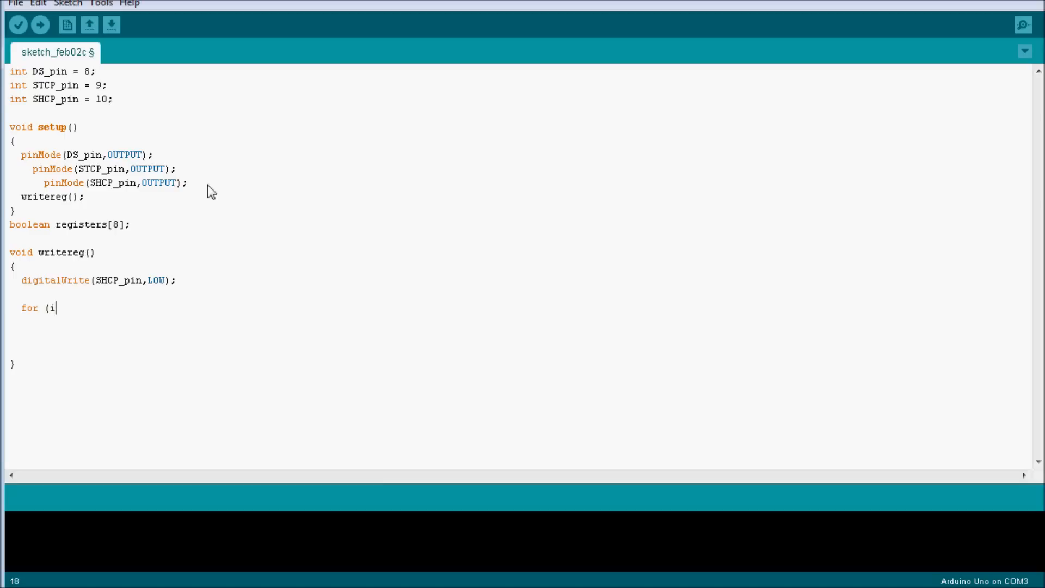
text(nt i =)
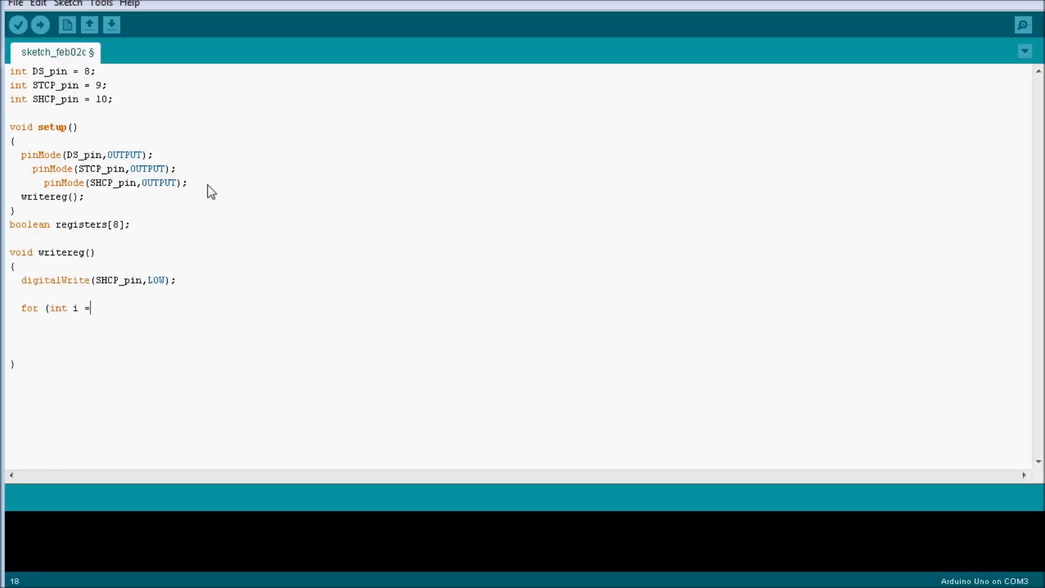
text(7)
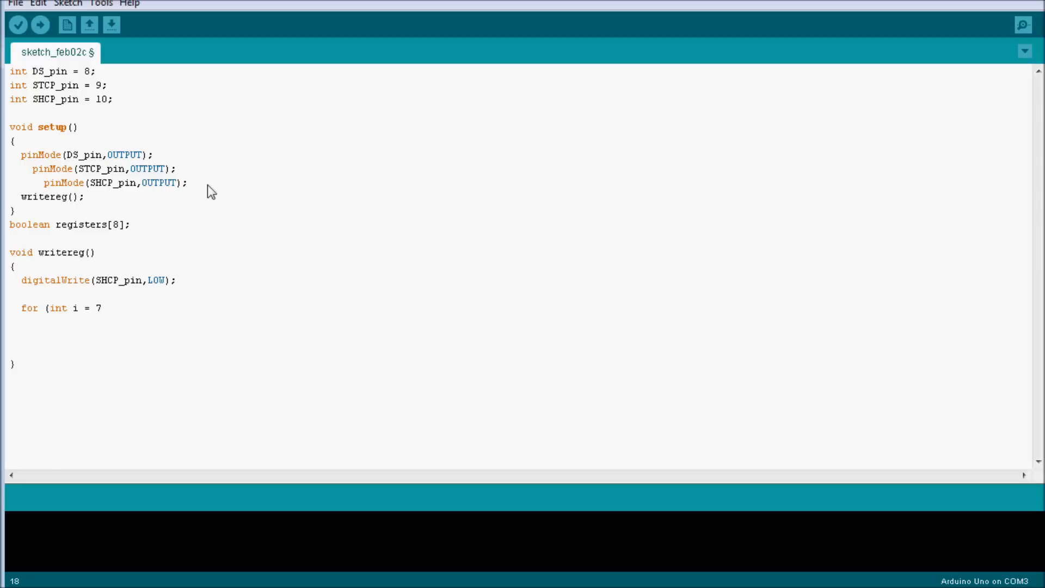
text(; i)
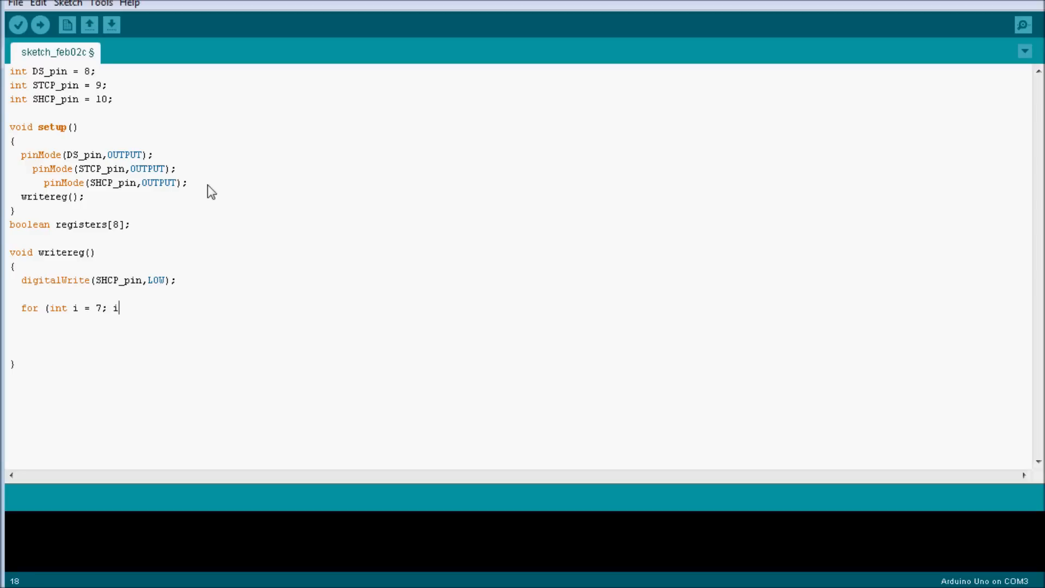
text(>)
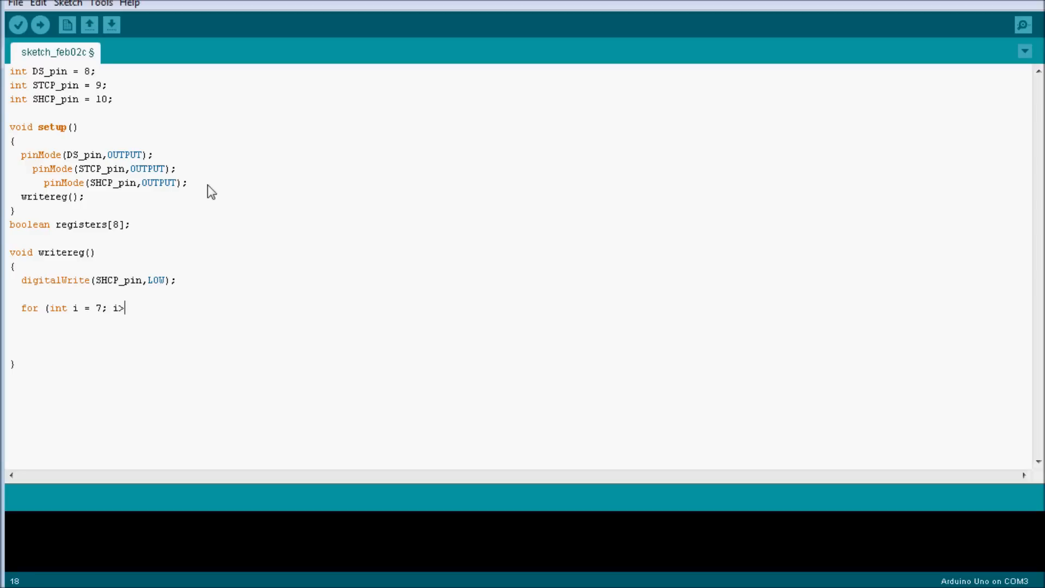
text(=0; i=)
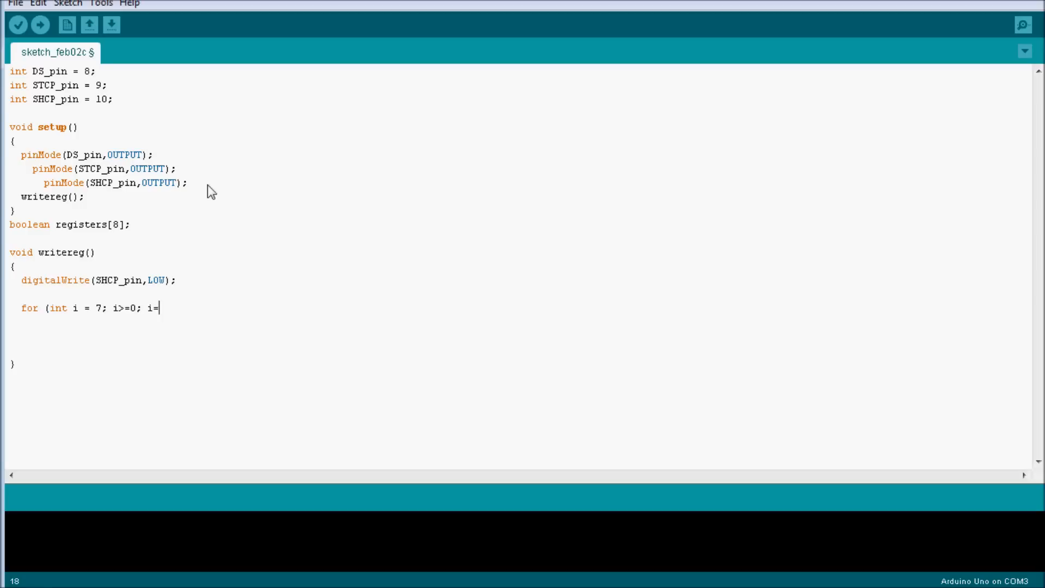
text(--))
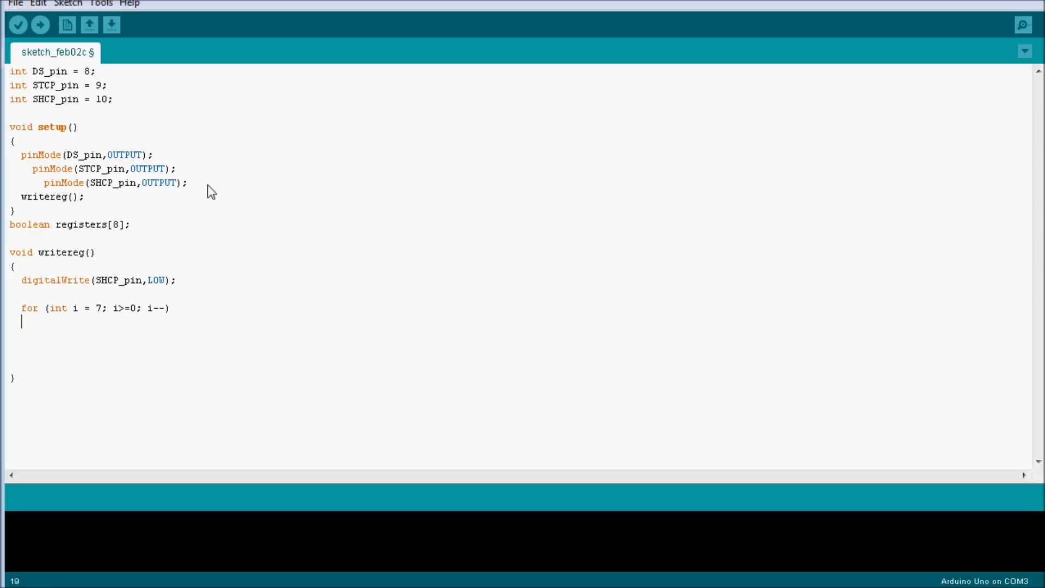
text({)
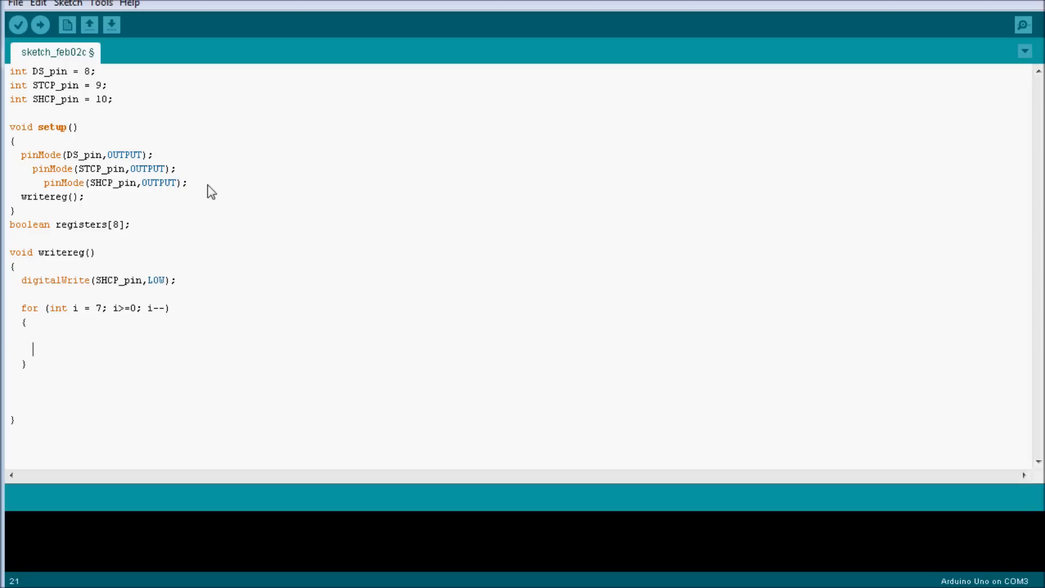
double_click(92, 224)
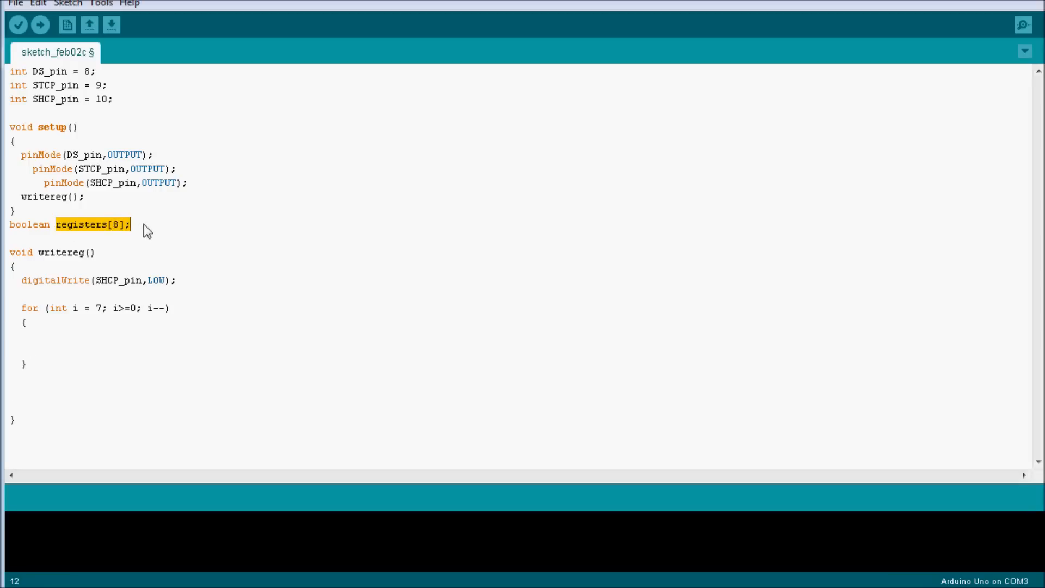
click(43, 342)
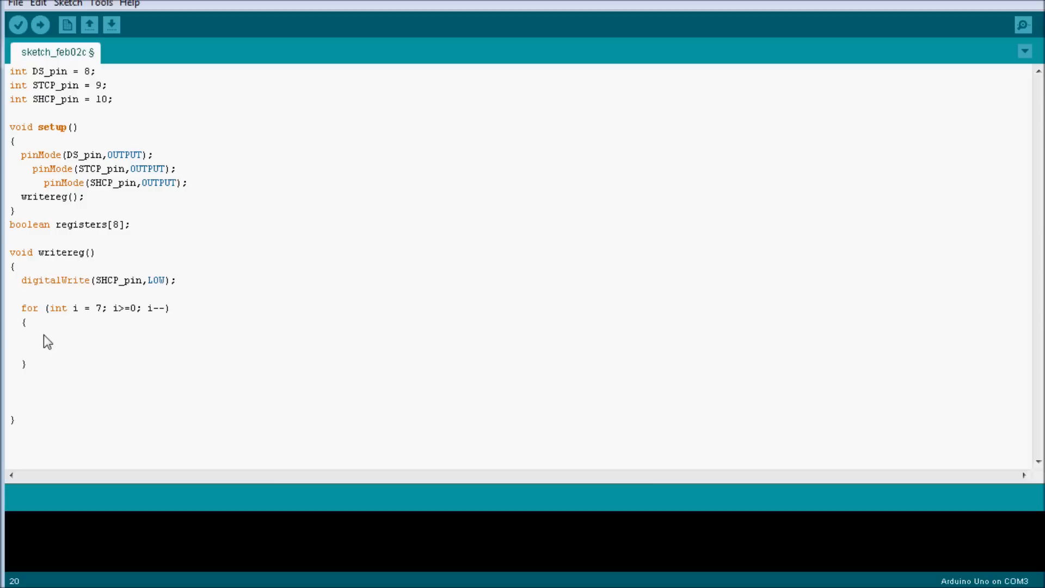
Step: Add digitalWrite(STCP_pin,LOW); as the loop's first line
text(di)
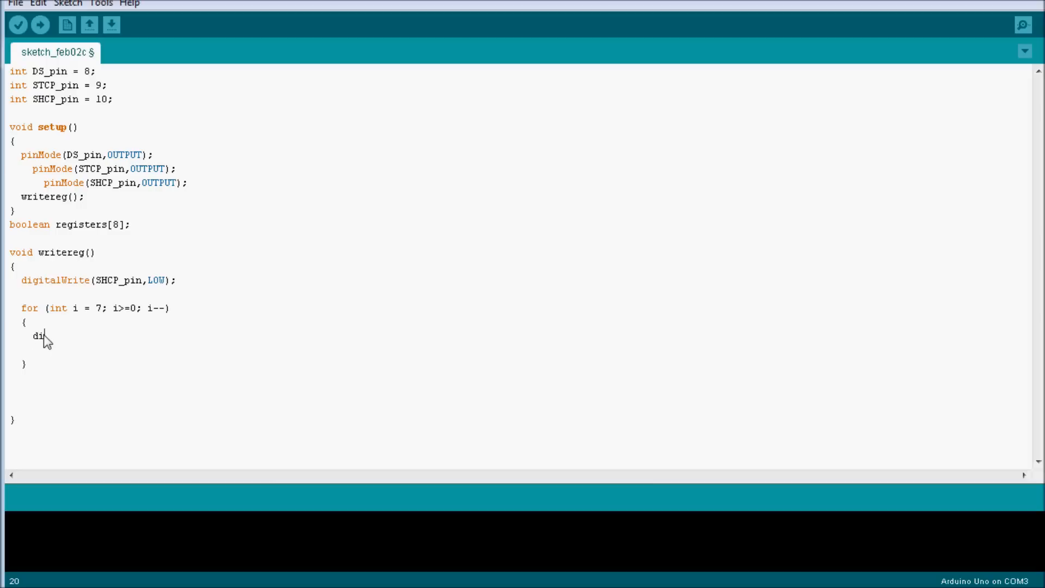
text(g)
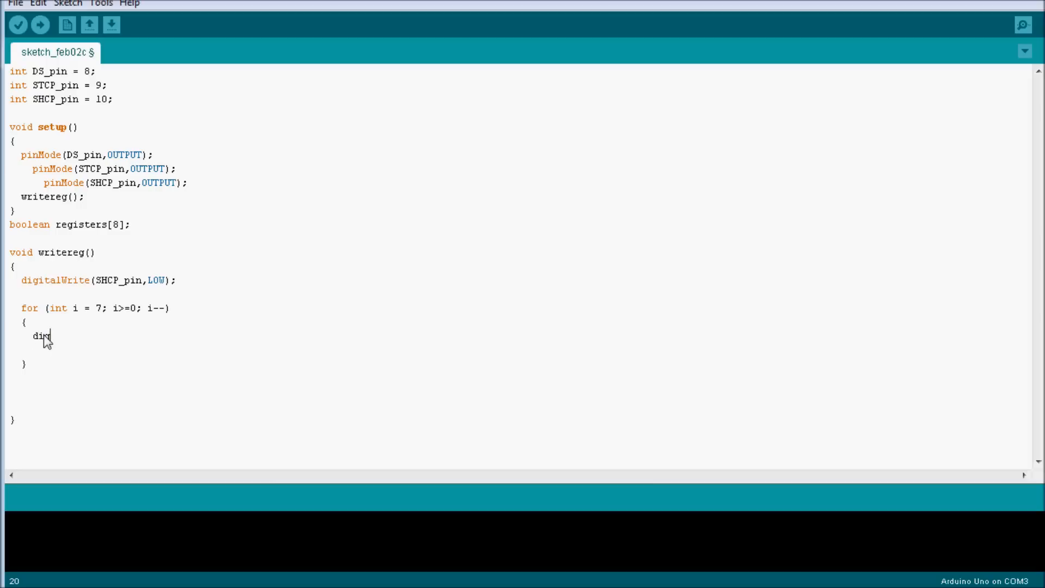
text(gitalW)
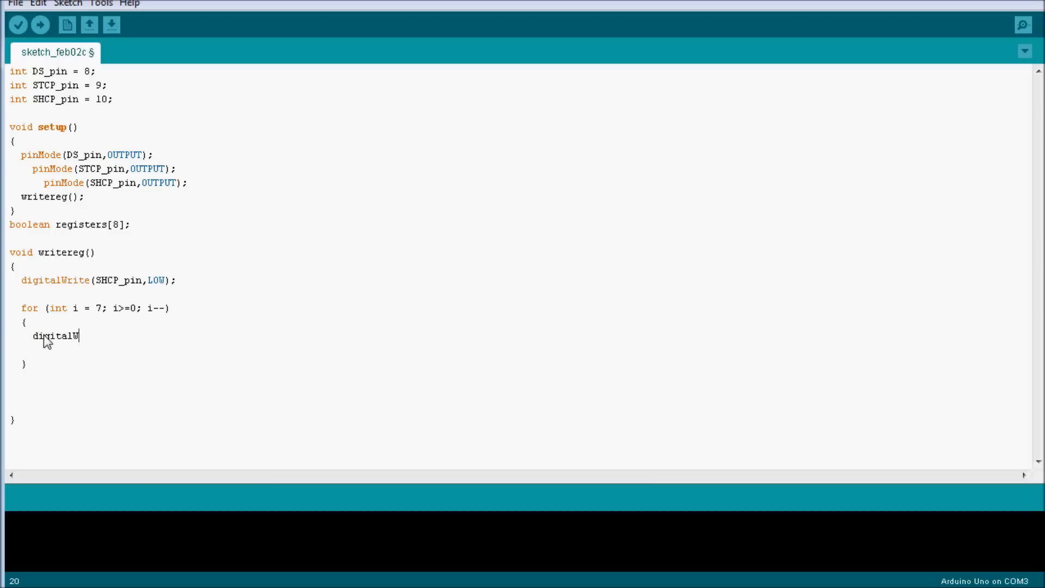
text(rite()
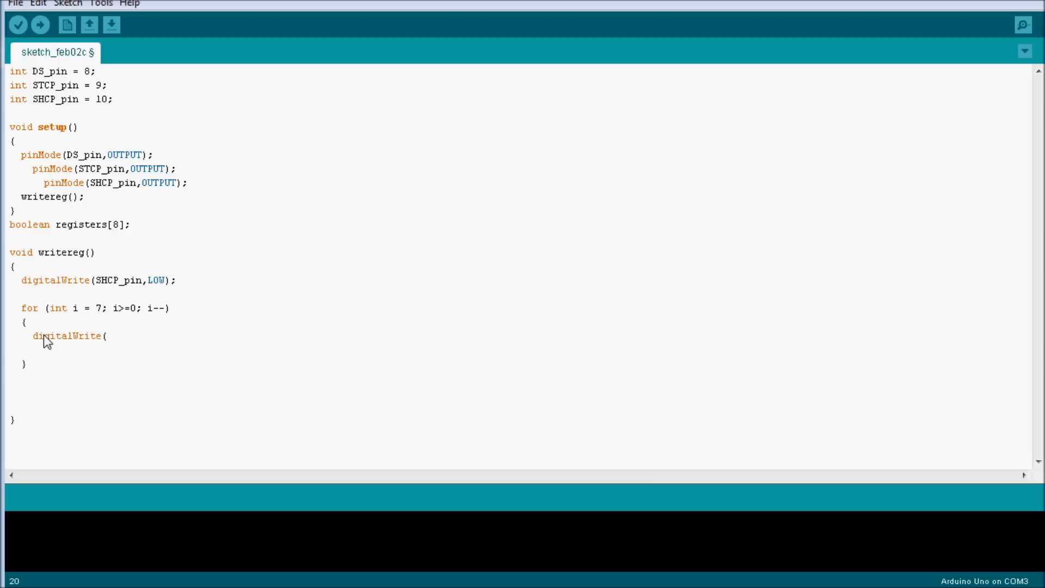
text(STCP)
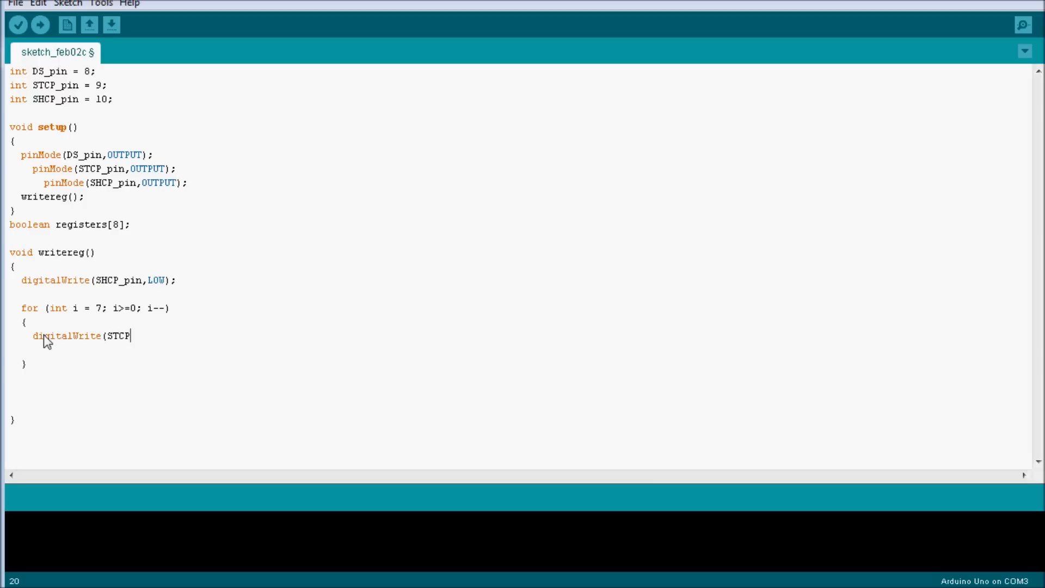
text(_pin)
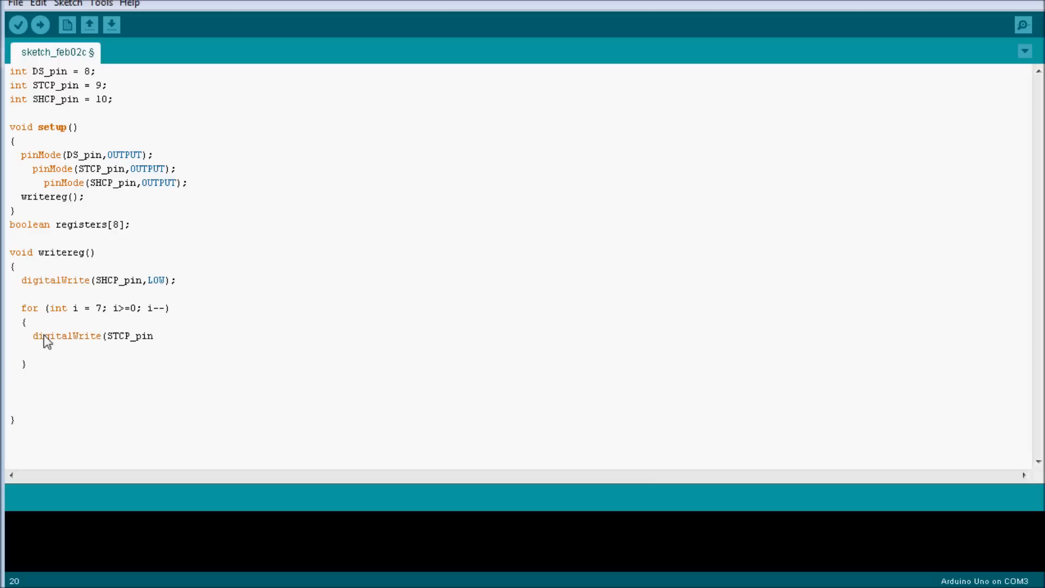
text(,LOW)
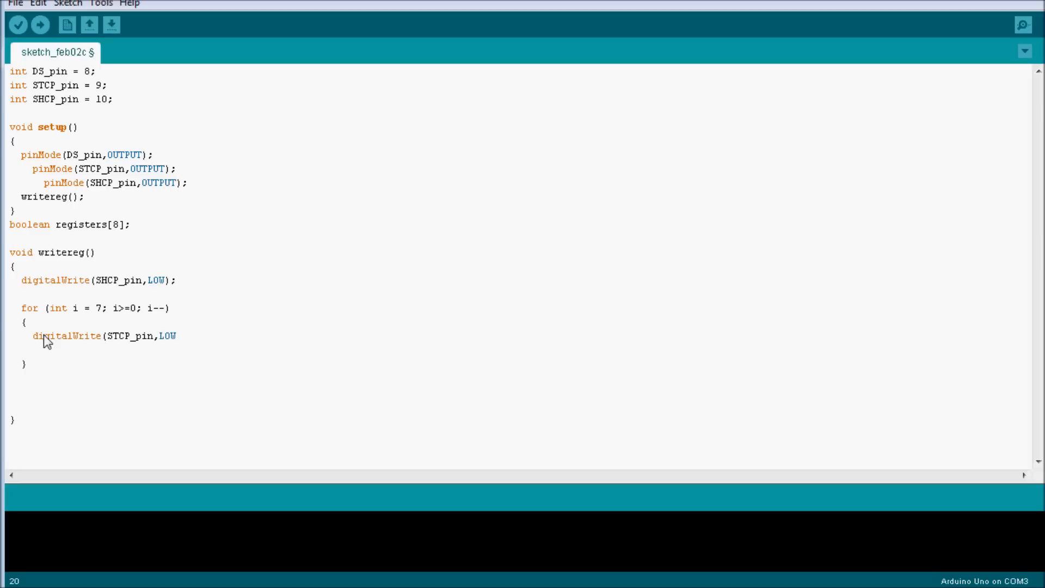
text();)
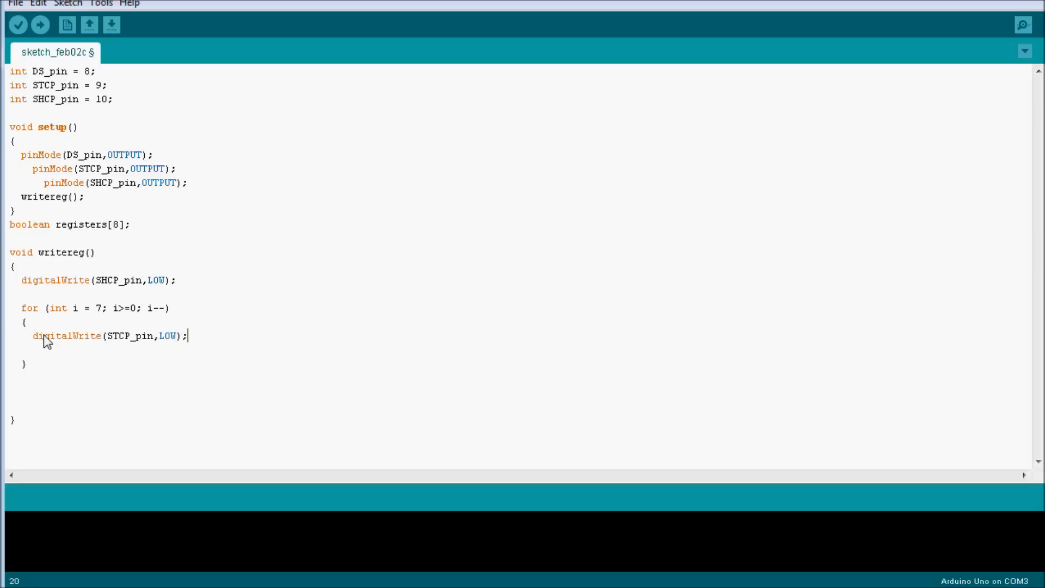
key(Return)
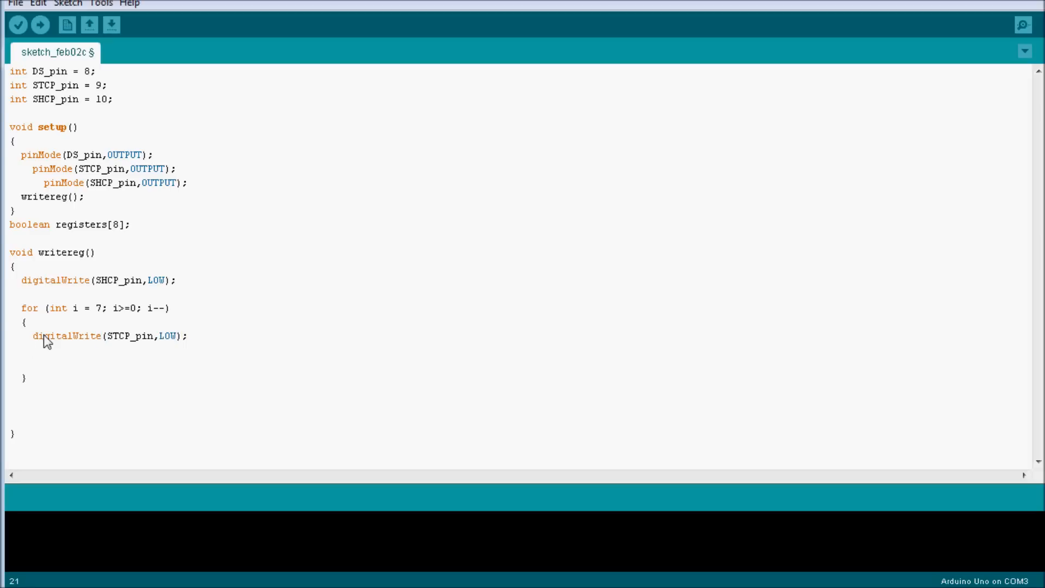
Step: Write digitalWrite(DS_pin,registers[i]) on the next line
text(digitalWrite)
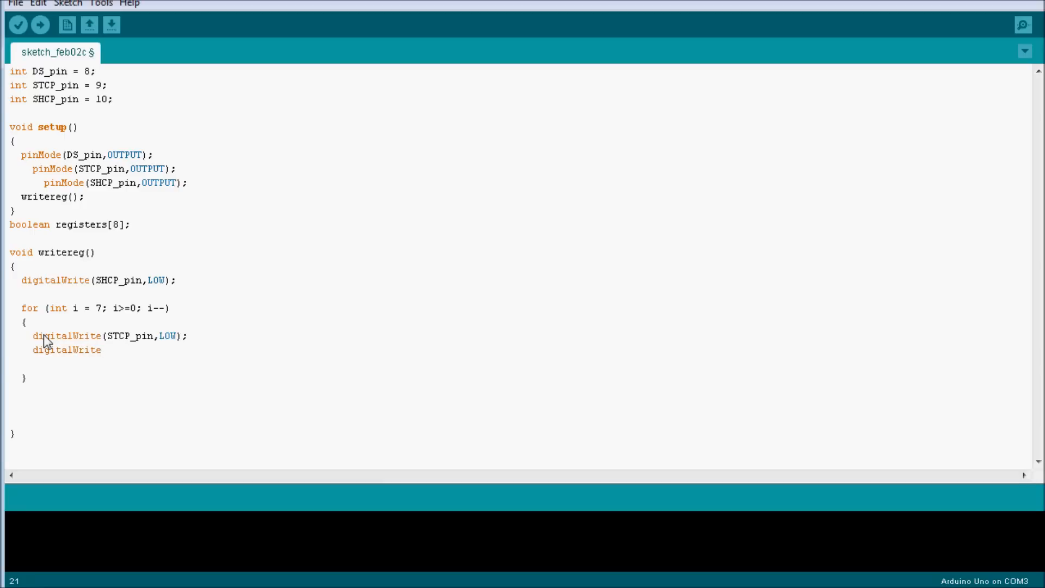
text((D)
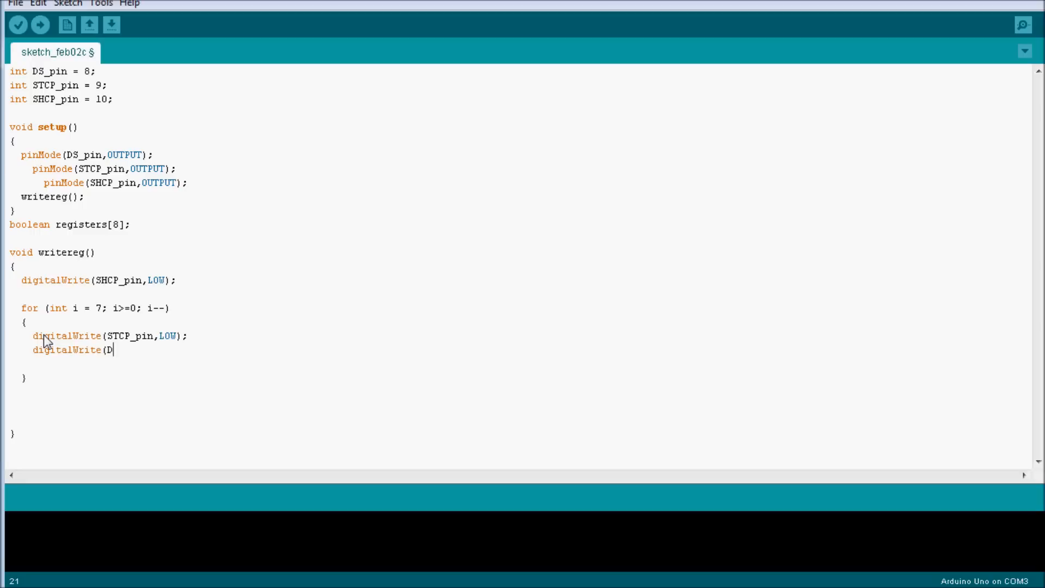
text(S_p)
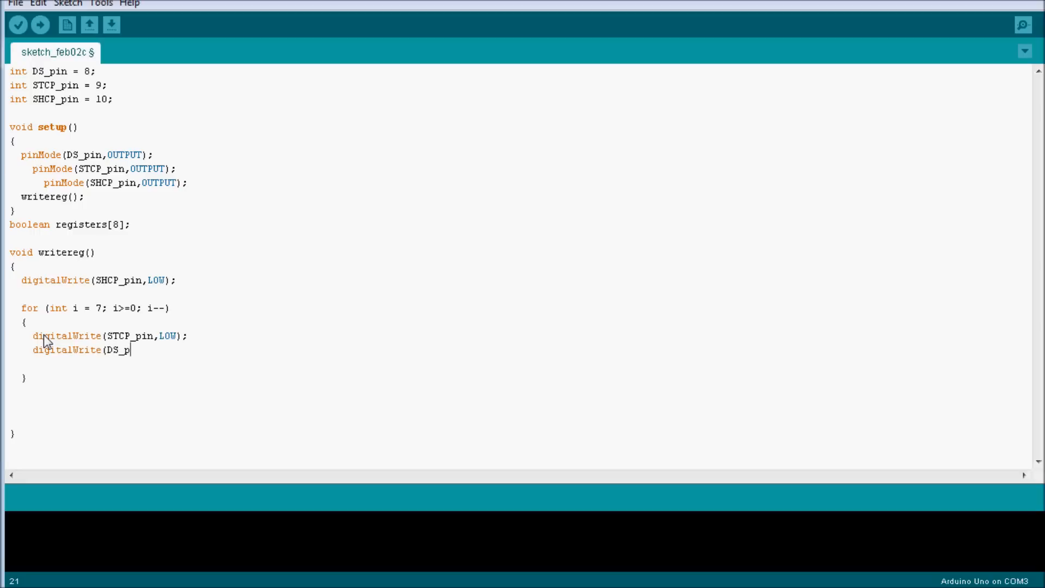
text(in,)
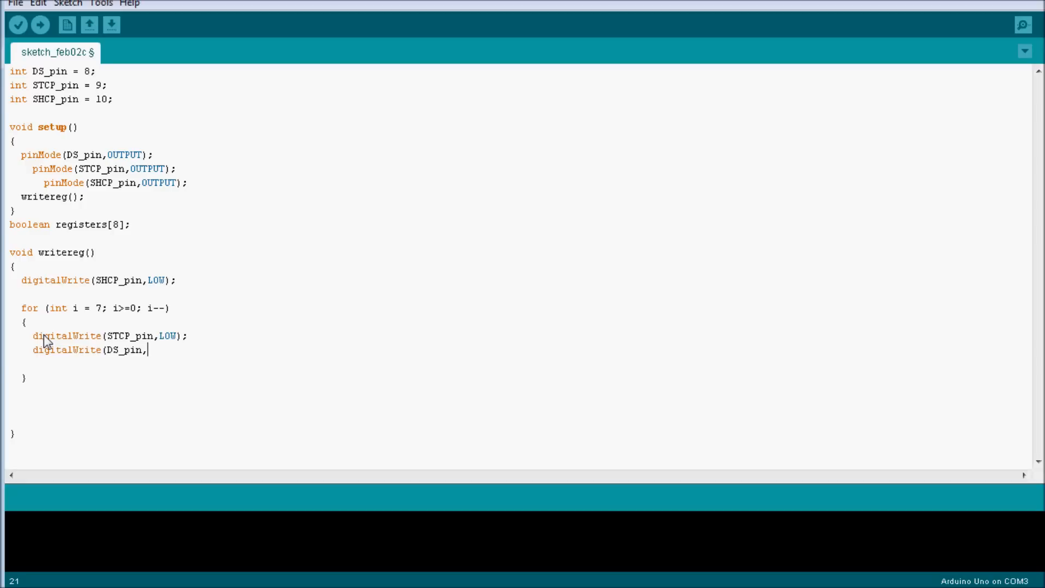
text(regis)
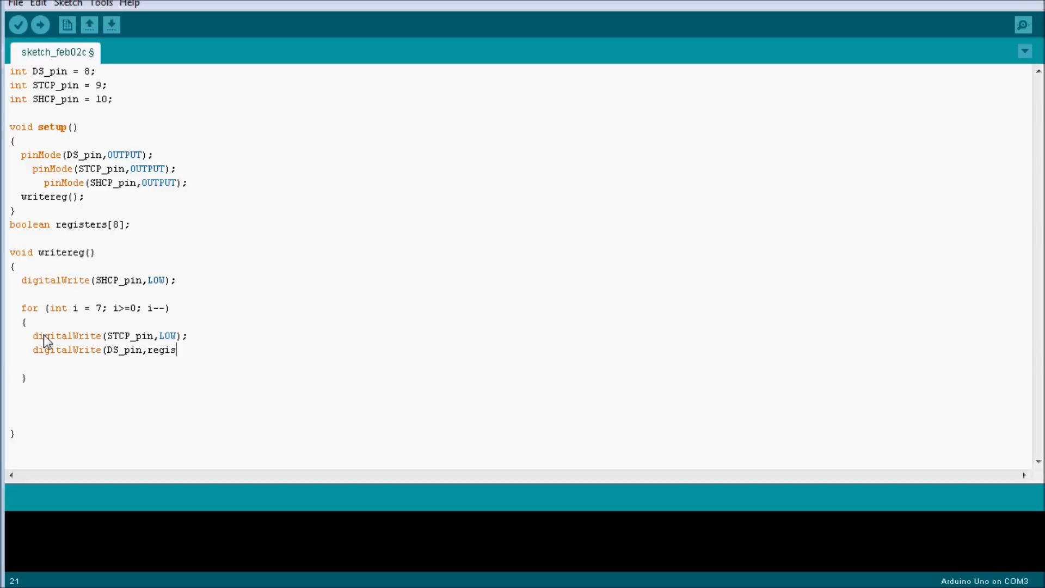
text(ters)
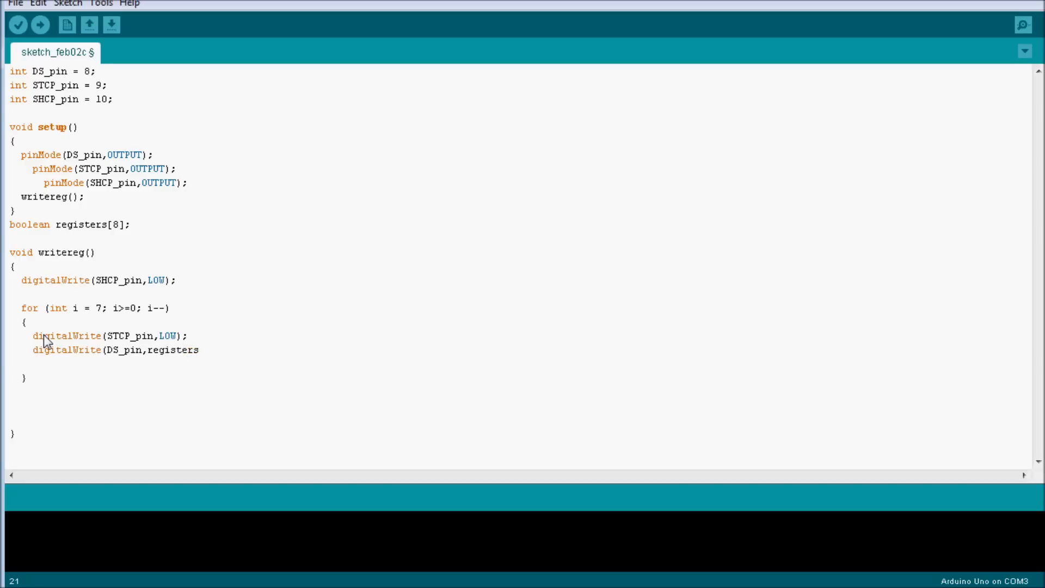
text([i]);)
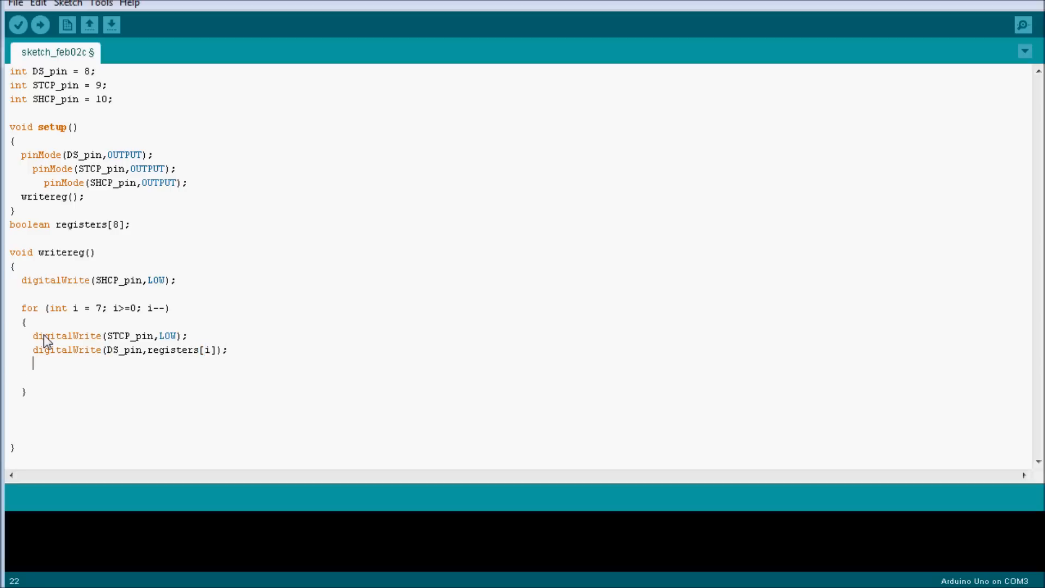
Step: Add the digitalWrite(STCP_pin_HIGH); line to the loop body
text(digital)
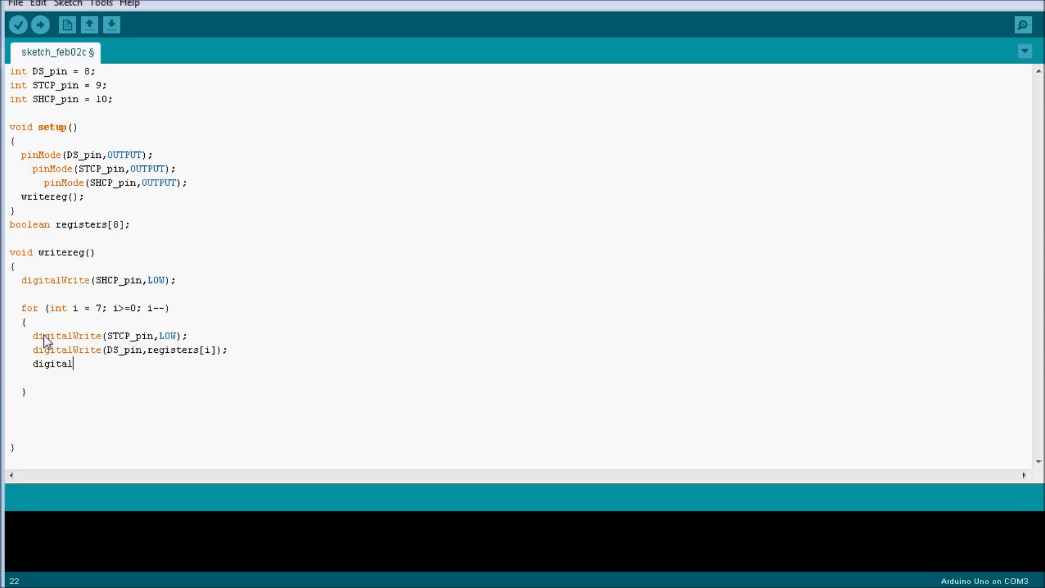
text(Write)
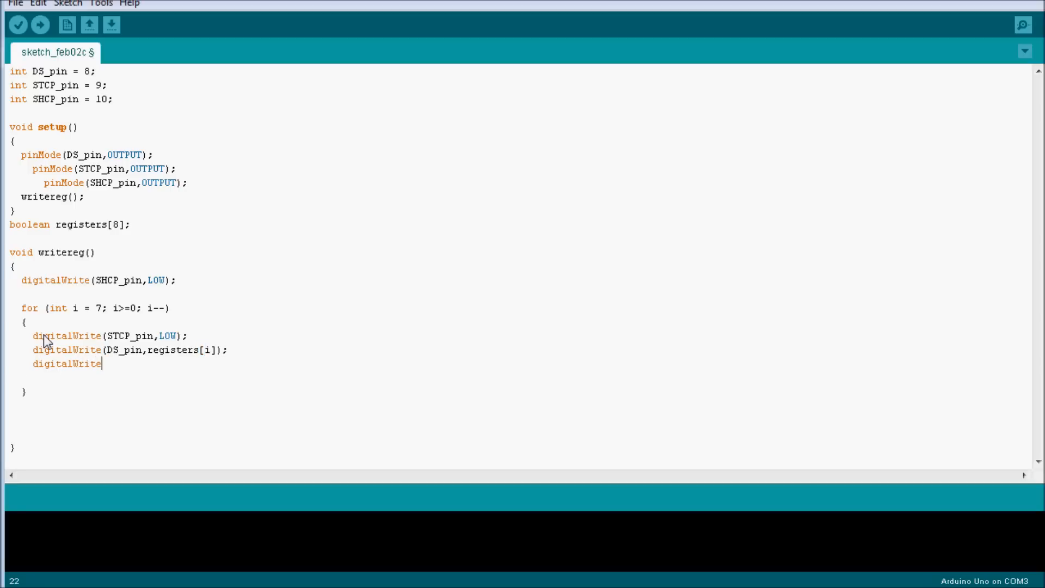
text((STCP)
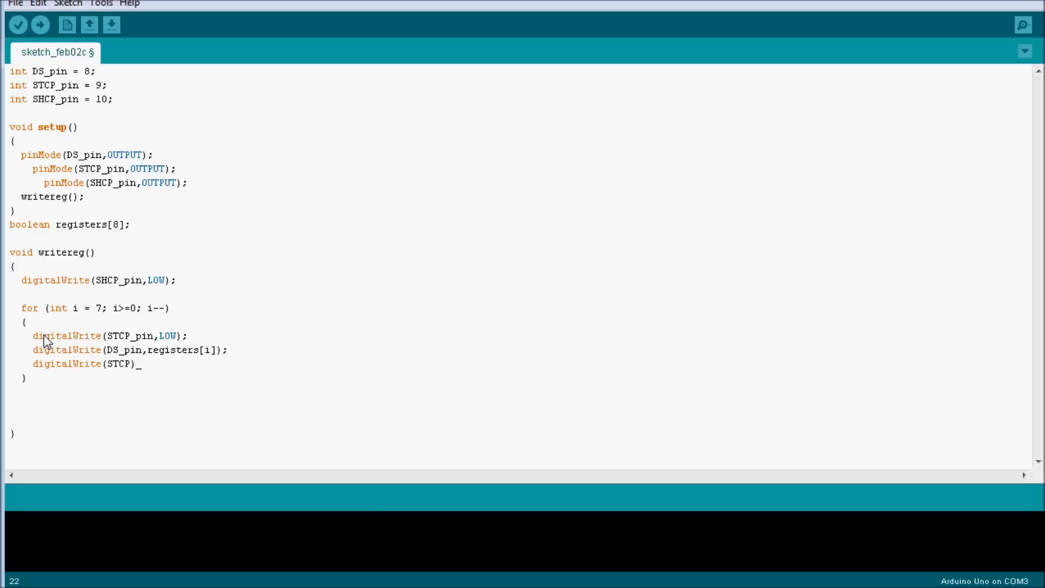
text(_pin)
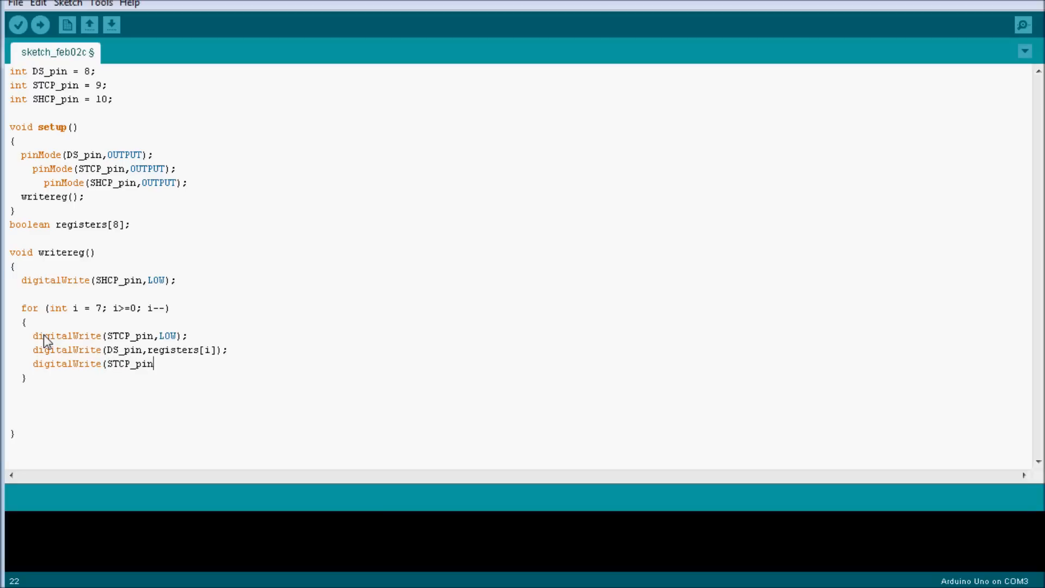
text(_HIGH)
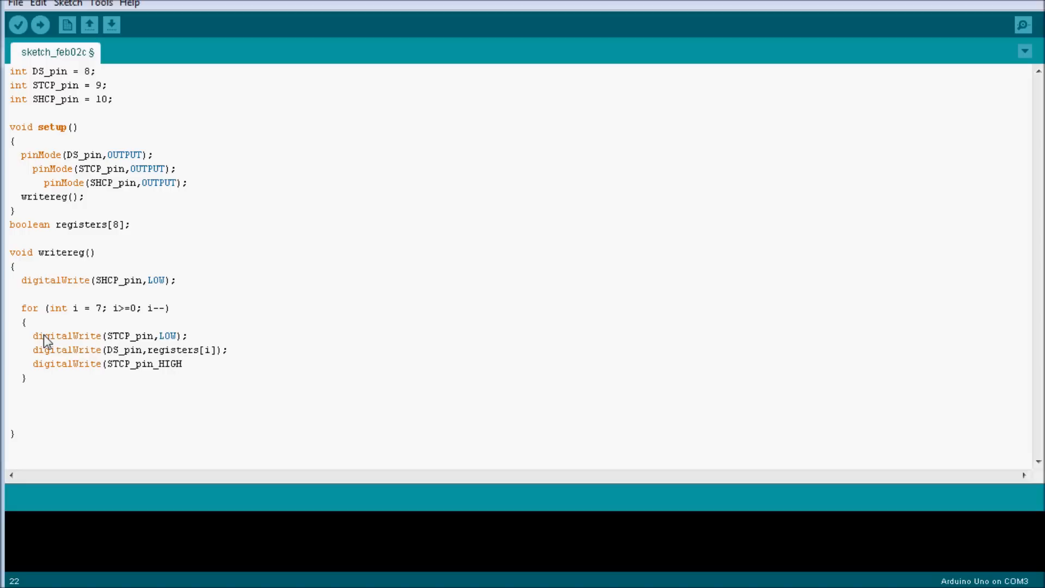
text();)
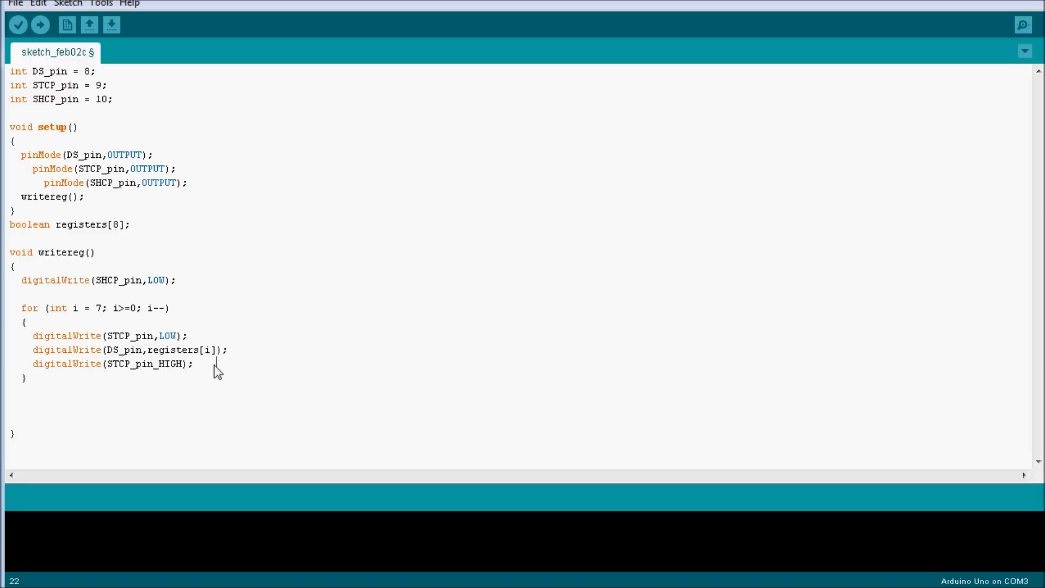
click(186, 336)
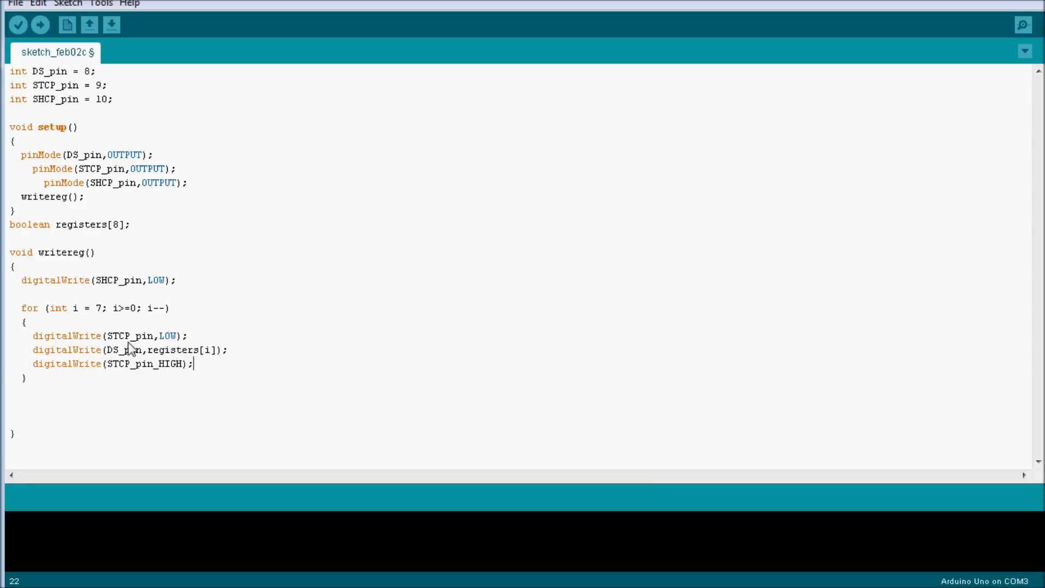
double_click(127, 336)
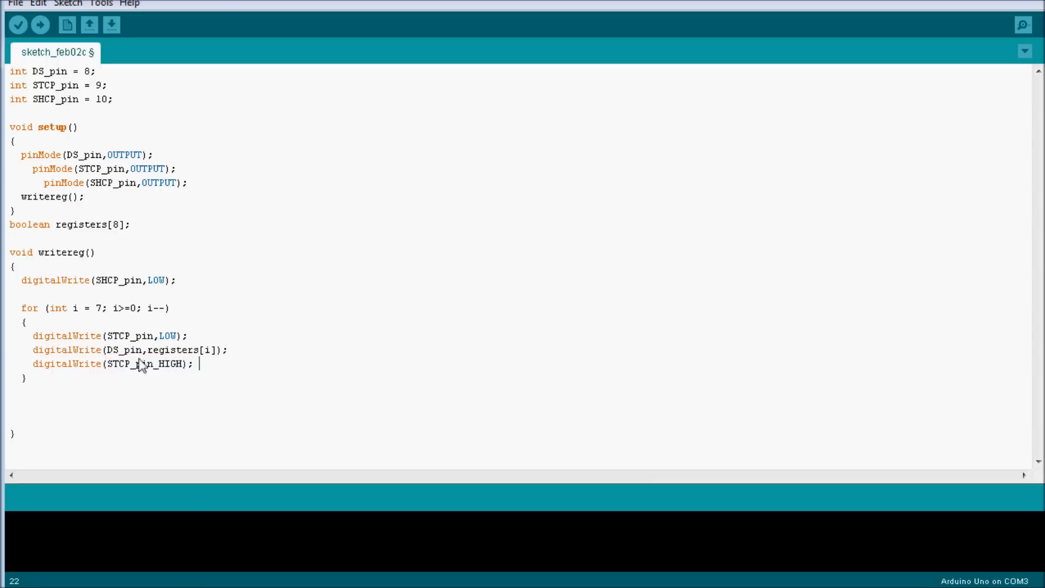
mouse_move(166, 397)
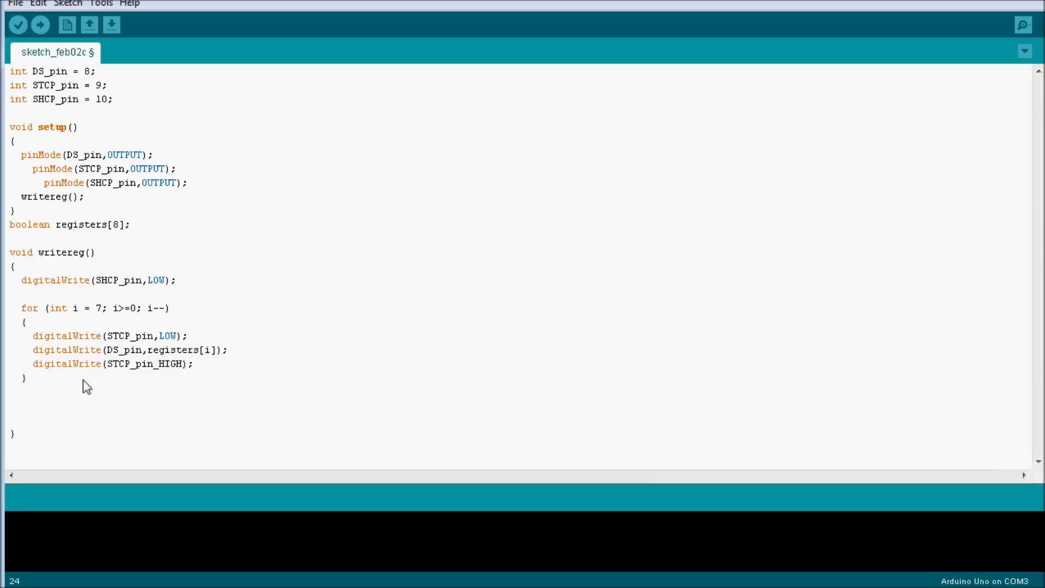
mouse_move(42, 397)
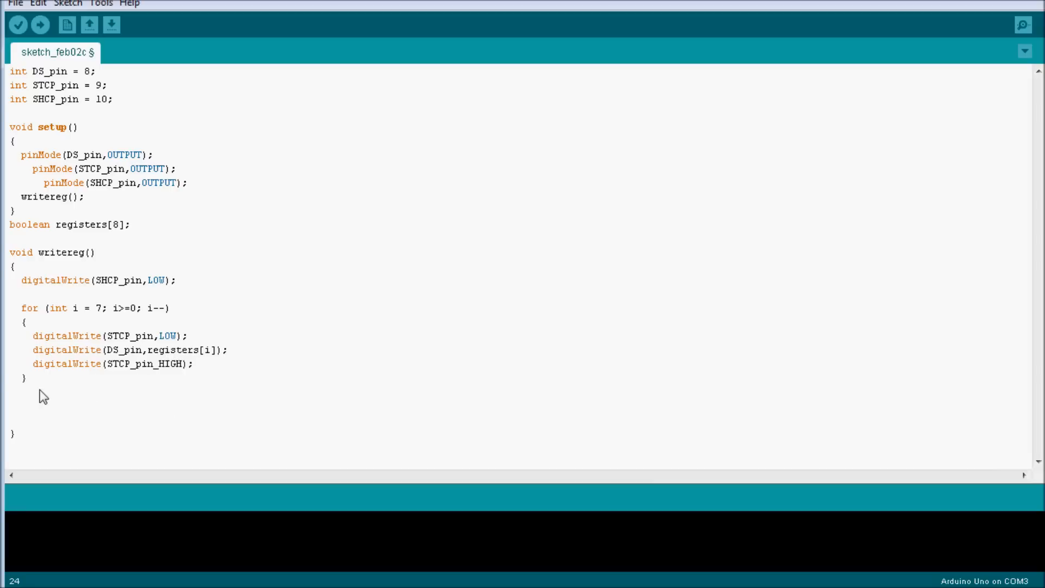
Step: Type digitalWrite(SHCP_pin,HIGH); after the loop and move below writereg's closing brace
text(gi)
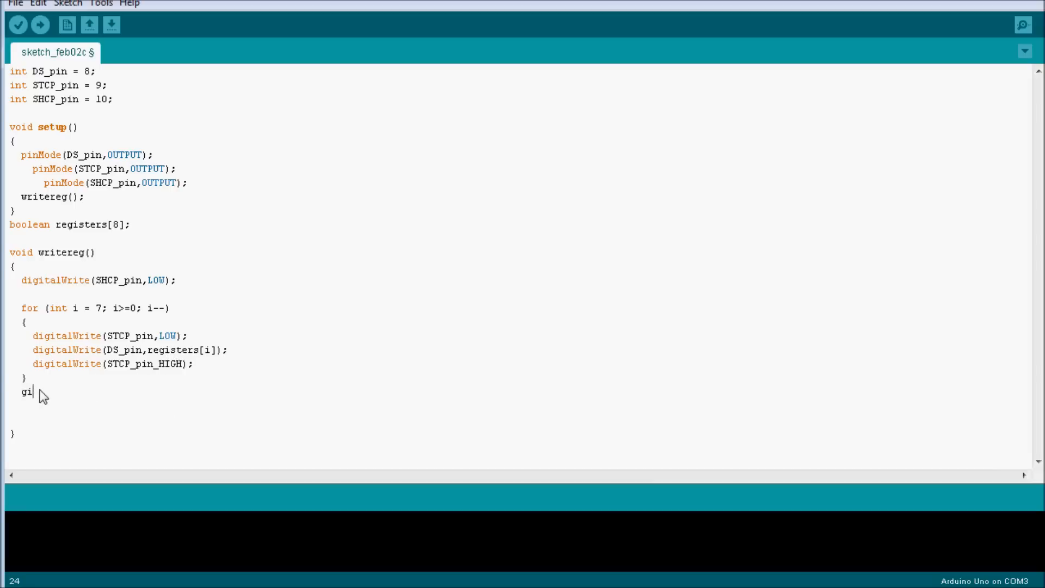
text(digital)
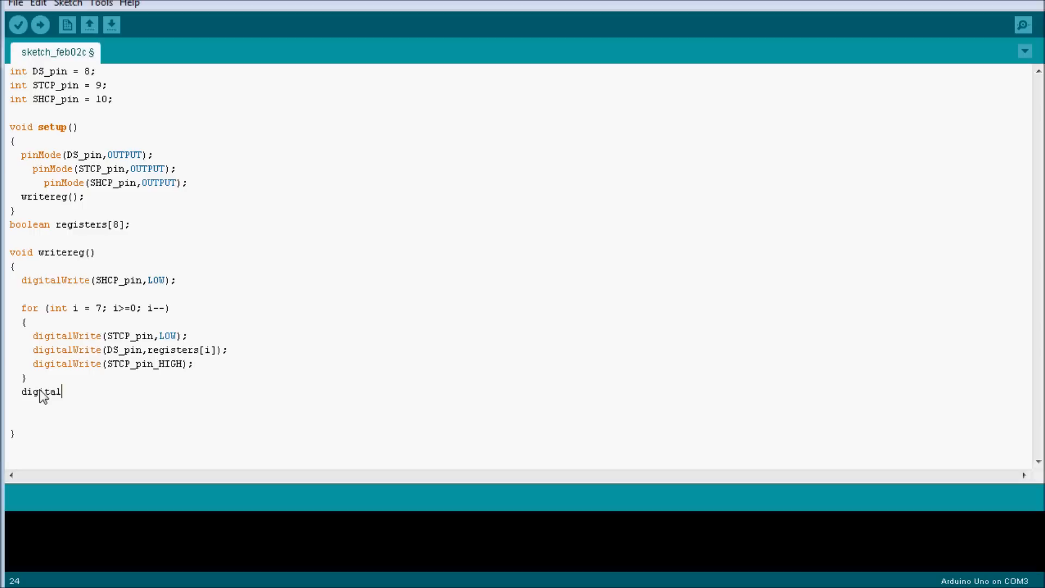
text(Write)
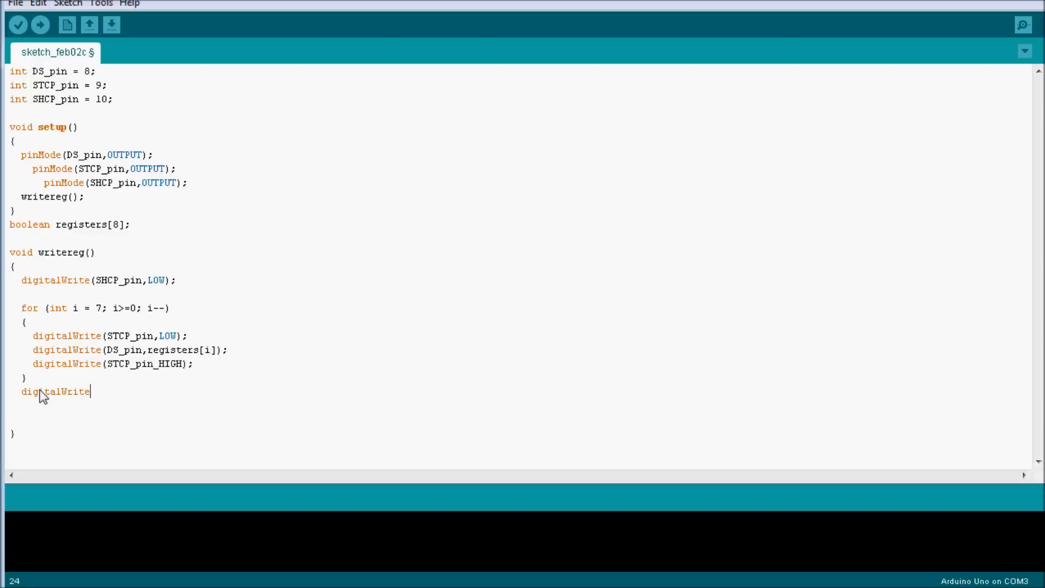
text((SHCP_pin,HIGH);)
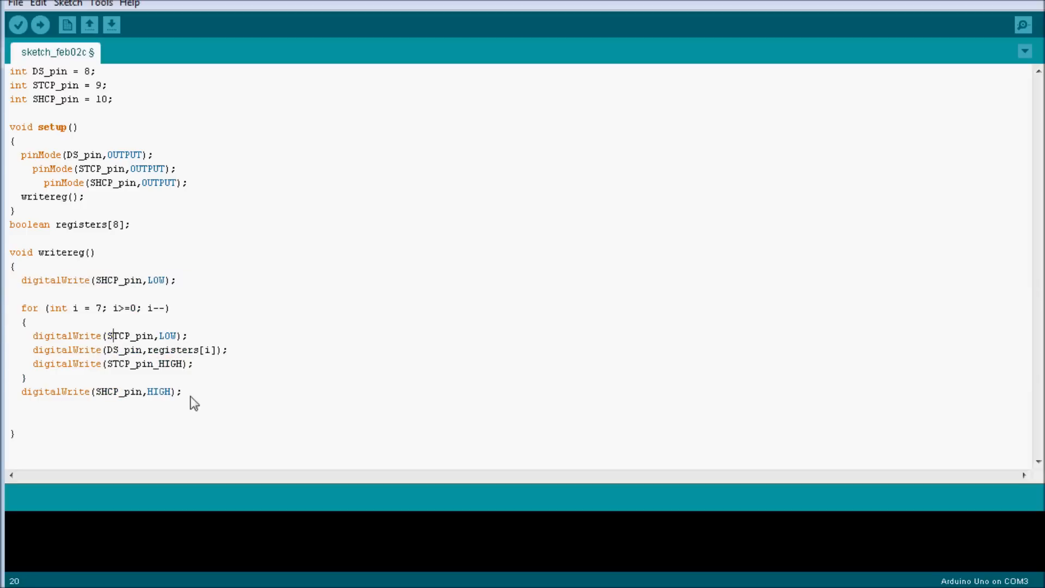
click(15, 416)
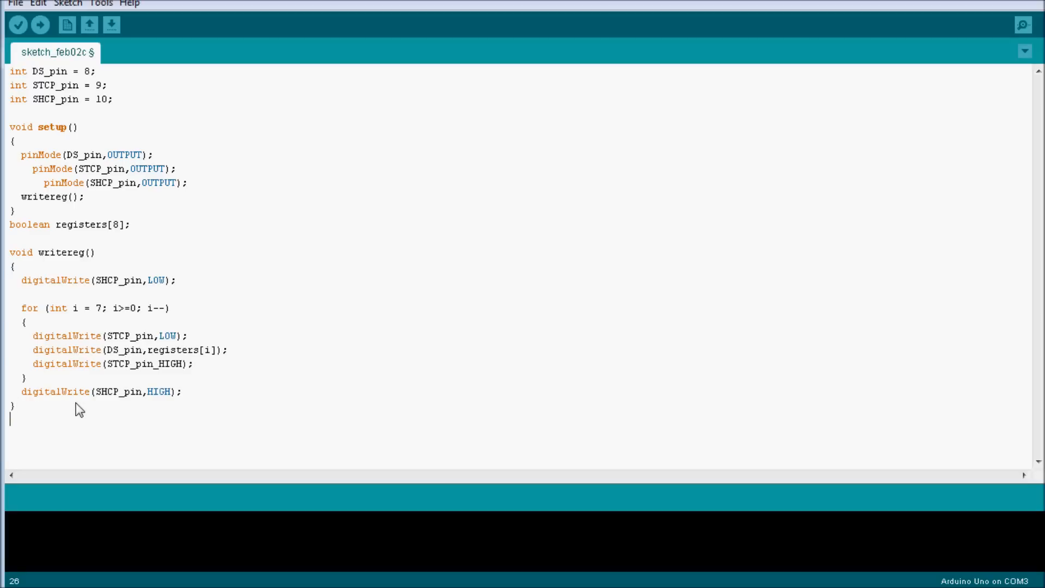
Step: Create the void loop() function with an opening brace and empty body
text(void)
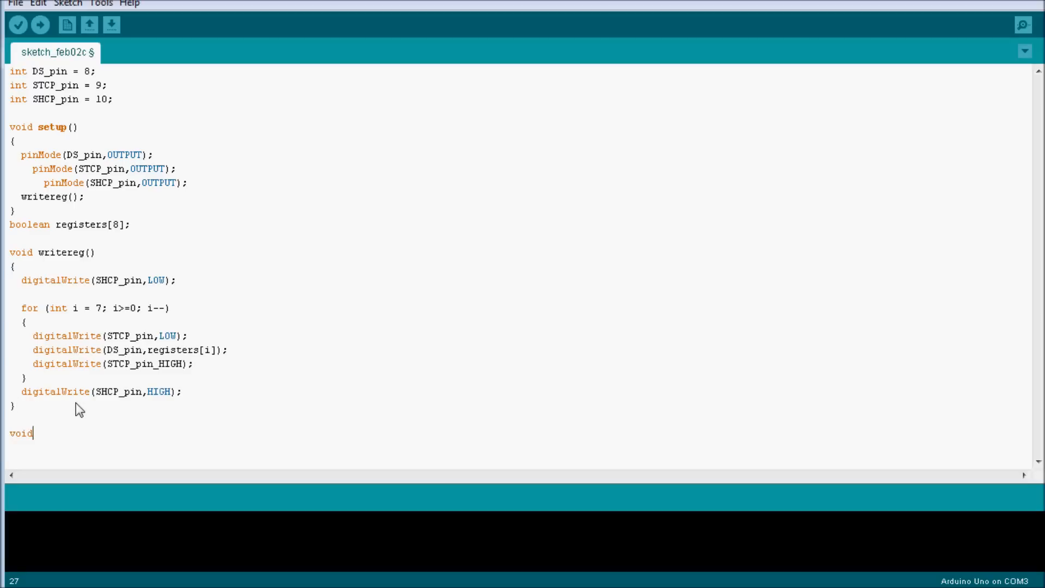
text(loop())
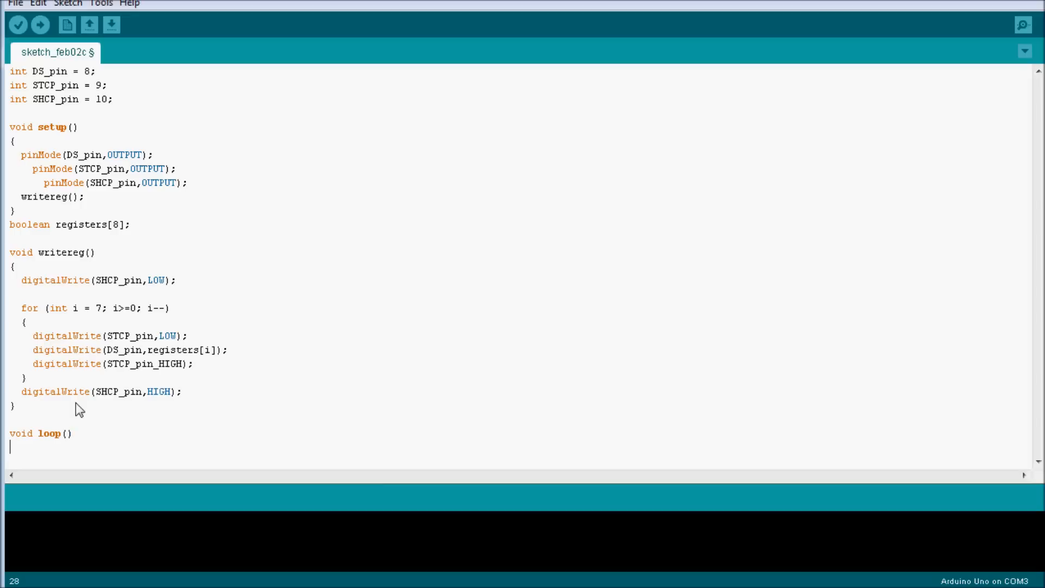
text({)
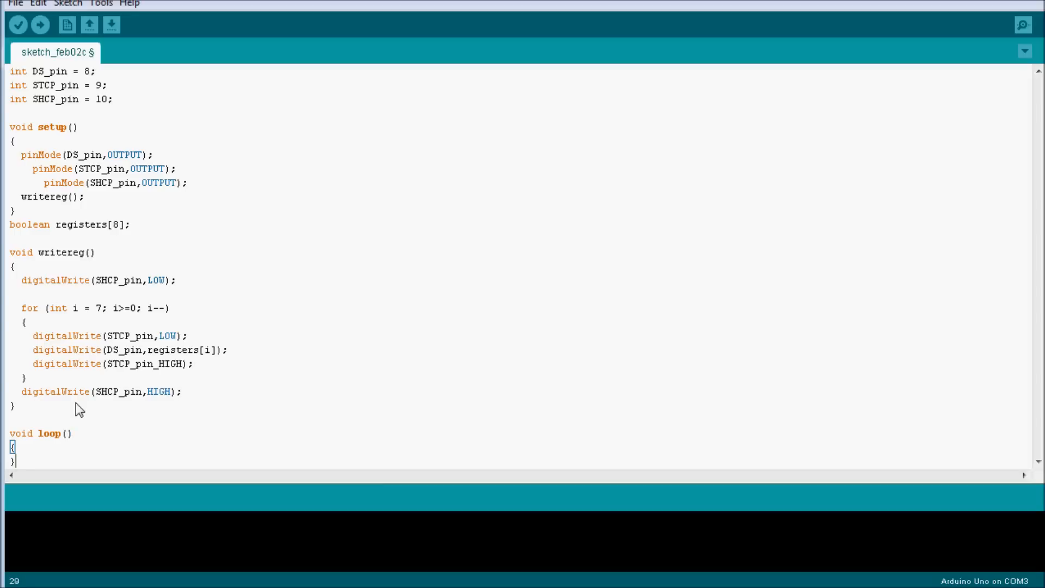
key(enter)
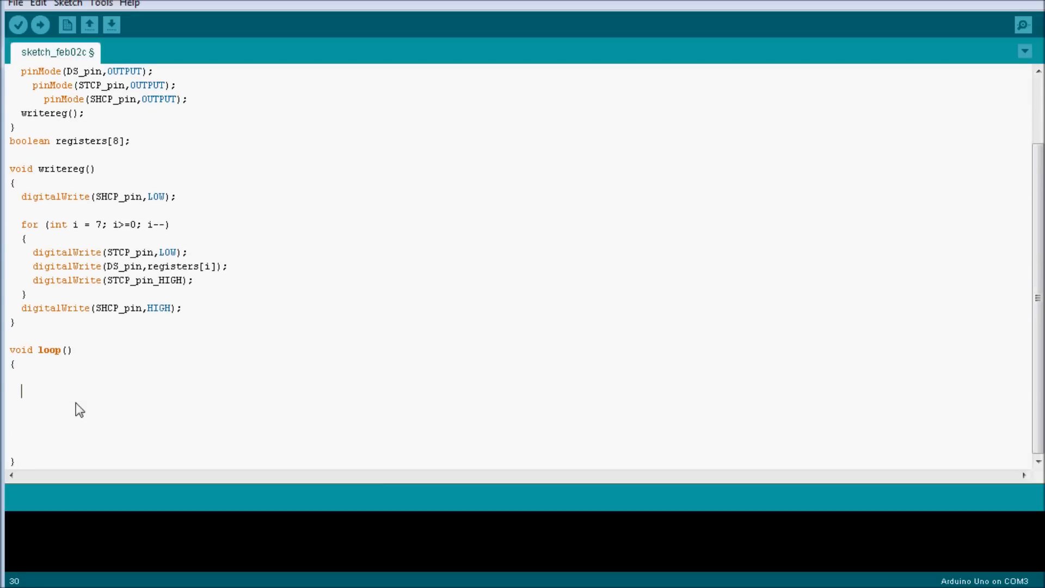
key(Backspace)
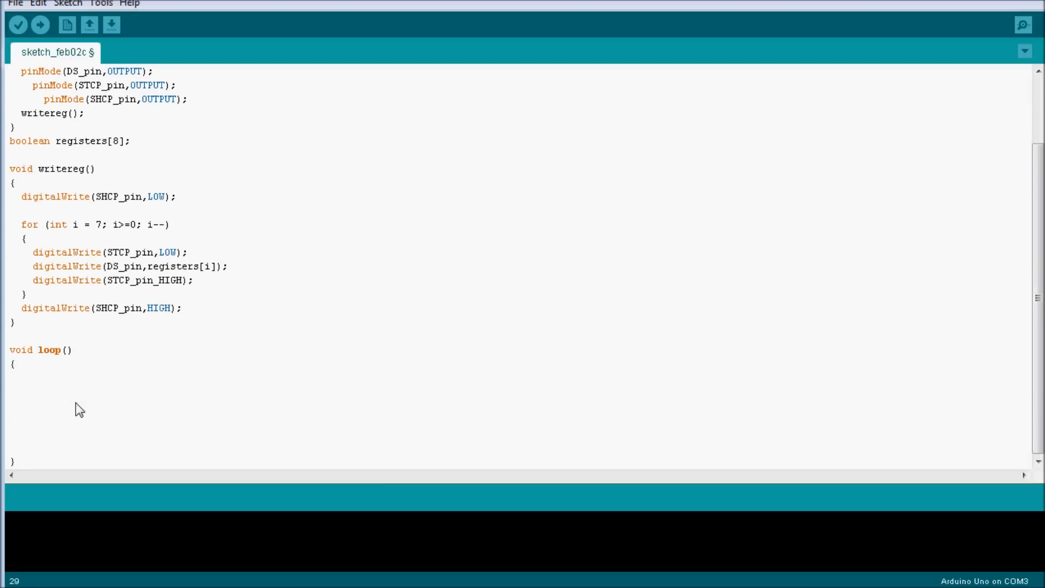
Step: Write the header for(int i = 0; i<9; i++) inside loop()
text(for)
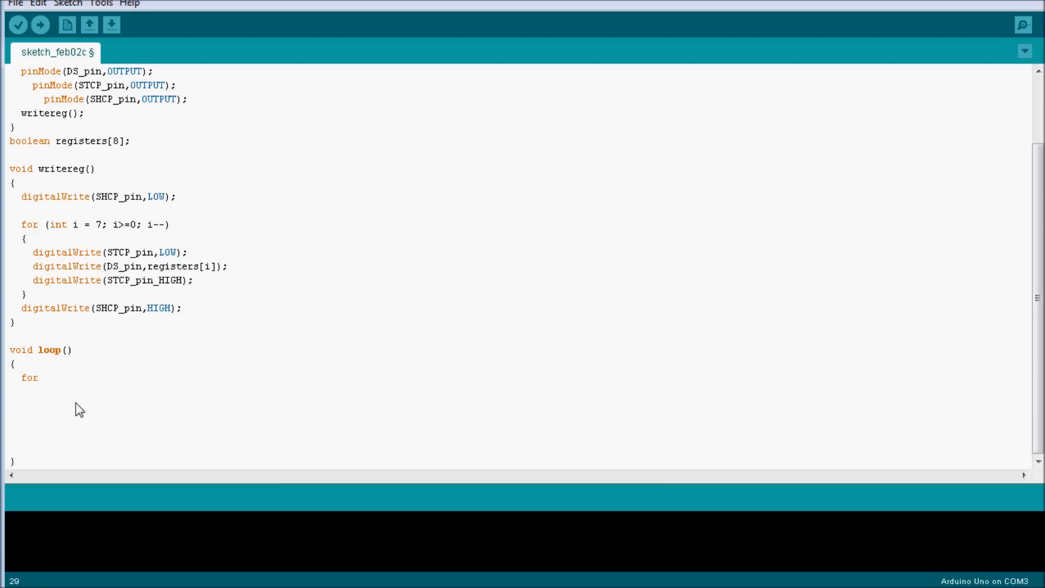
click(38, 377)
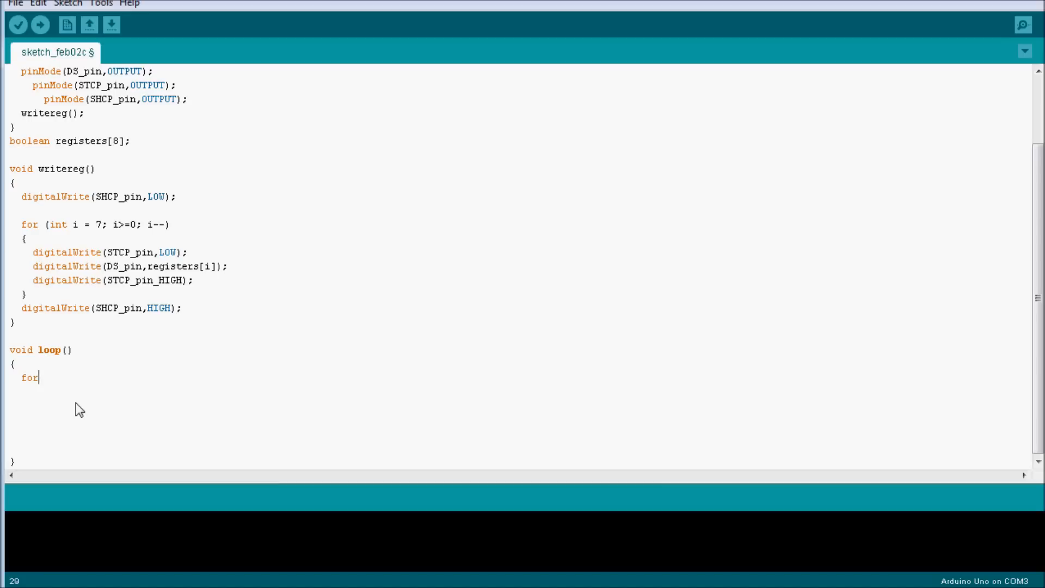
text((i)
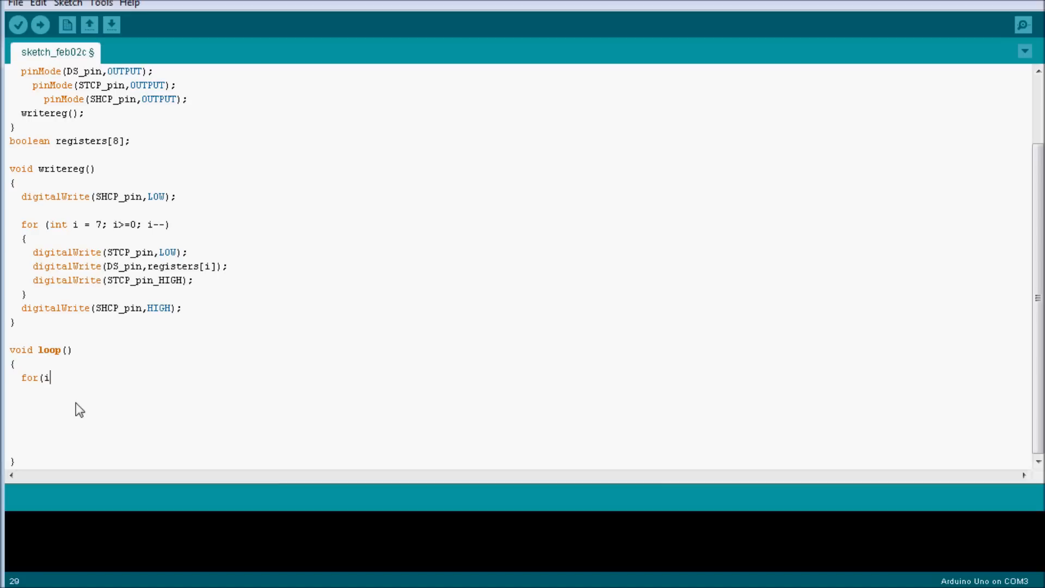
text(nt)
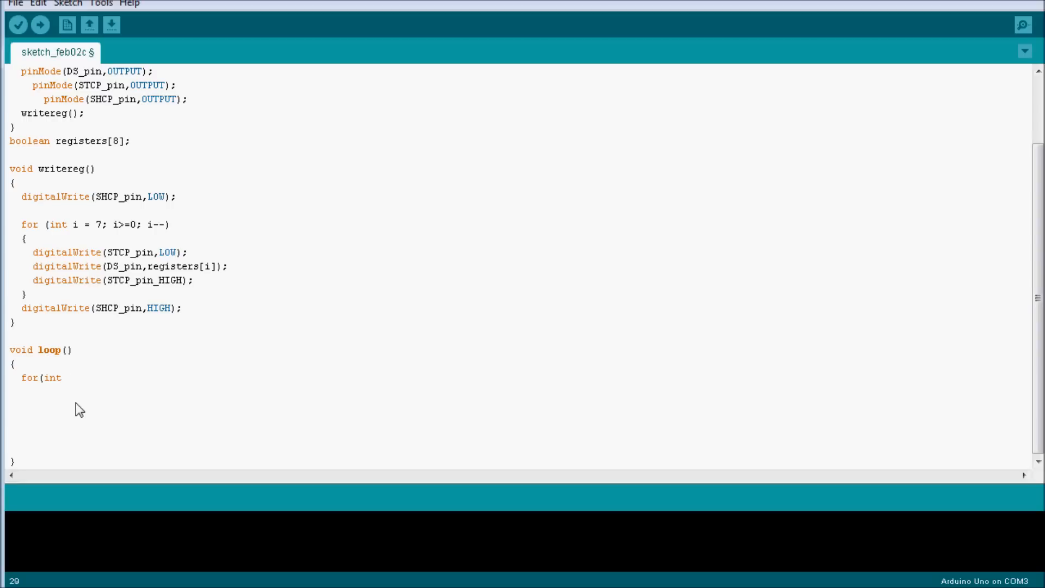
text(i = 0)
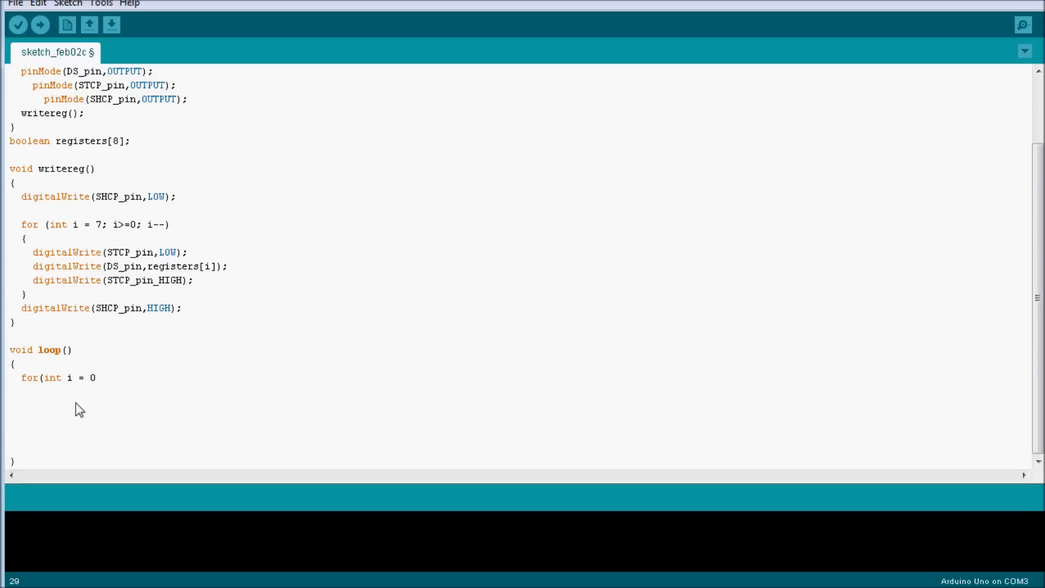
text(; i<)
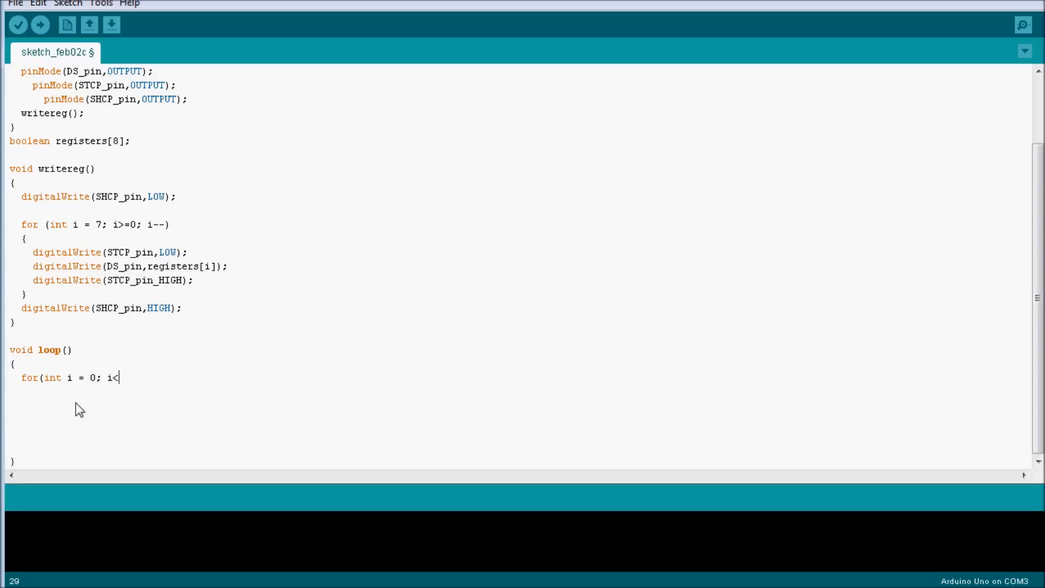
text(9;)
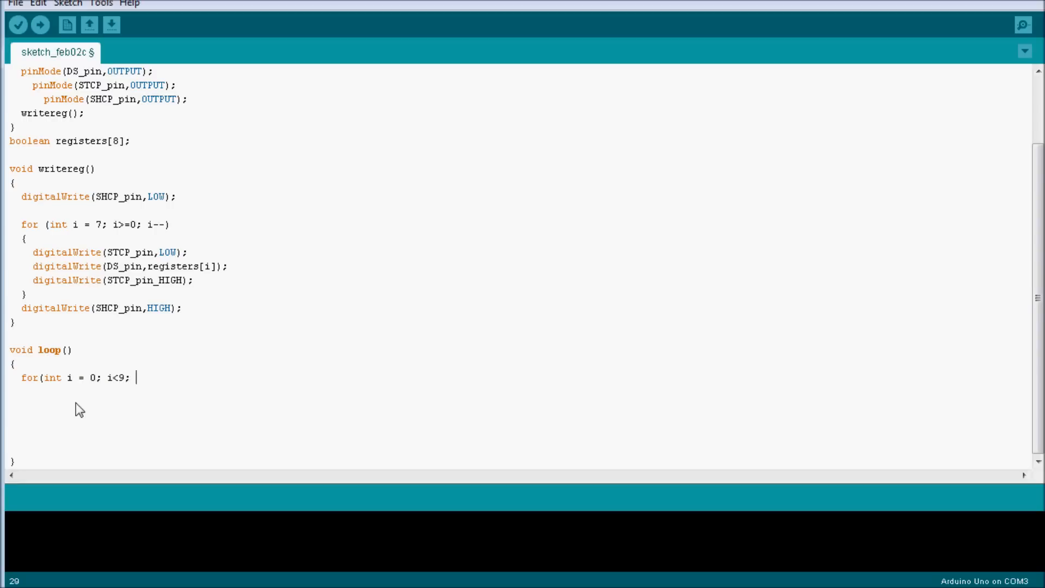
text(i++)
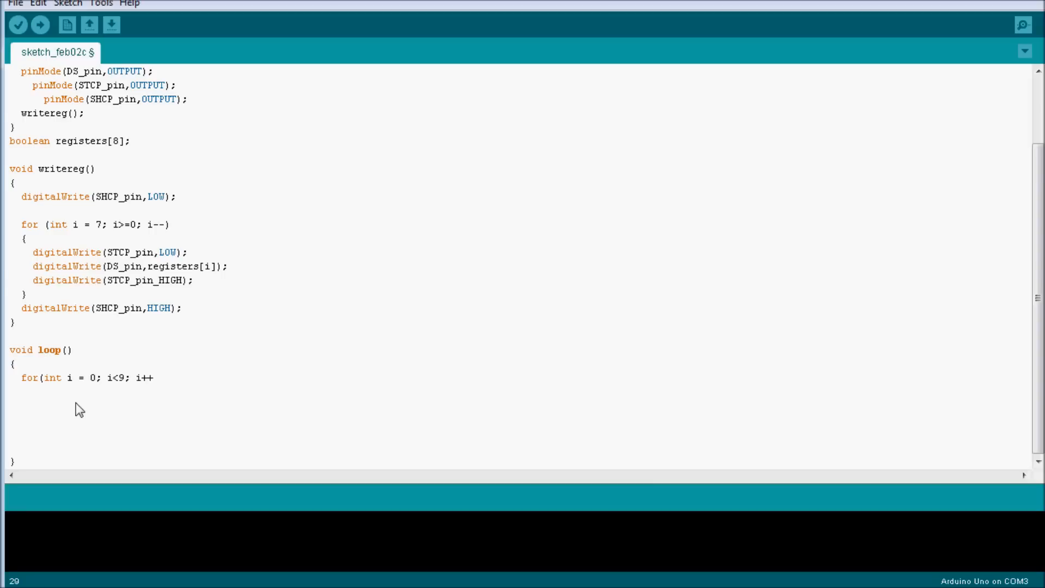
text())
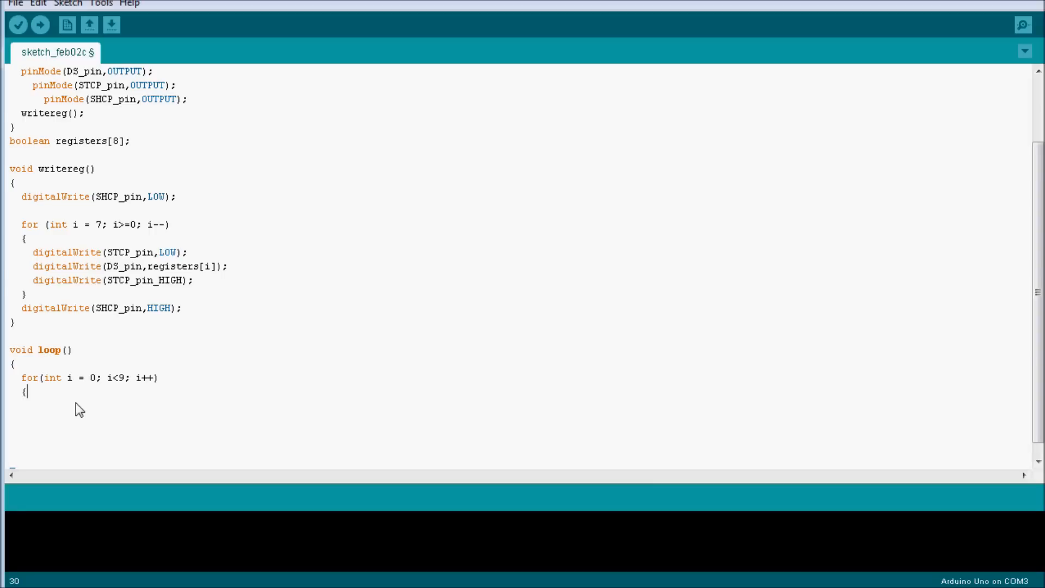
Step: Fill the loop body with registers[i]=HIGH;, delay(100); and writereg(); lines
key(enter)
text(register)
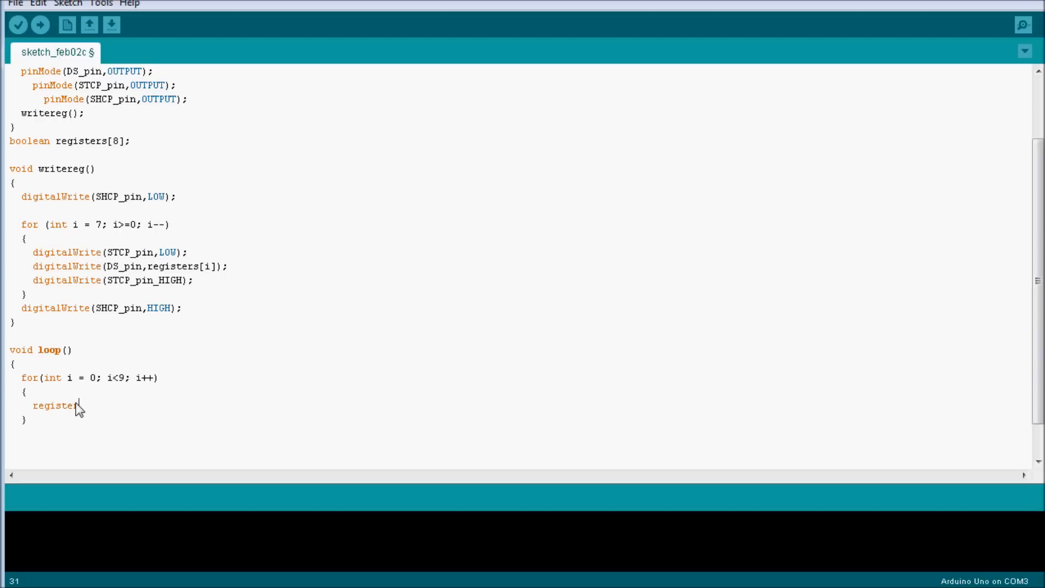
text(s[)
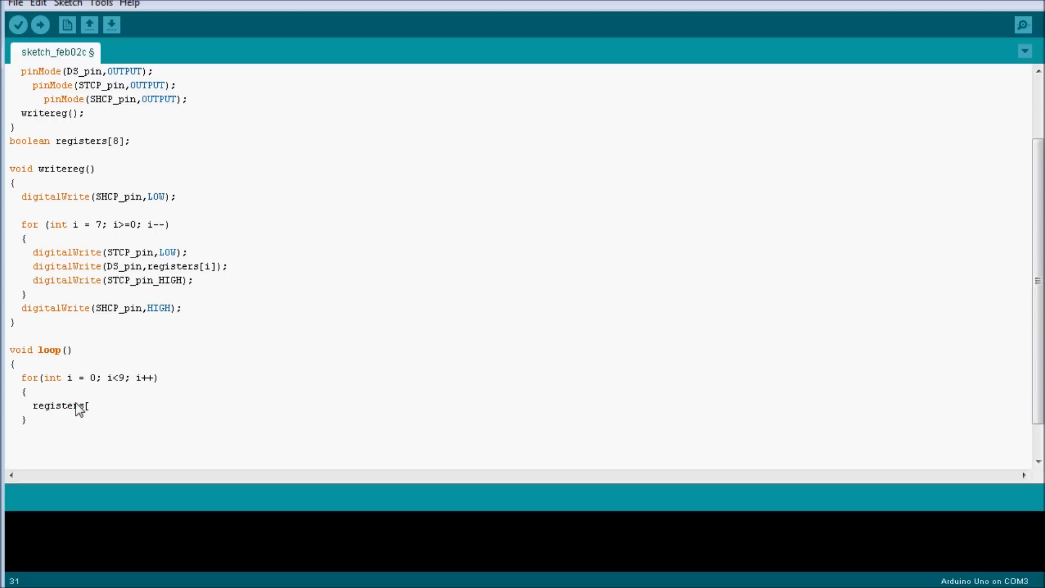
scroll(up, 3)
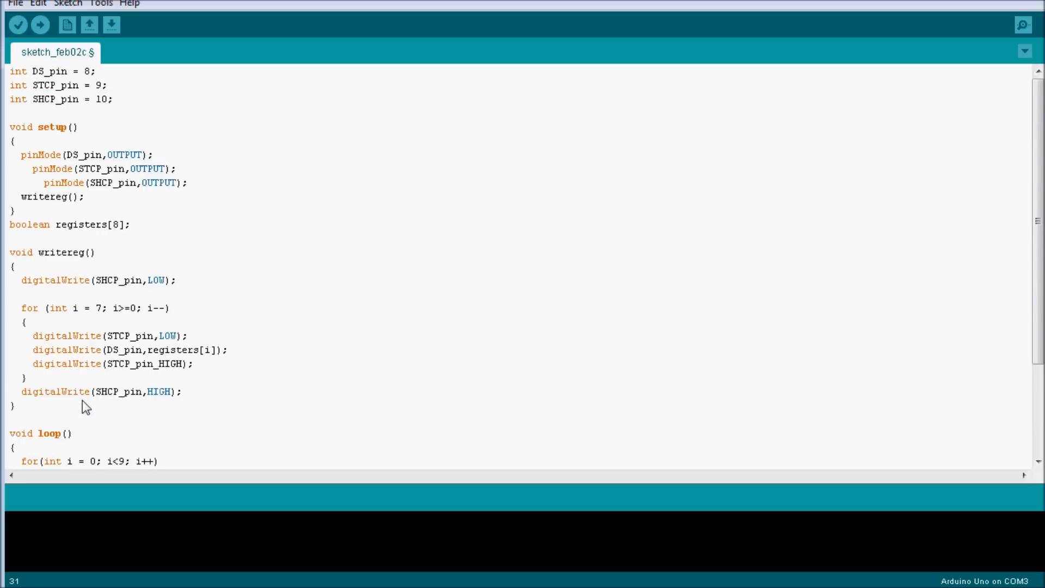
scroll(down, 3)
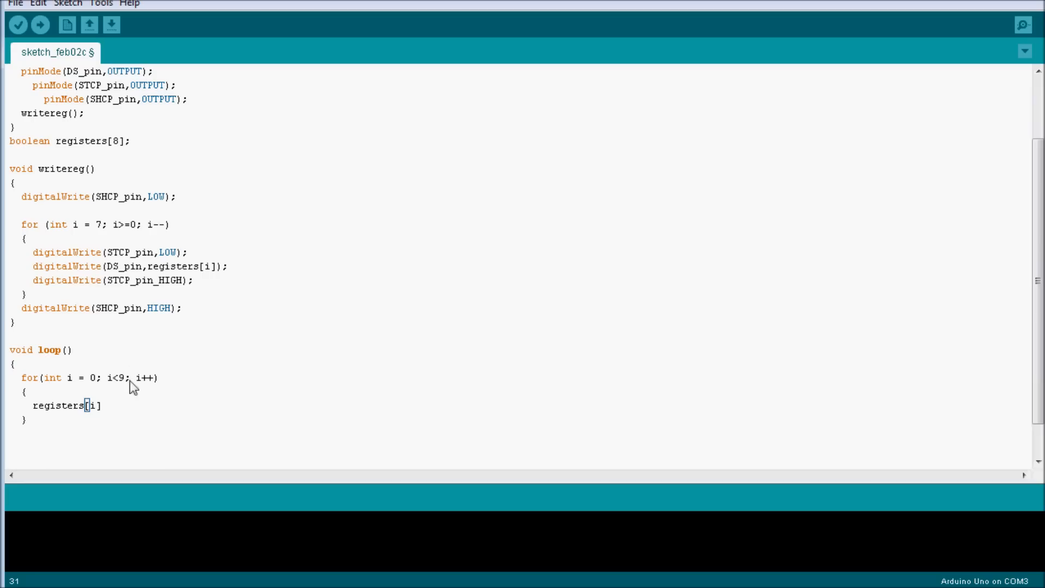
text(=")
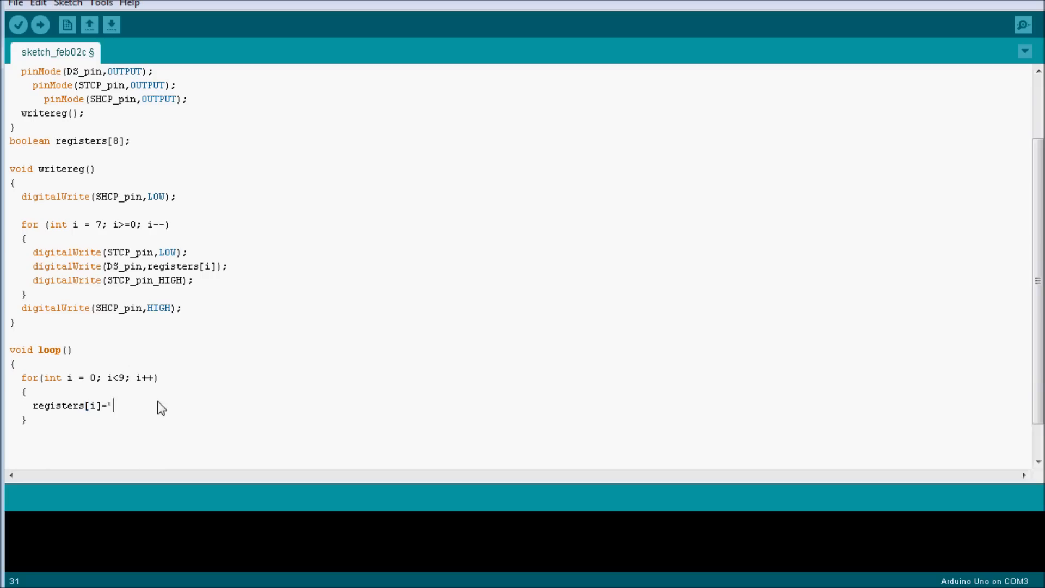
text(HIGH;)
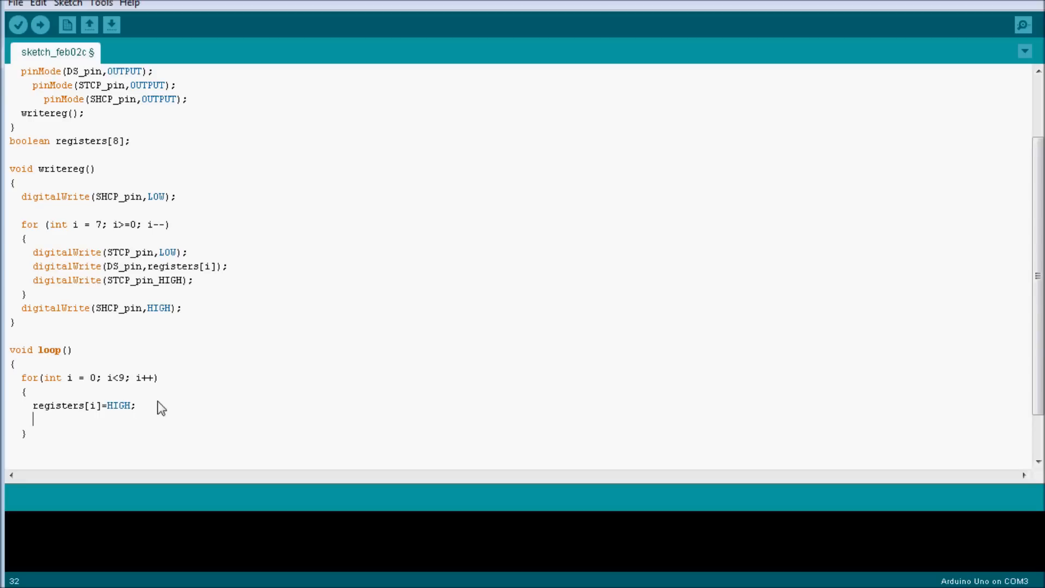
text(delay()
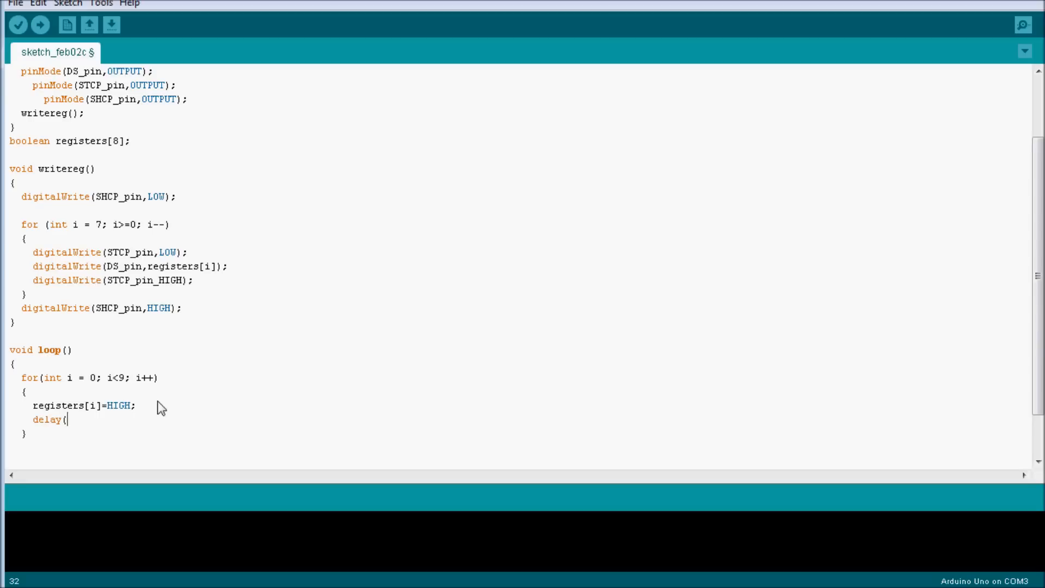
text(100);)
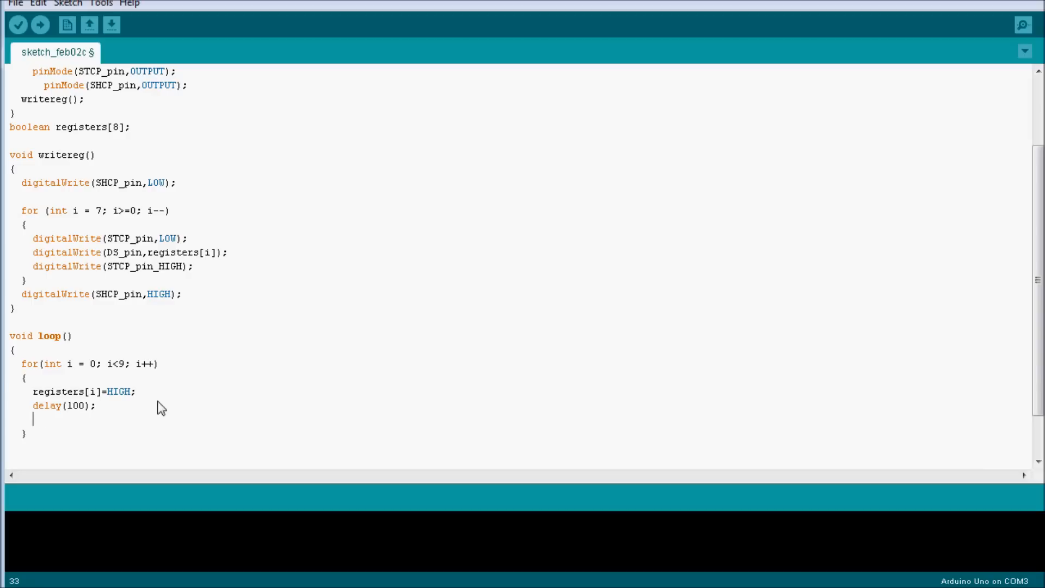
text(regist)
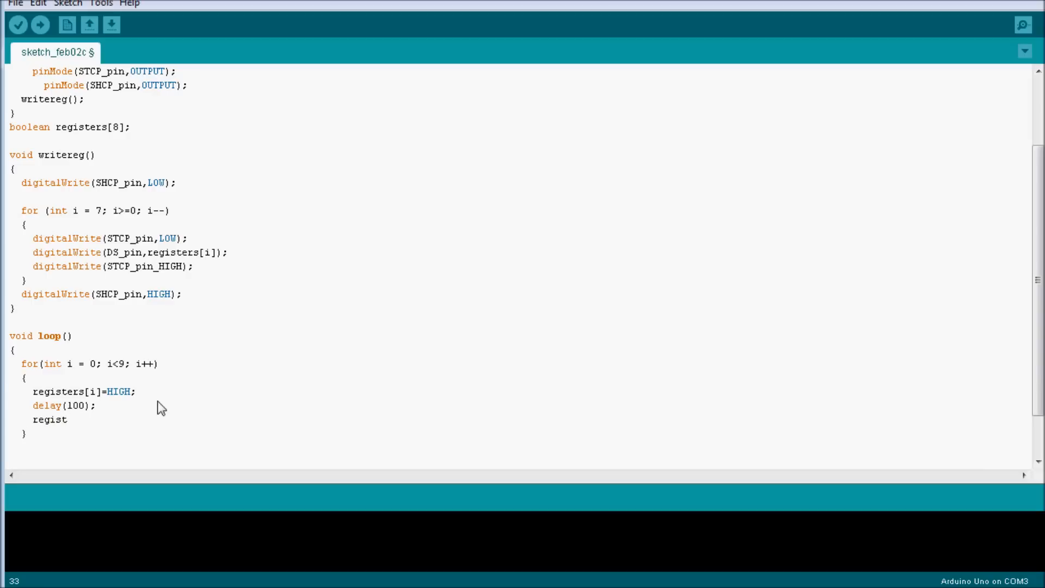
text(wr)
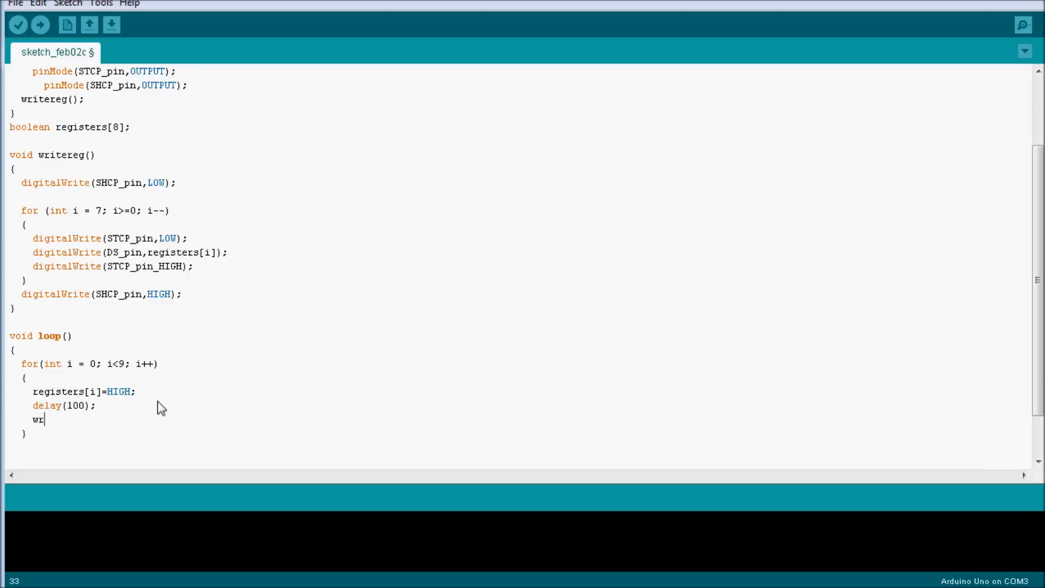
text(itereg();)
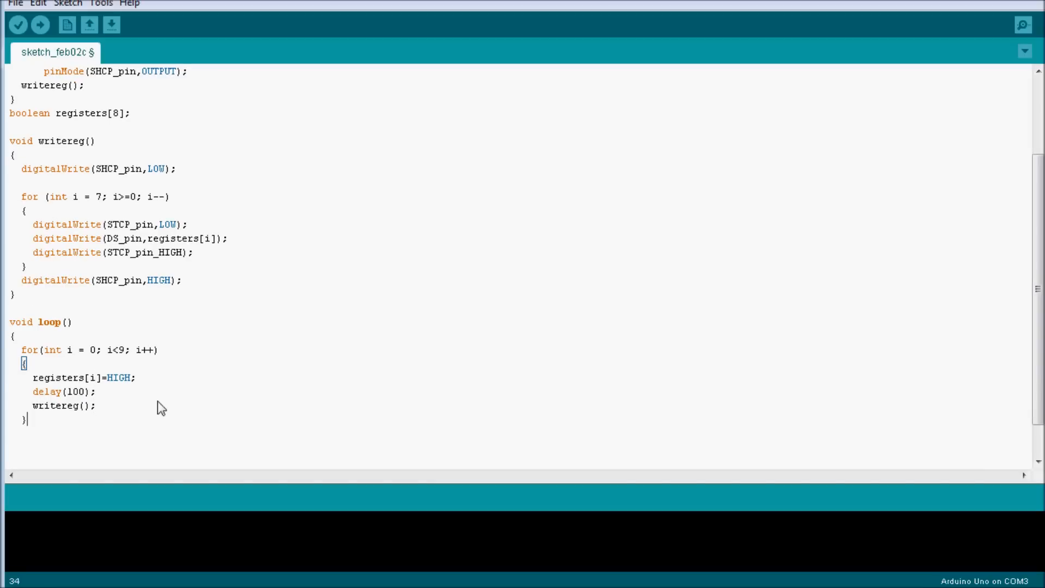
Step: Write a second for loop header: for(int i = 8; i>0; i++)
text(for)
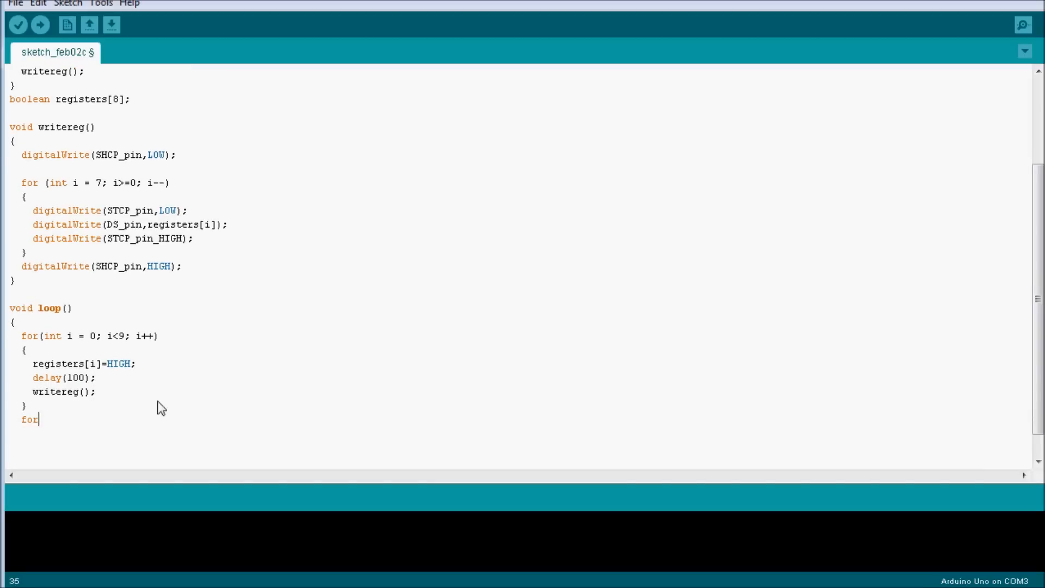
text((int)
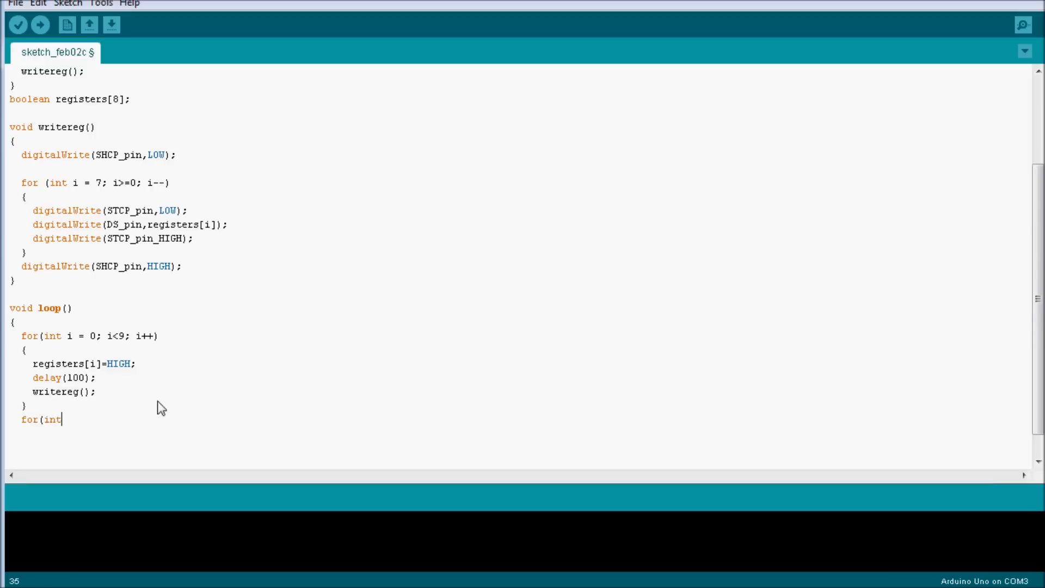
text(i)
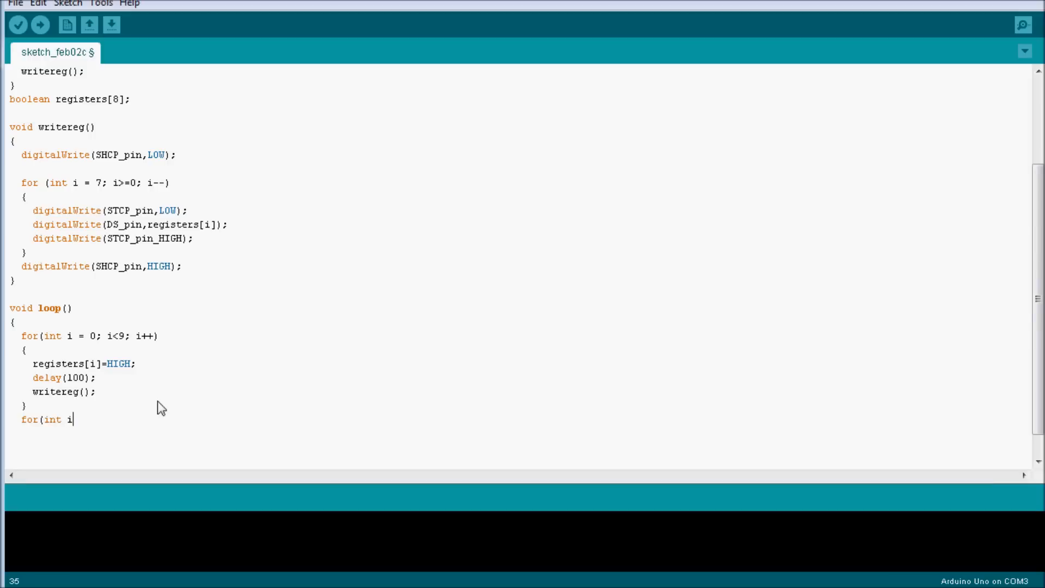
text(= 8)
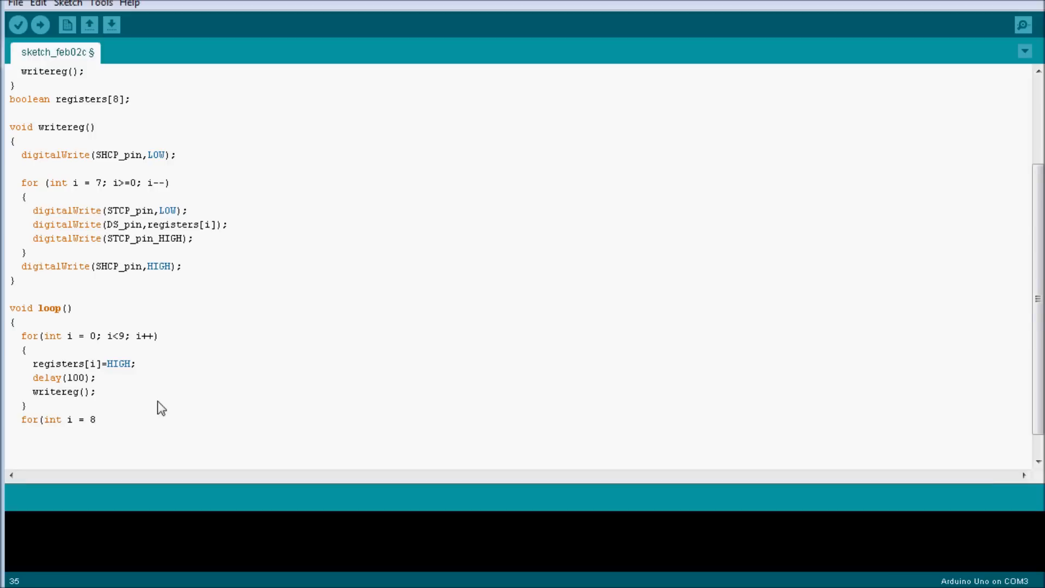
text(;)
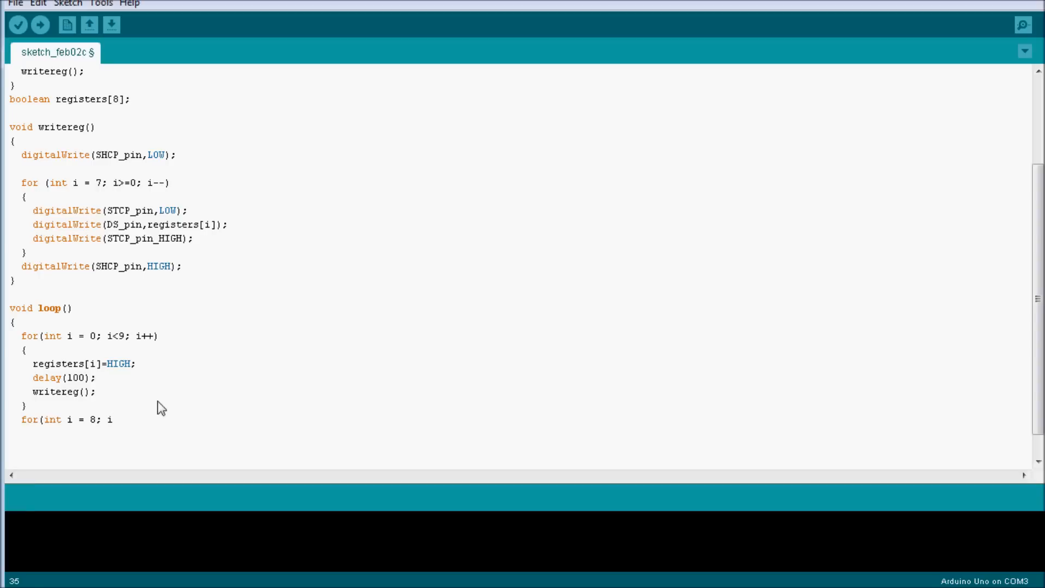
text(i>0;)
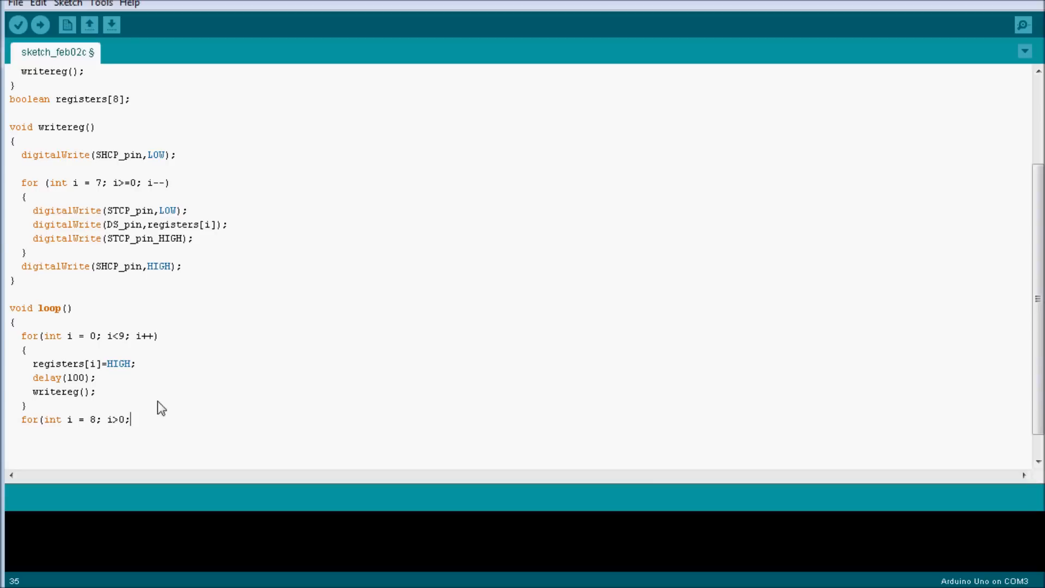
text(i++)
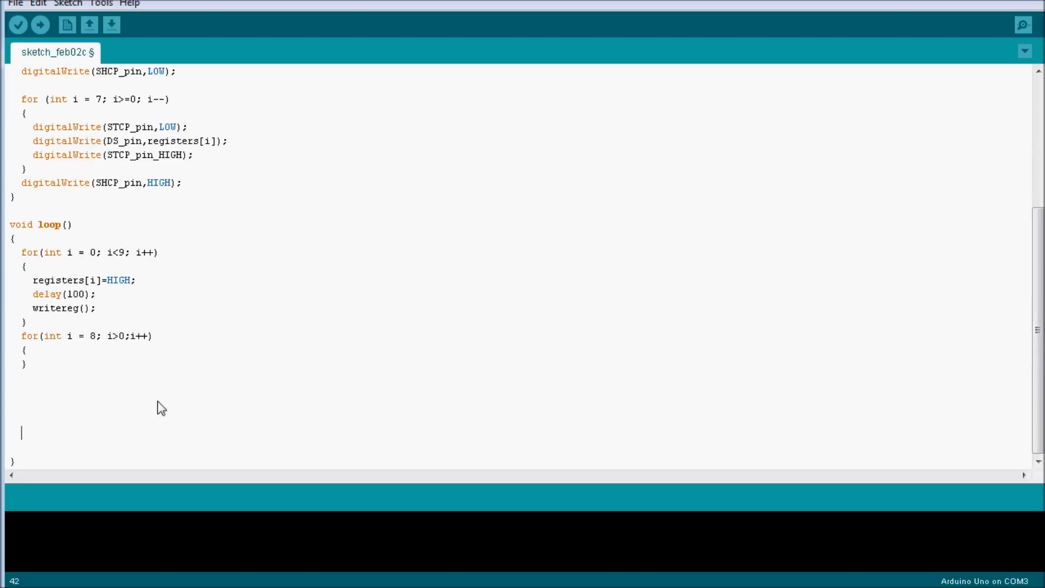
Step: Paste the loop body into the second loop, change HIGH to LOW, and compile
scroll(up, 3)
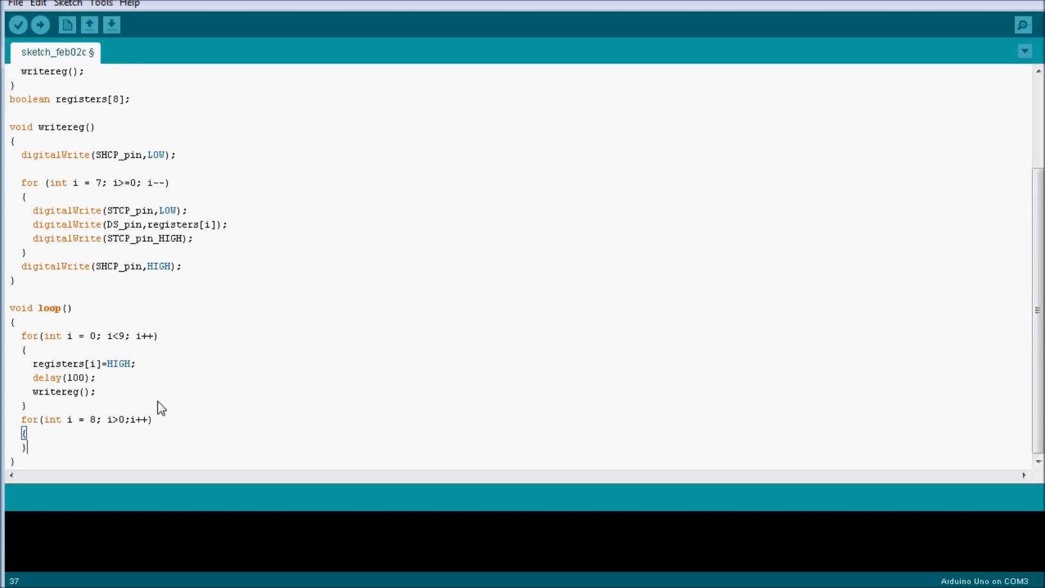
key(enter)
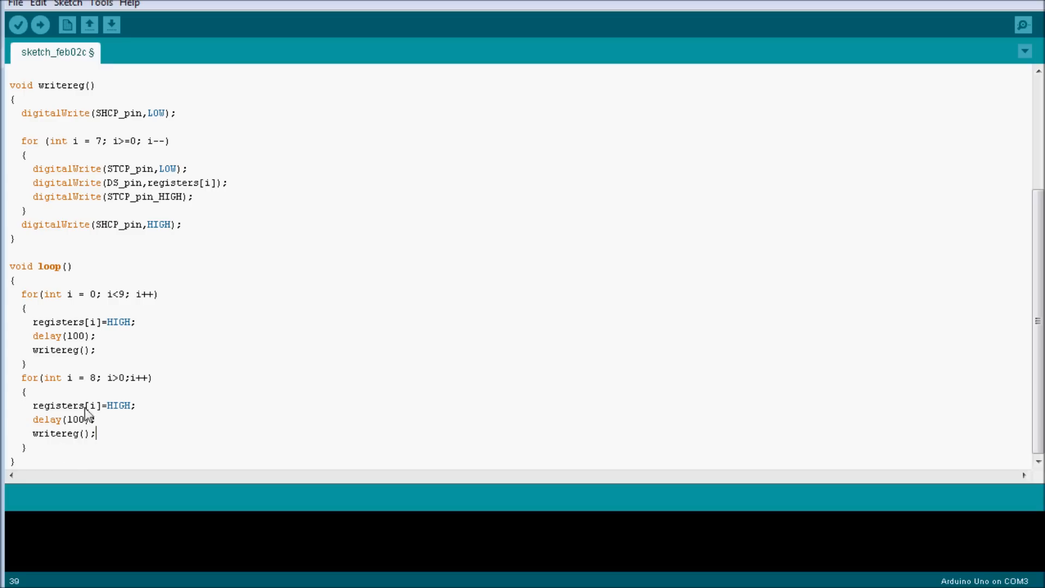
double_click(117, 405)
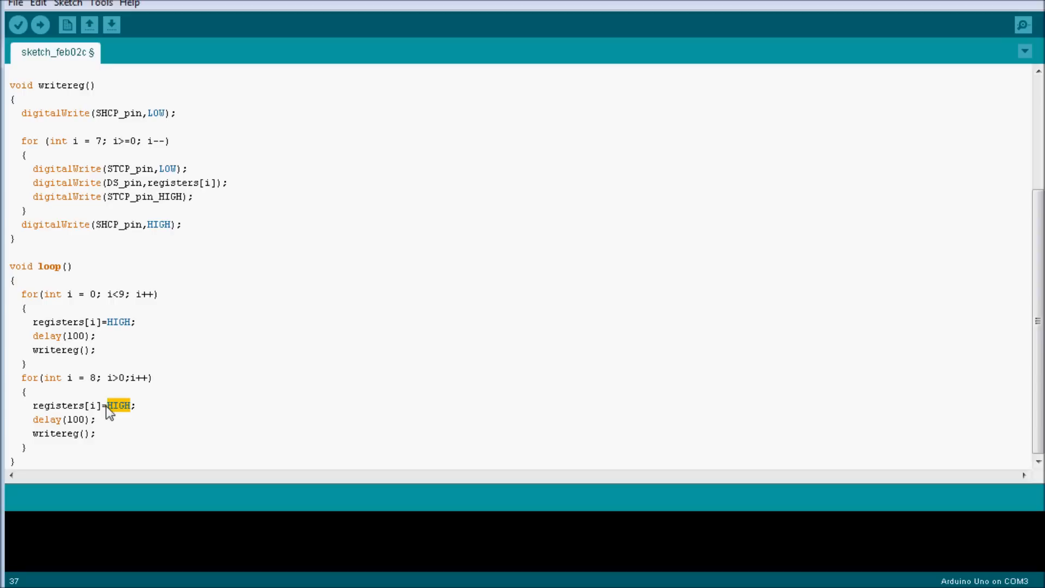
text(LOW)
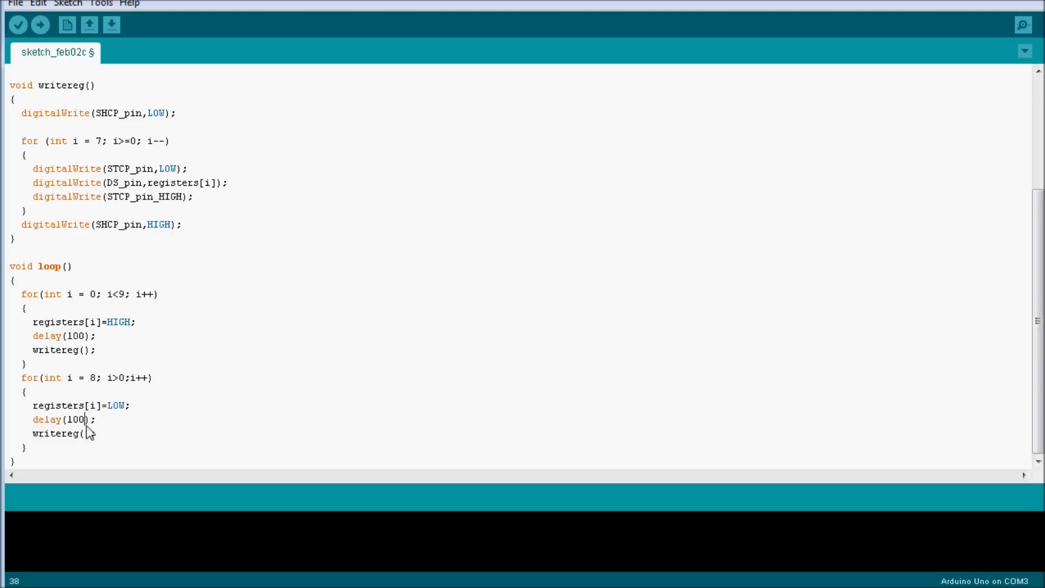
click(18, 24)
text(,)
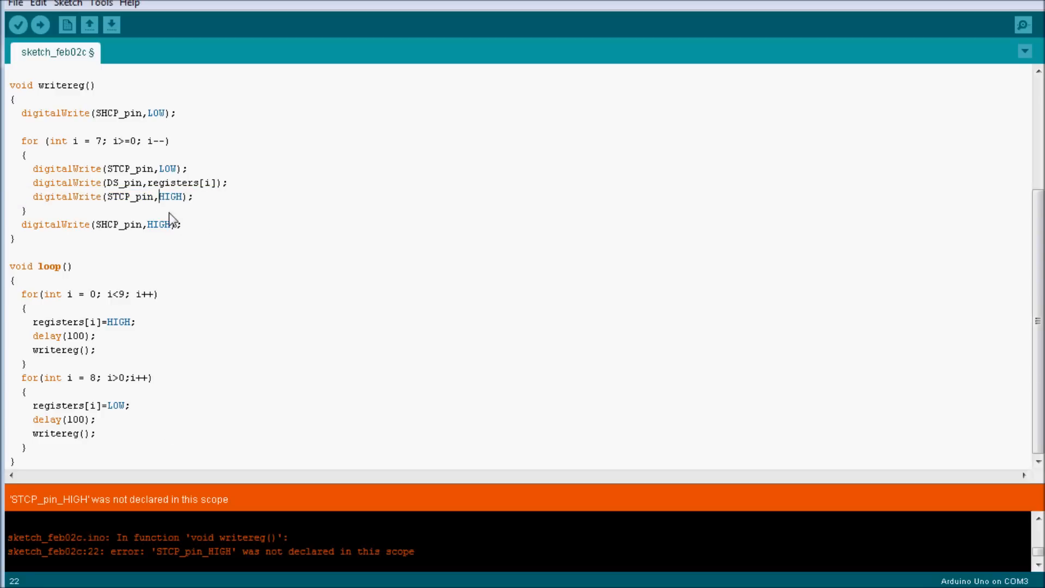
Step: Verify the corrected sketch and upload it to the Arduino Uno
click(18, 25)
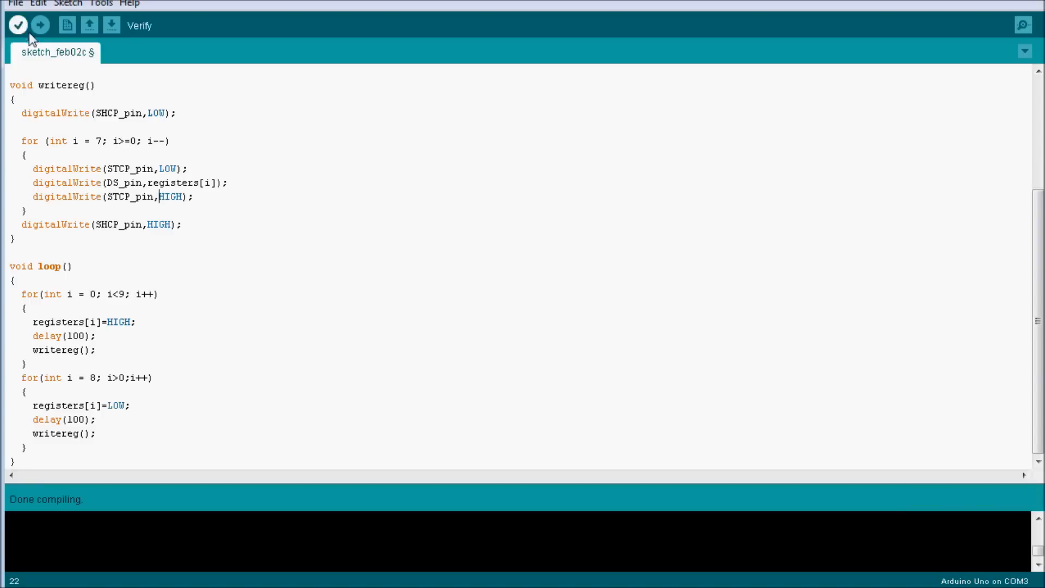
click(40, 24)
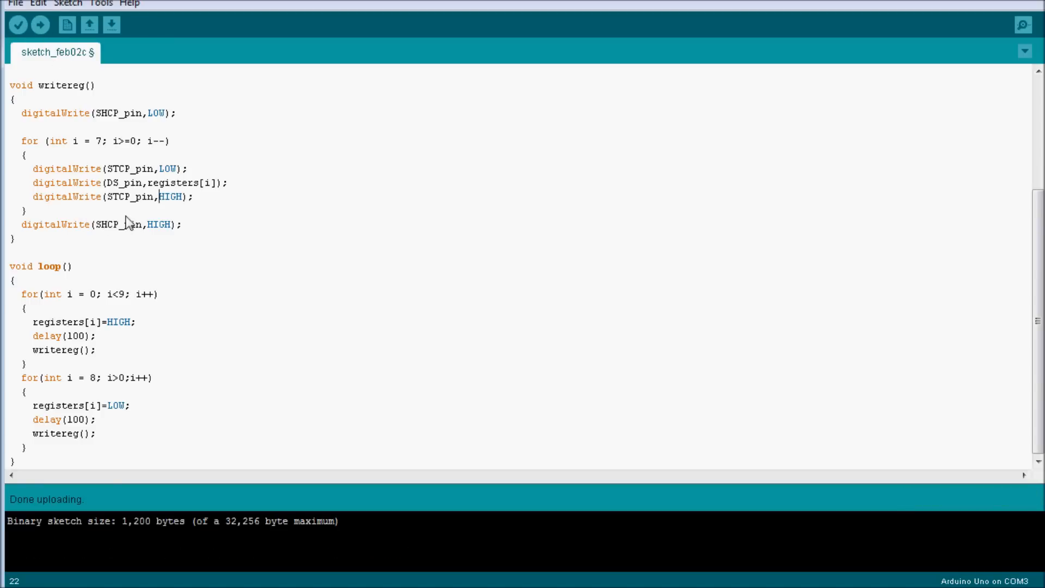
mouse_move(159, 293)
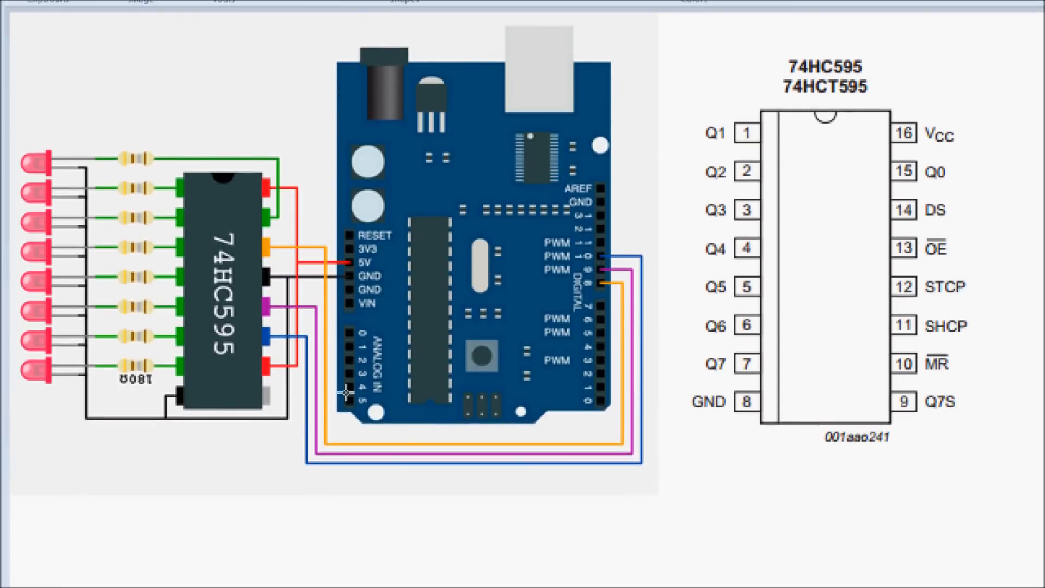
mouse_move(169, 453)
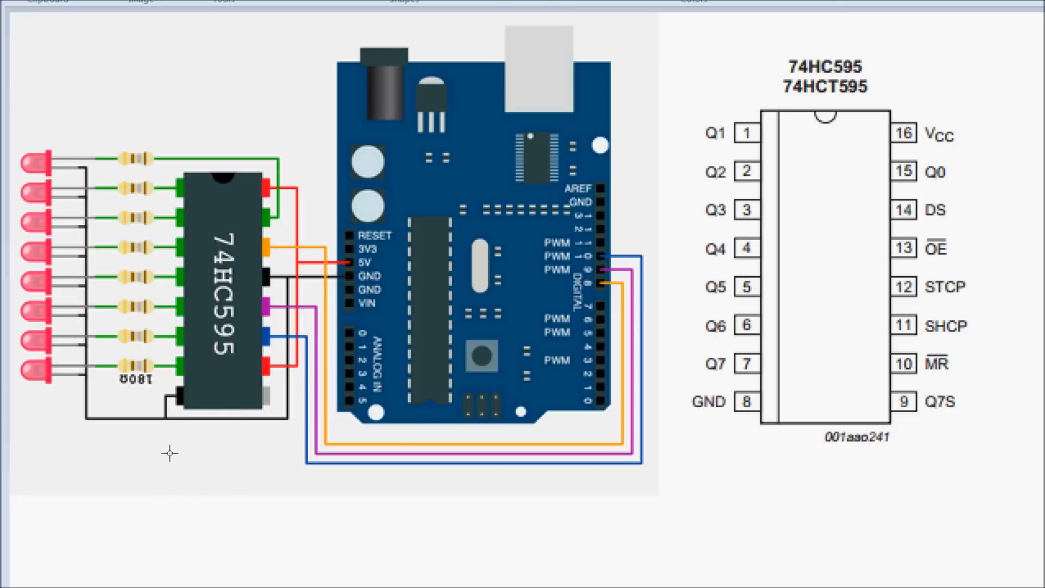
mouse_move(835, 152)
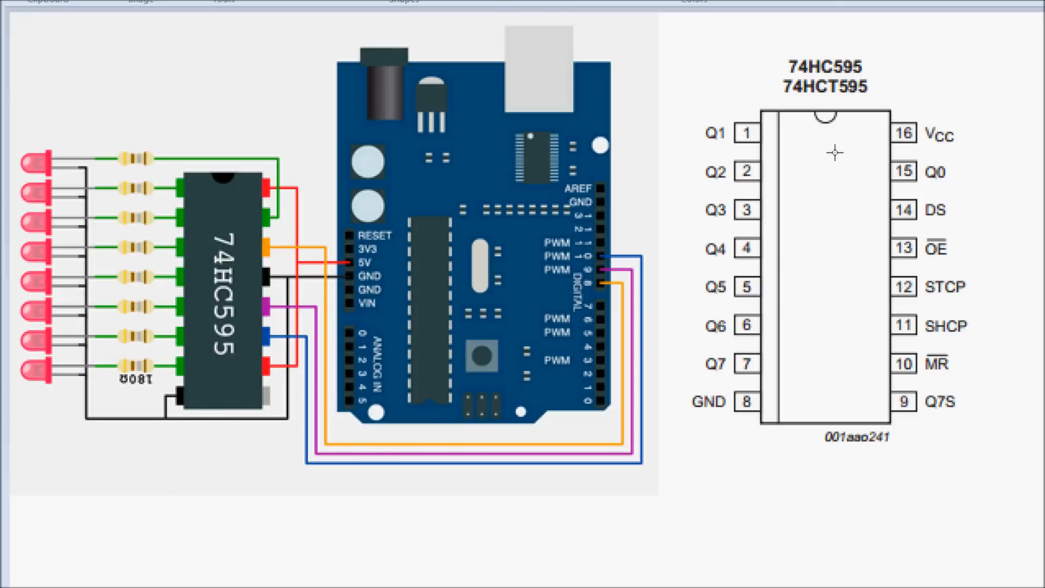
mouse_move(681, 477)
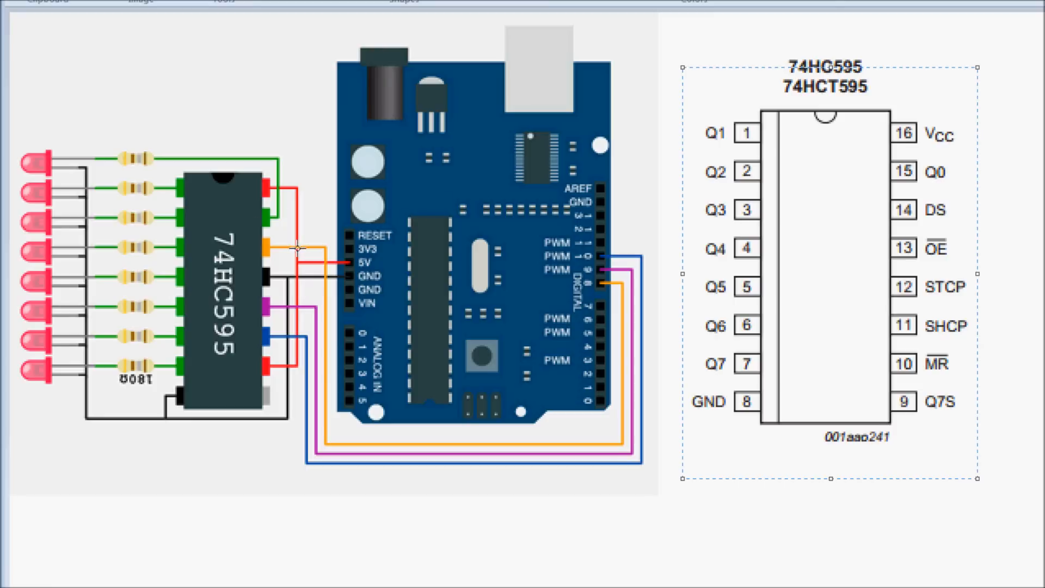
mouse_move(807, 348)
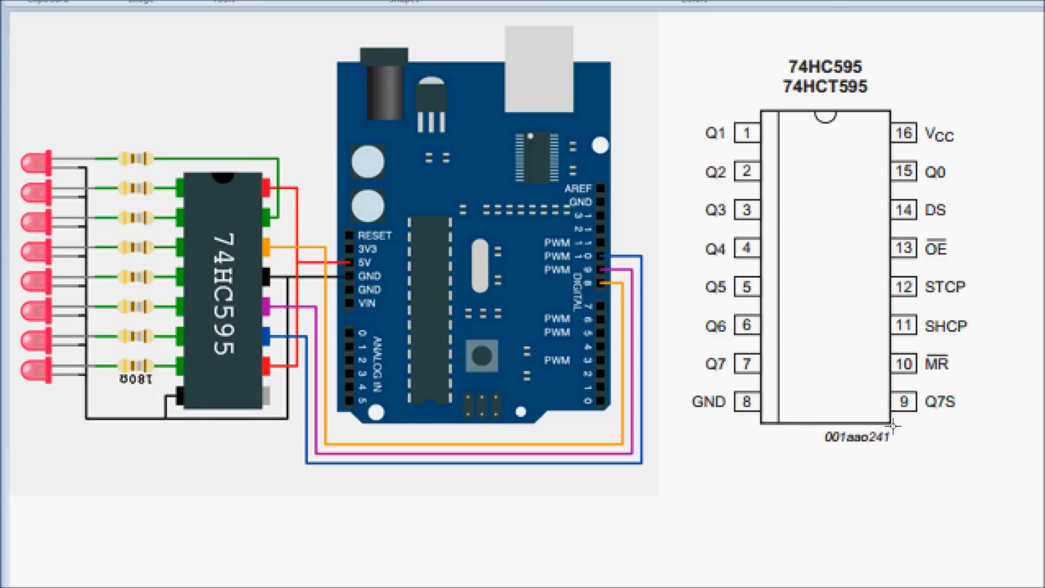
mouse_move(837, 467)
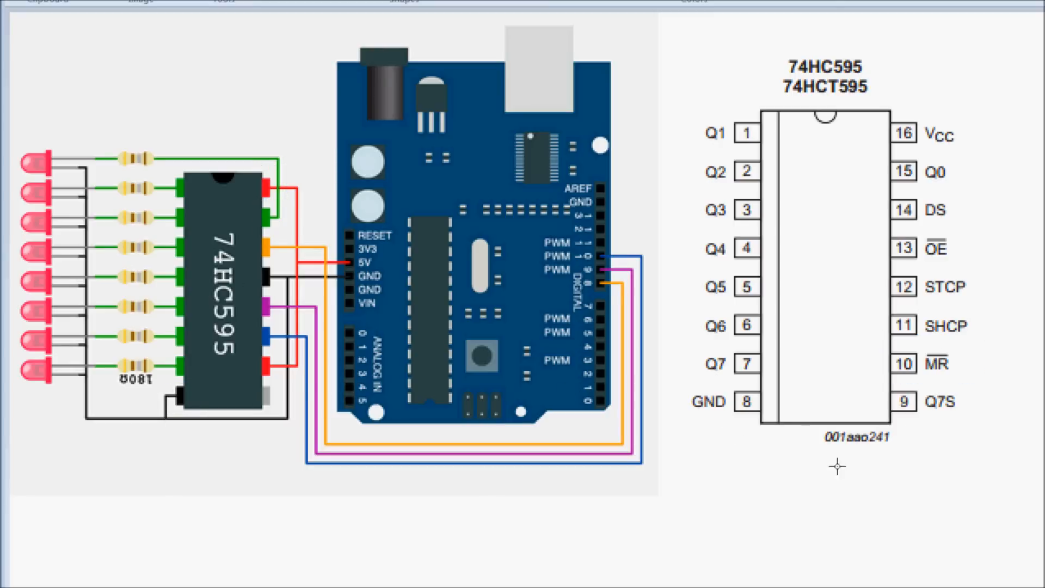
Step: Examine the Arduino–74HC595 breadboard wiring image and chip pinout in Paint
click(276, 363)
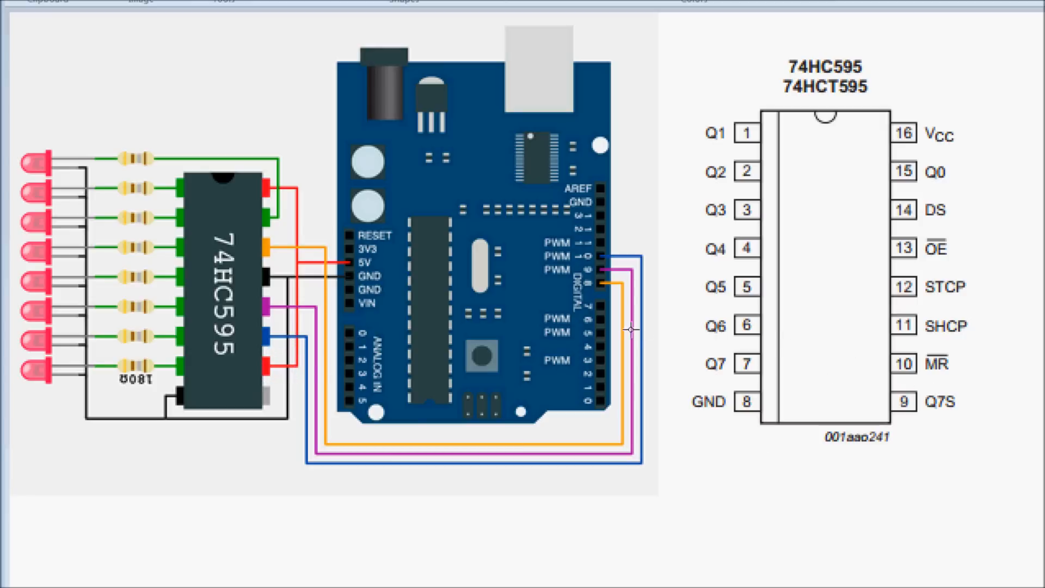
mouse_move(261, 288)
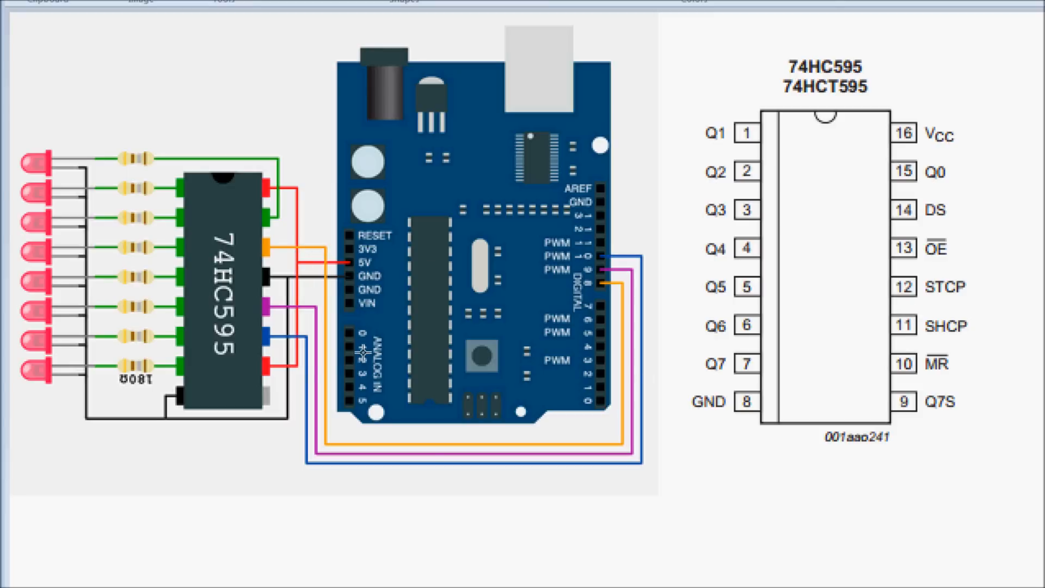
click(344, 263)
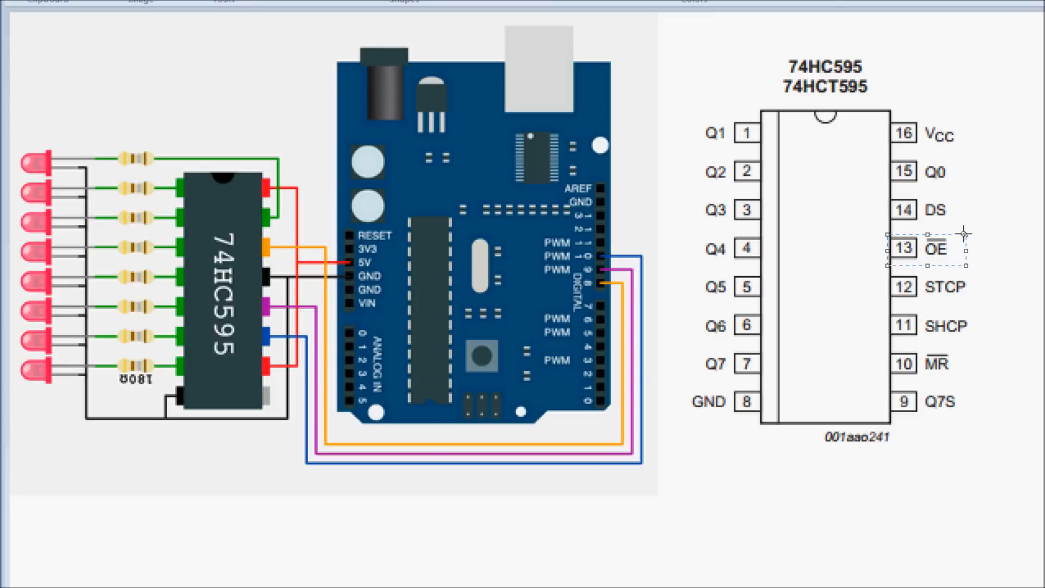
mouse_move(879, 298)
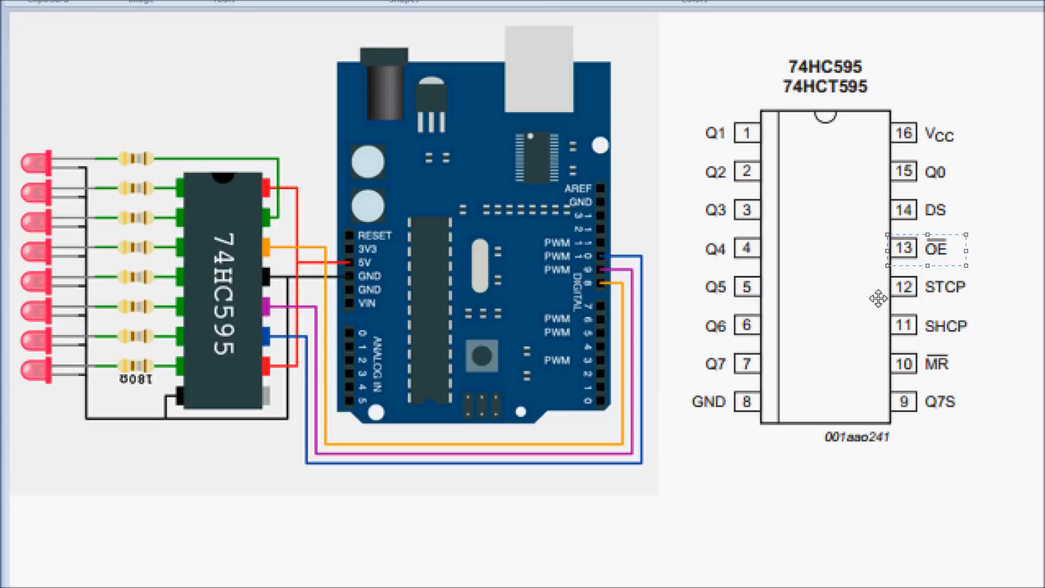
mouse_move(579, 407)
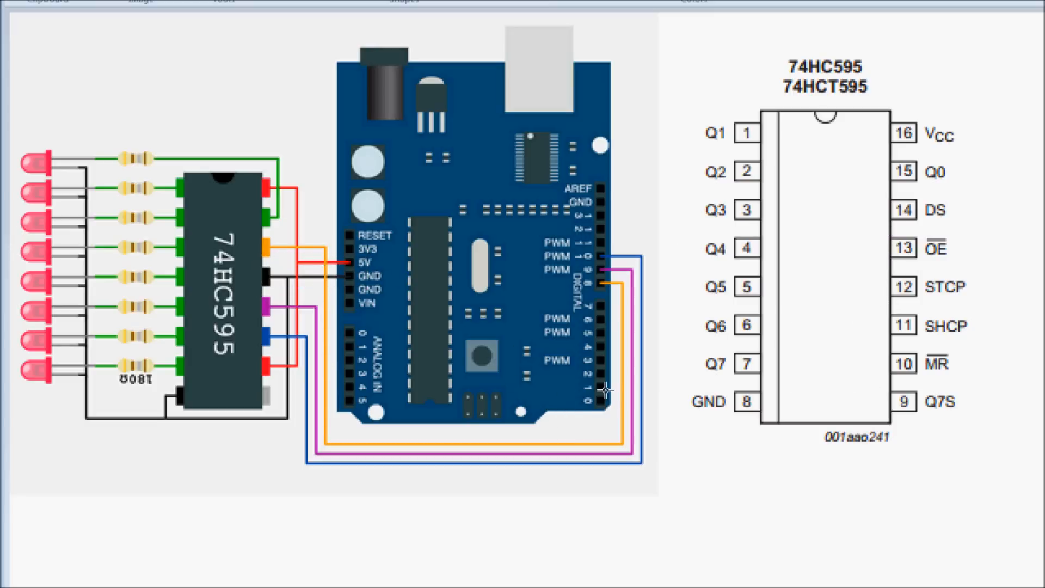
mouse_move(394, 495)
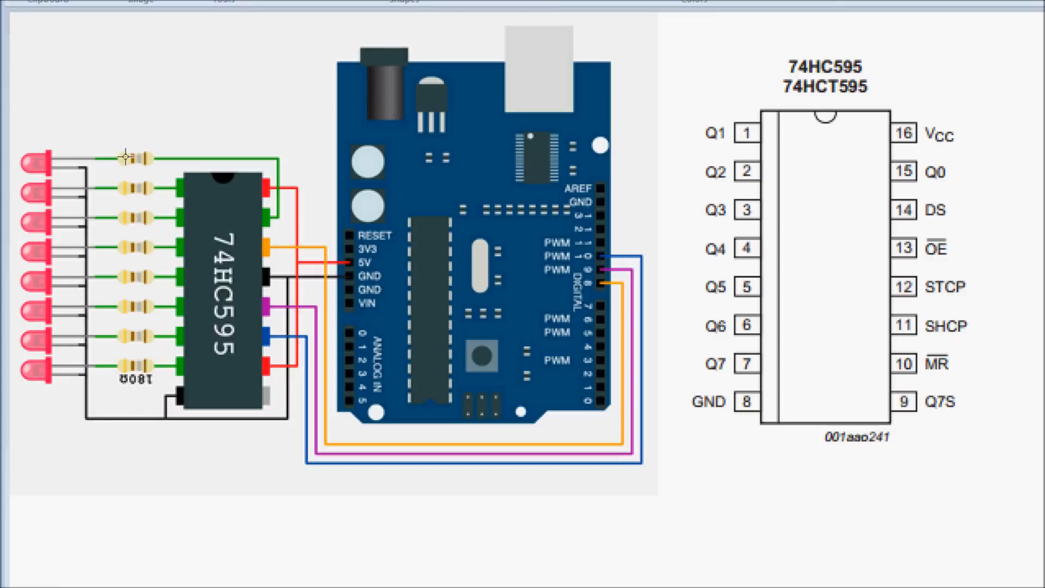
click(133, 156)
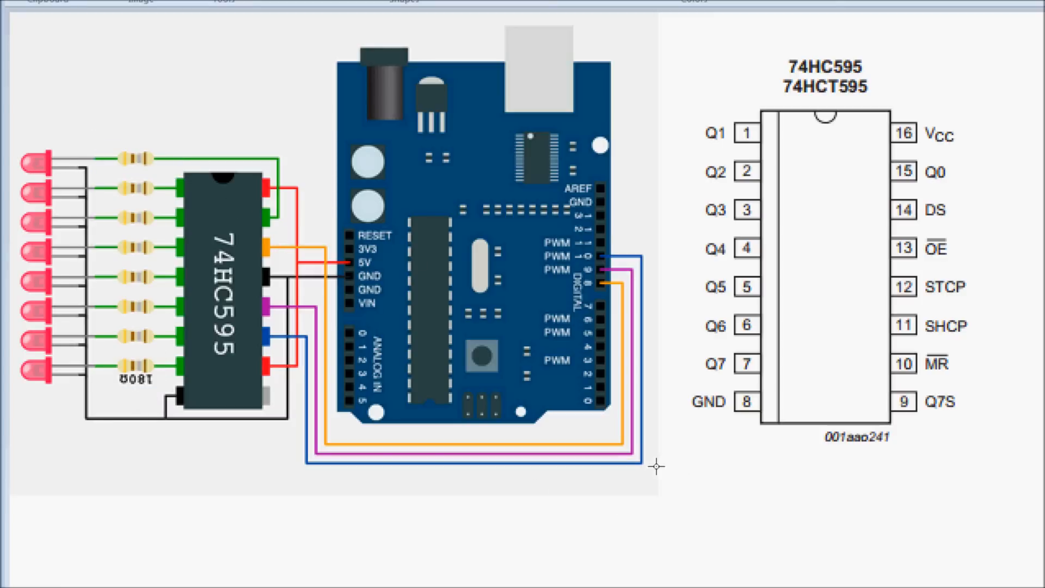
mouse_move(560, 313)
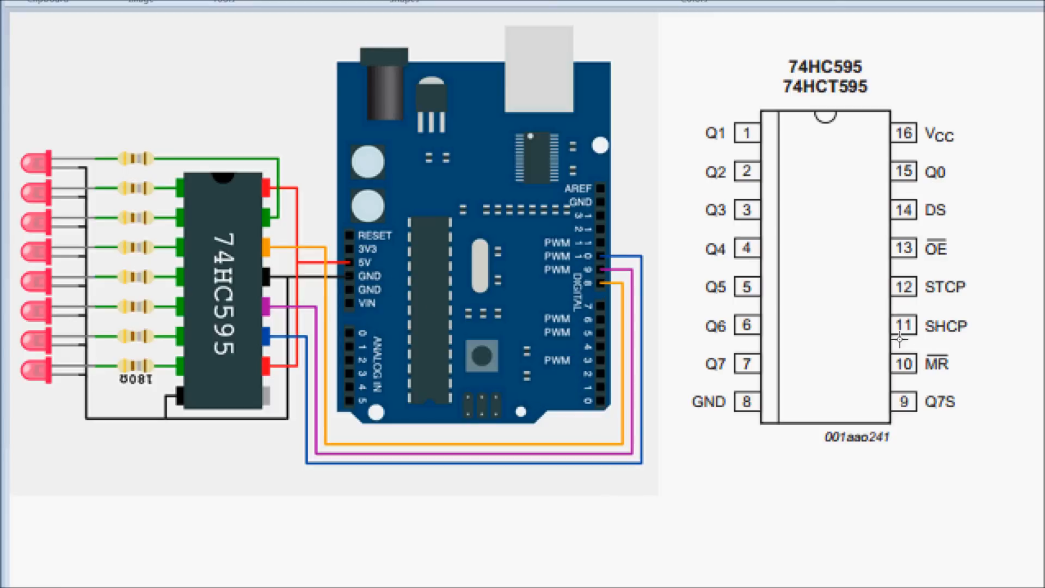
mouse_move(577, 273)
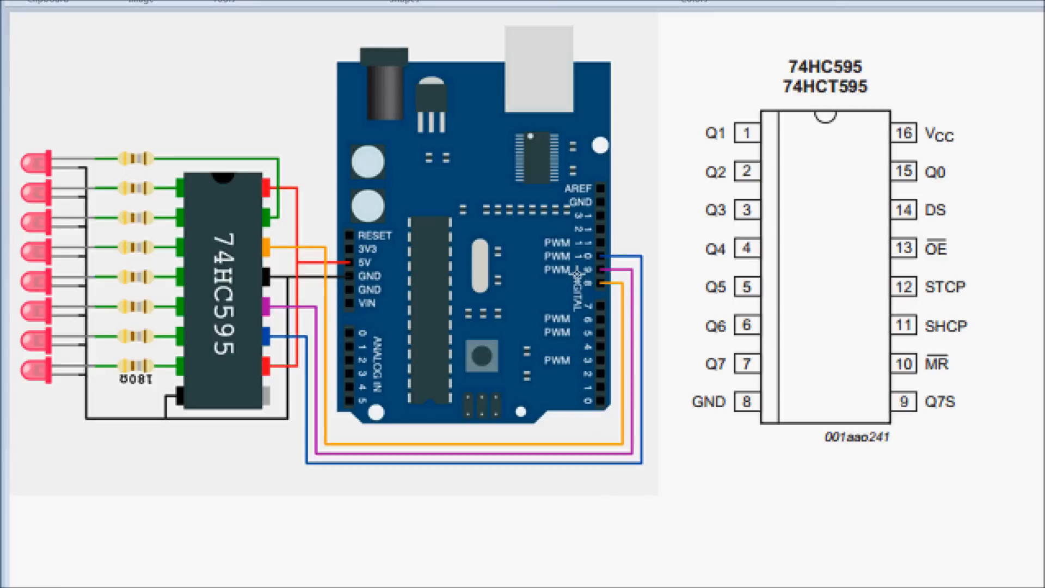
mouse_move(448, 399)
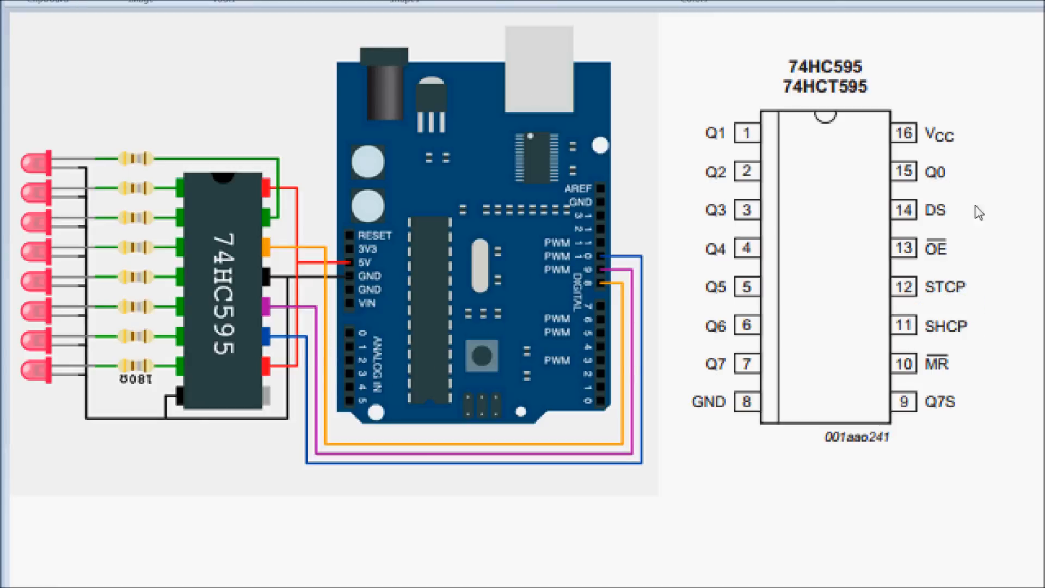
click(937, 210)
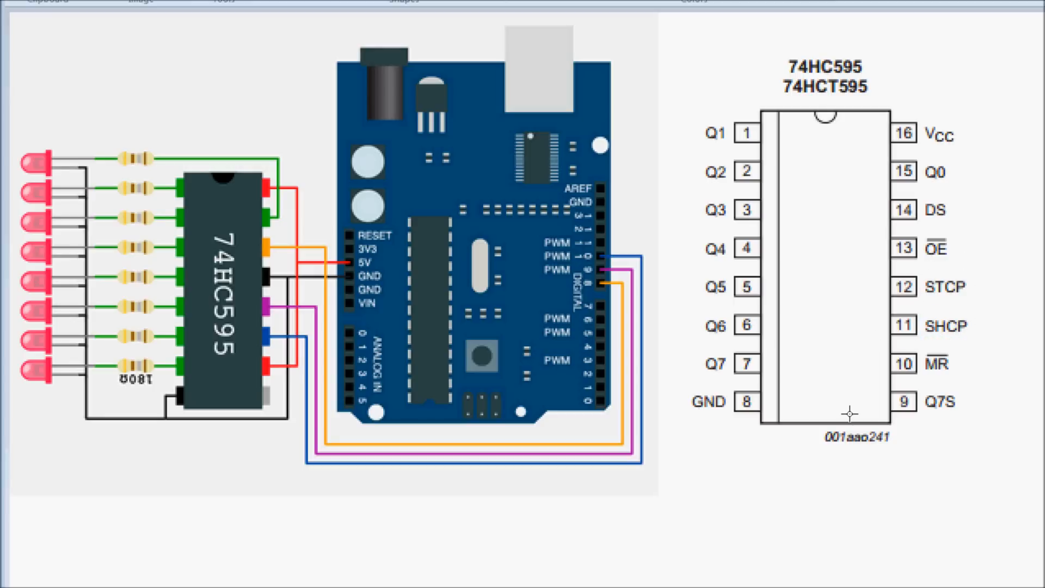
mouse_move(217, 278)
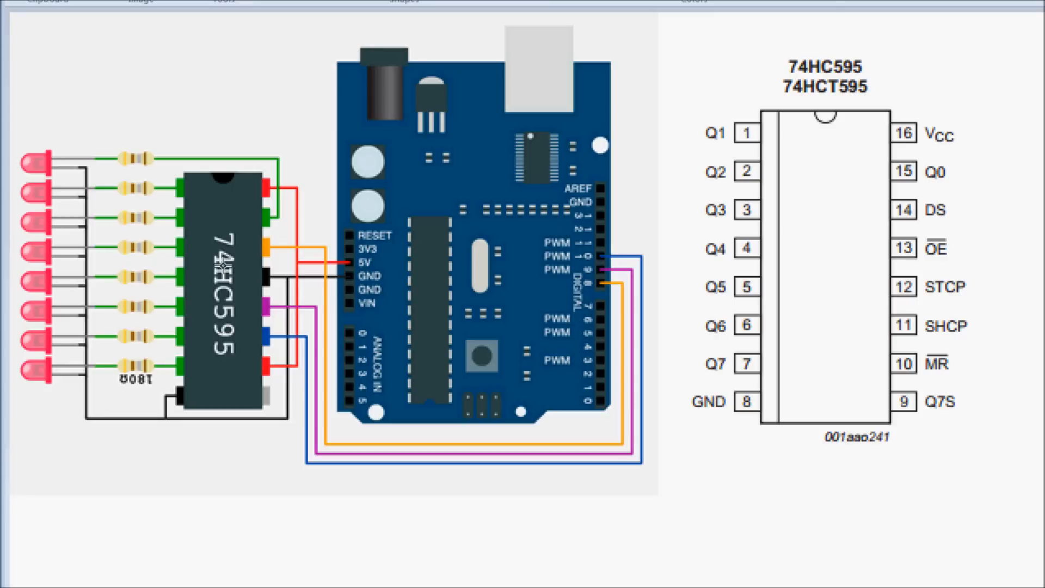
mouse_move(199, 308)
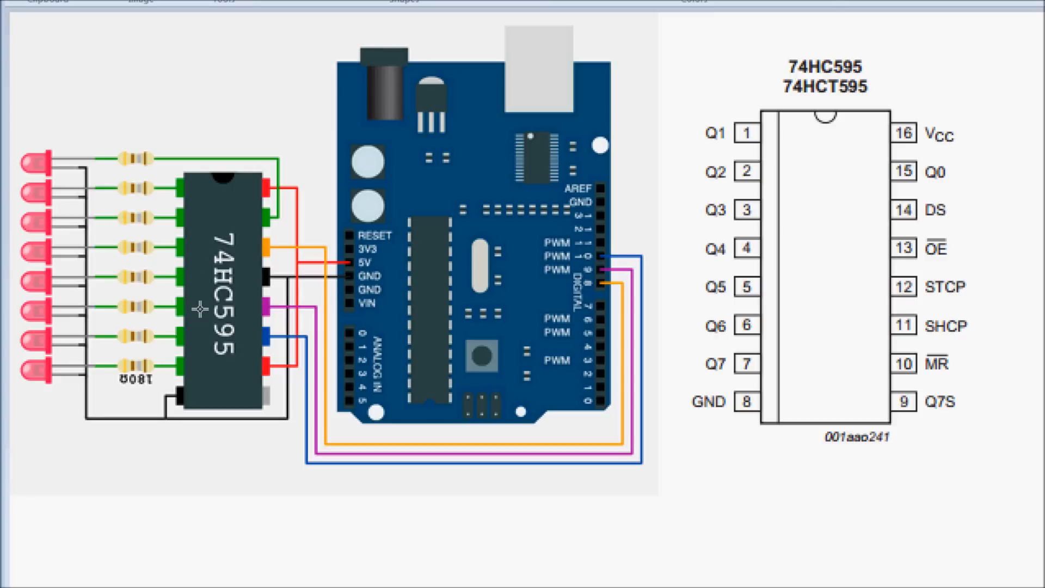
mouse_move(344, 242)
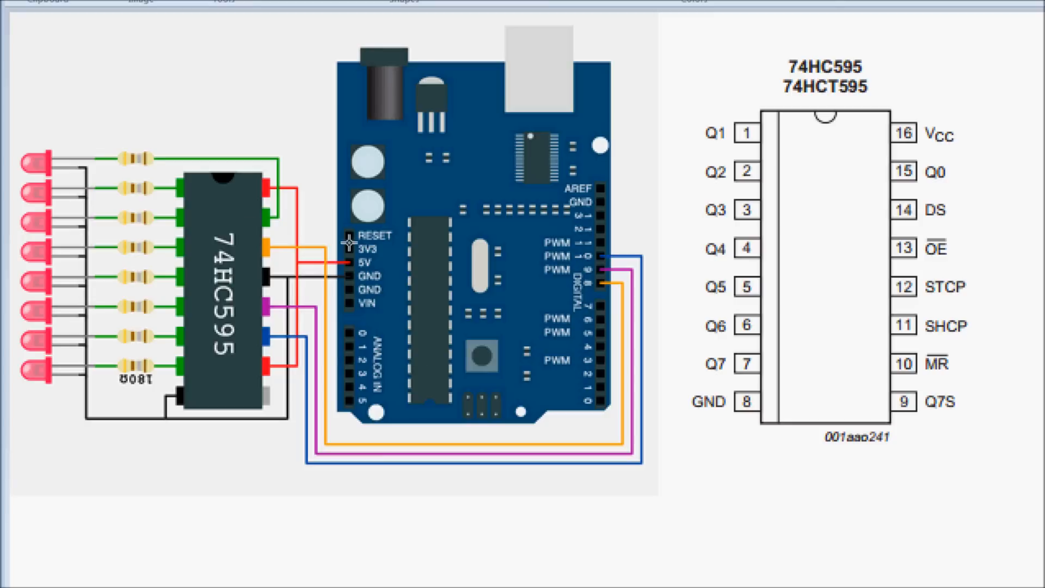
mouse_move(285, 296)
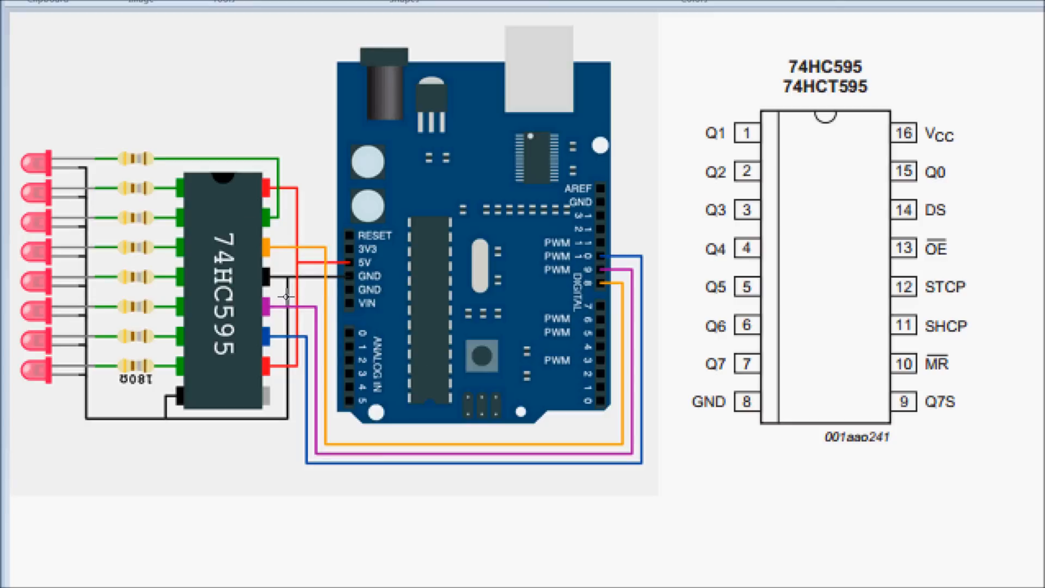